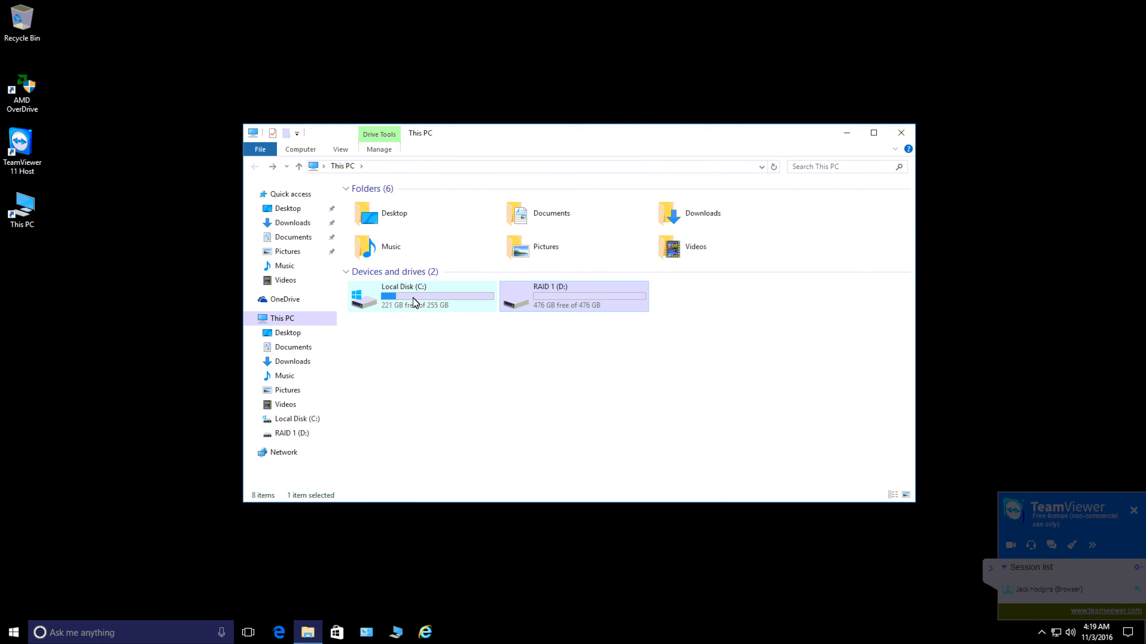
pyautogui.moveTo(414, 307)
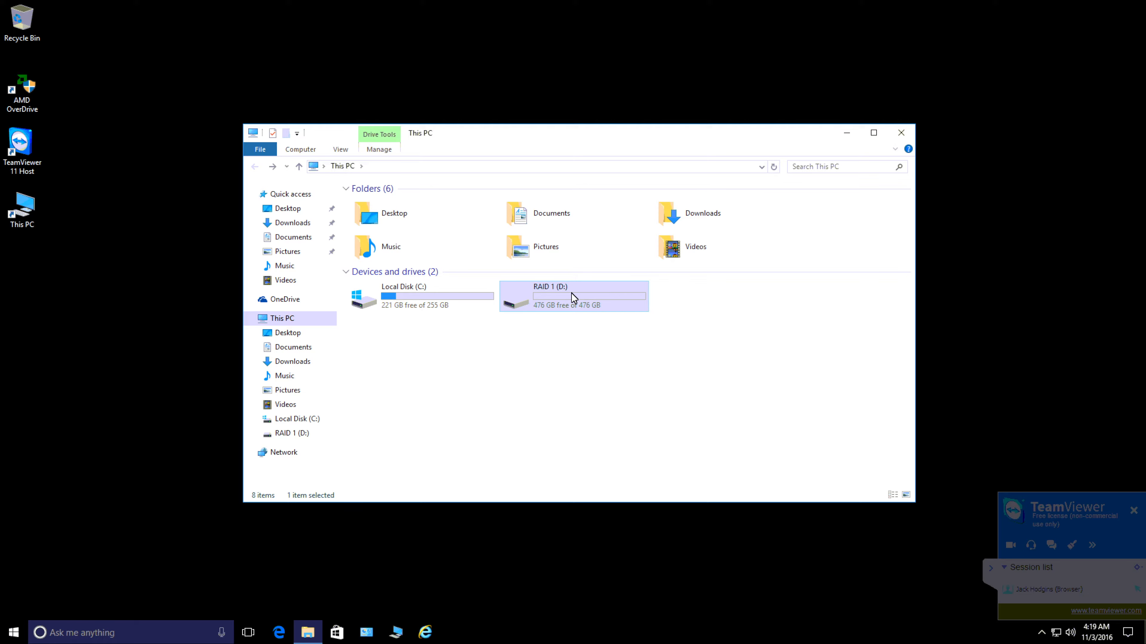
pyautogui.moveTo(602, 336)
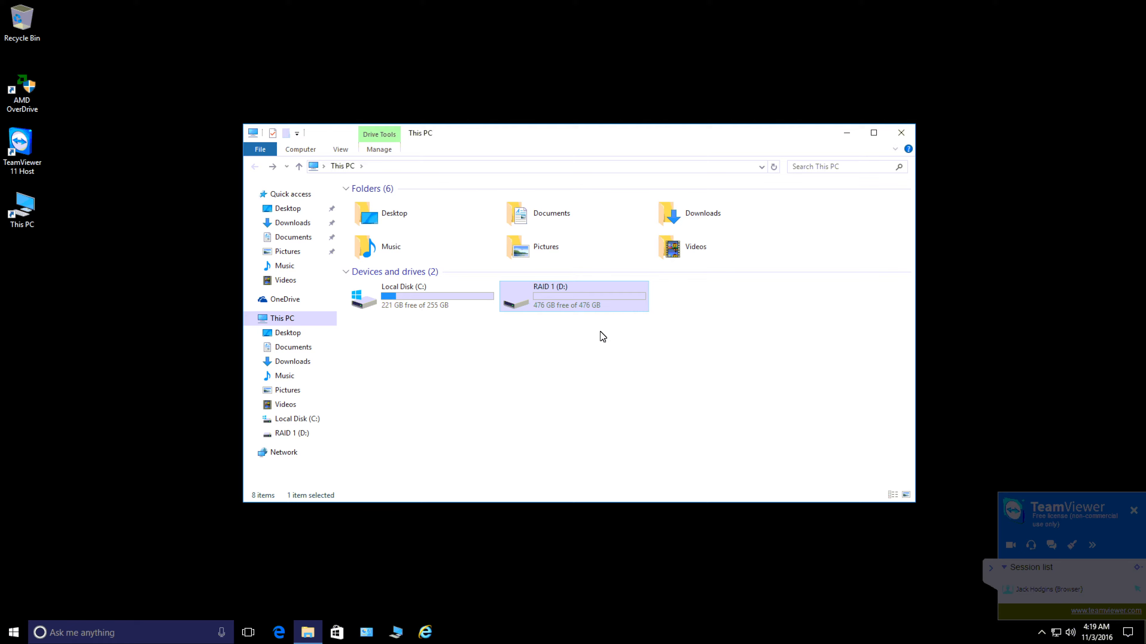
# - Open the ISO folder on RAID 1 (D:), then return to the drive root
pyautogui.click(892, 495)
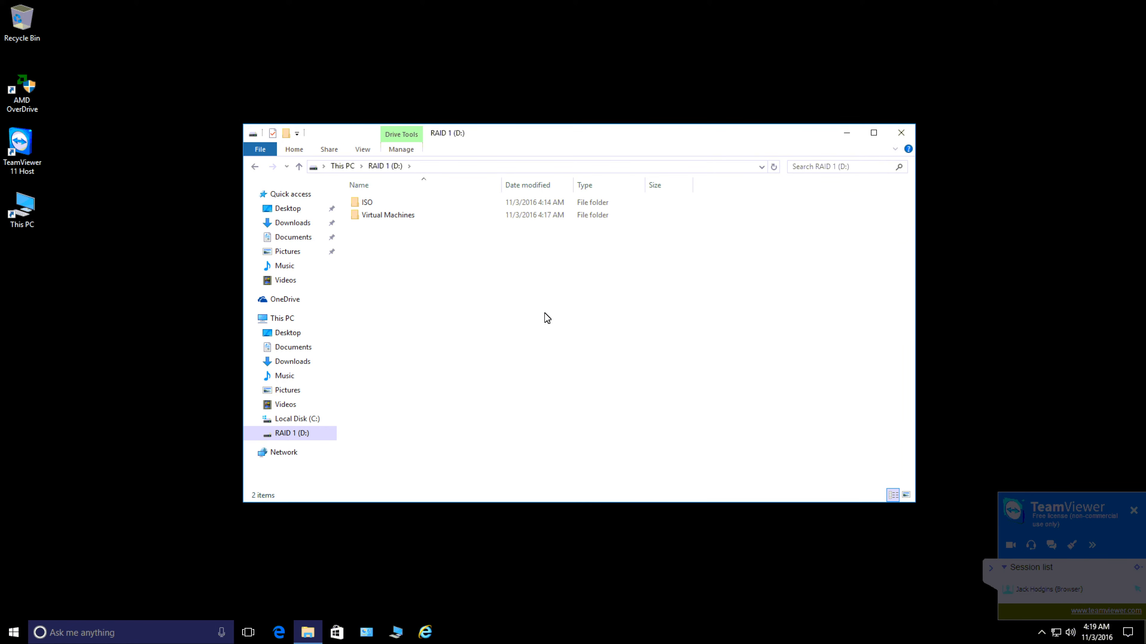
pyautogui.moveTo(428, 248)
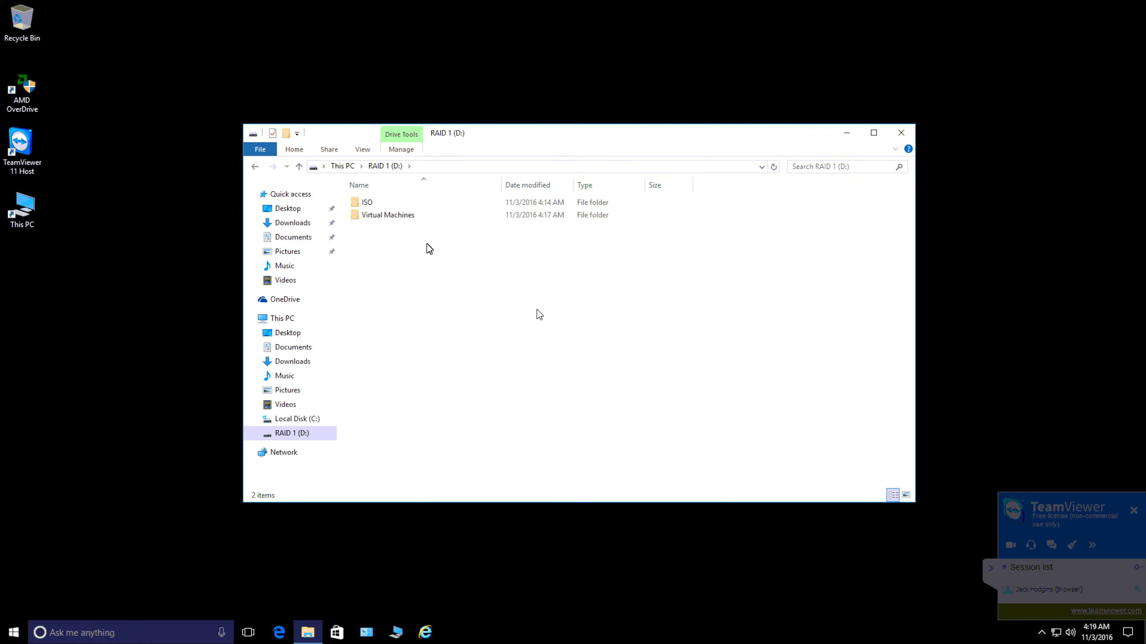
pyautogui.doubleClick(367, 201)
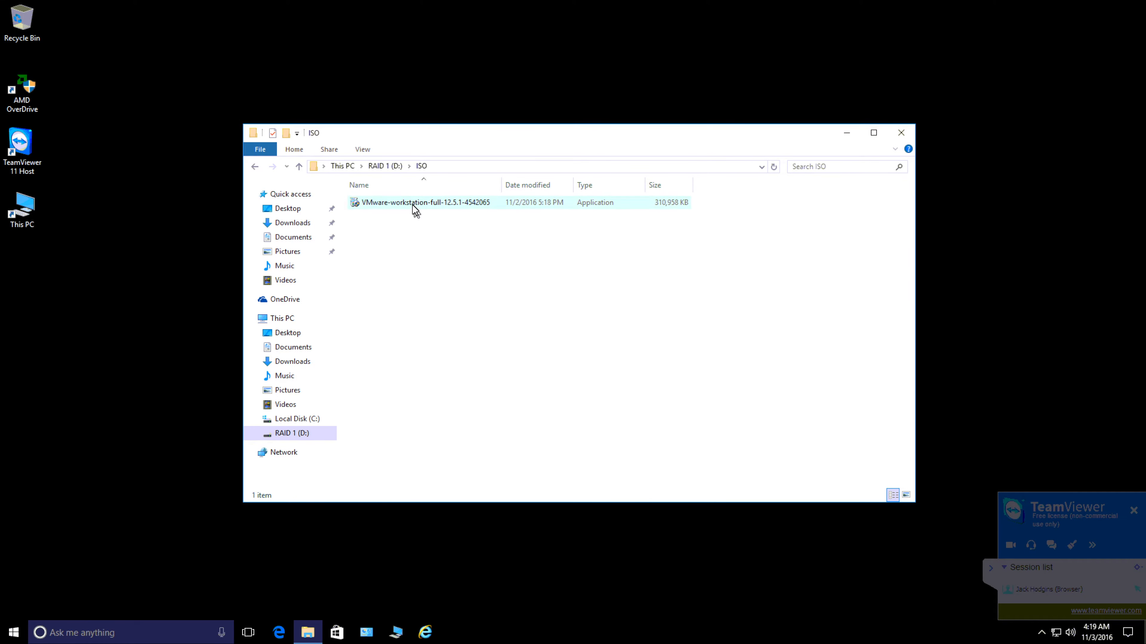
pyautogui.click(404, 273)
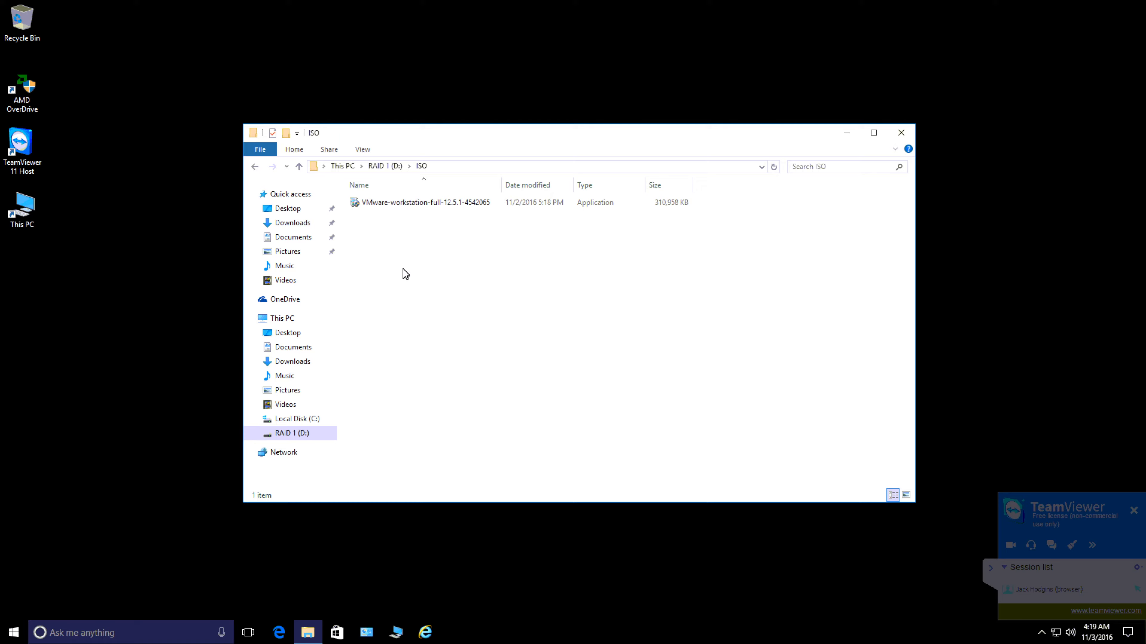
pyautogui.moveTo(253, 168)
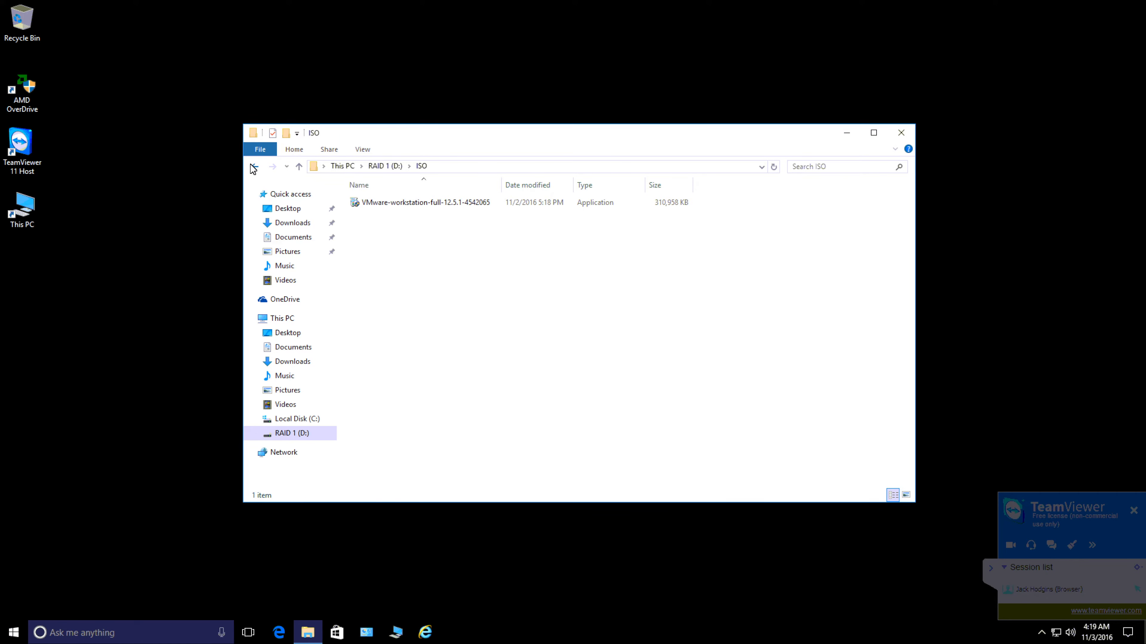
pyautogui.click(298, 166)
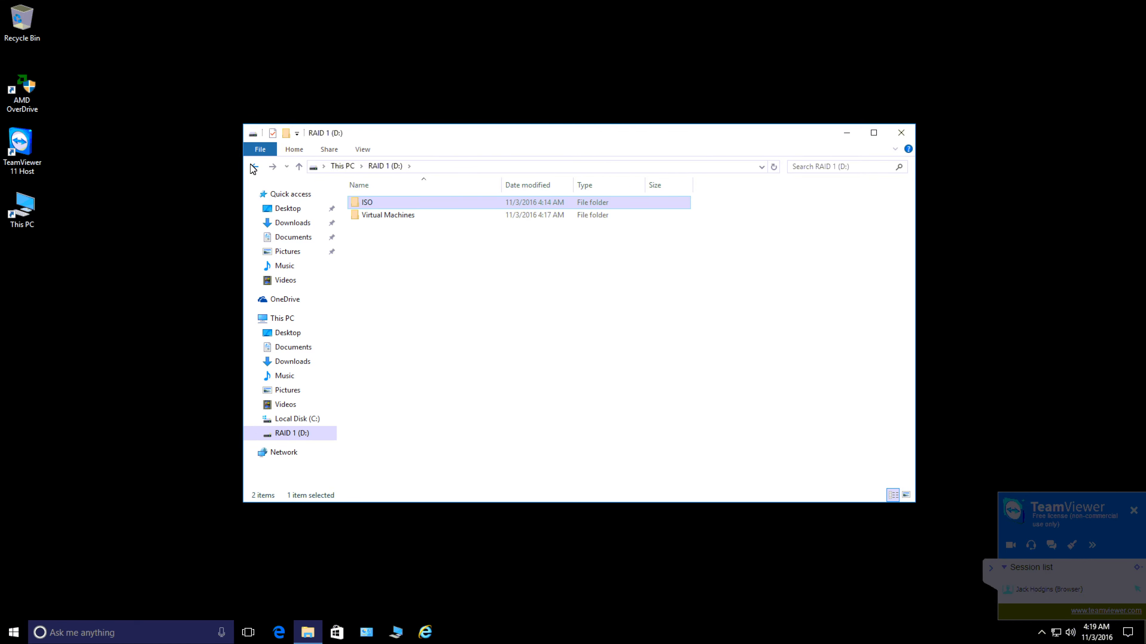
# - Look at the Virtual Machines folder, then reopen the ISO folder with the installer
pyautogui.click(388, 214)
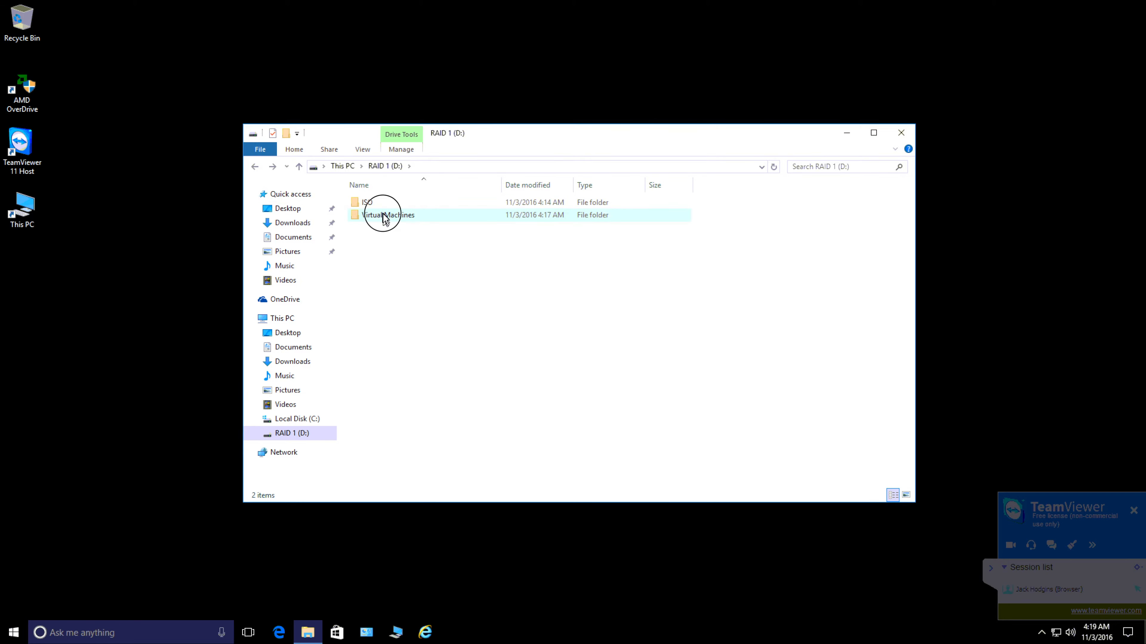
pyautogui.doubleClick(387, 215)
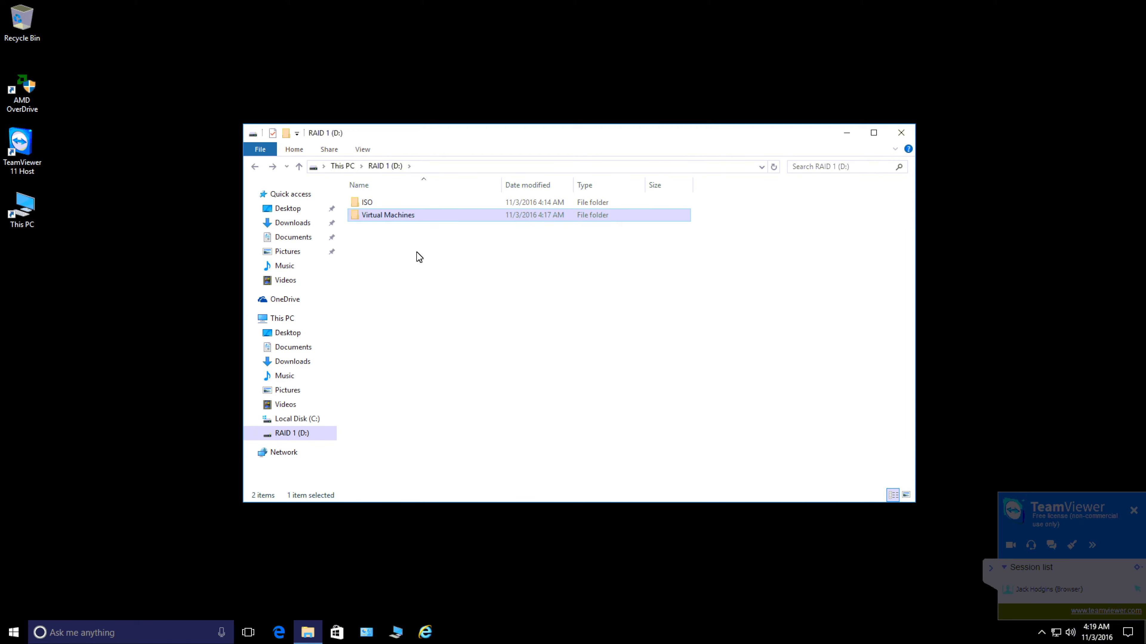
pyautogui.click(402, 291)
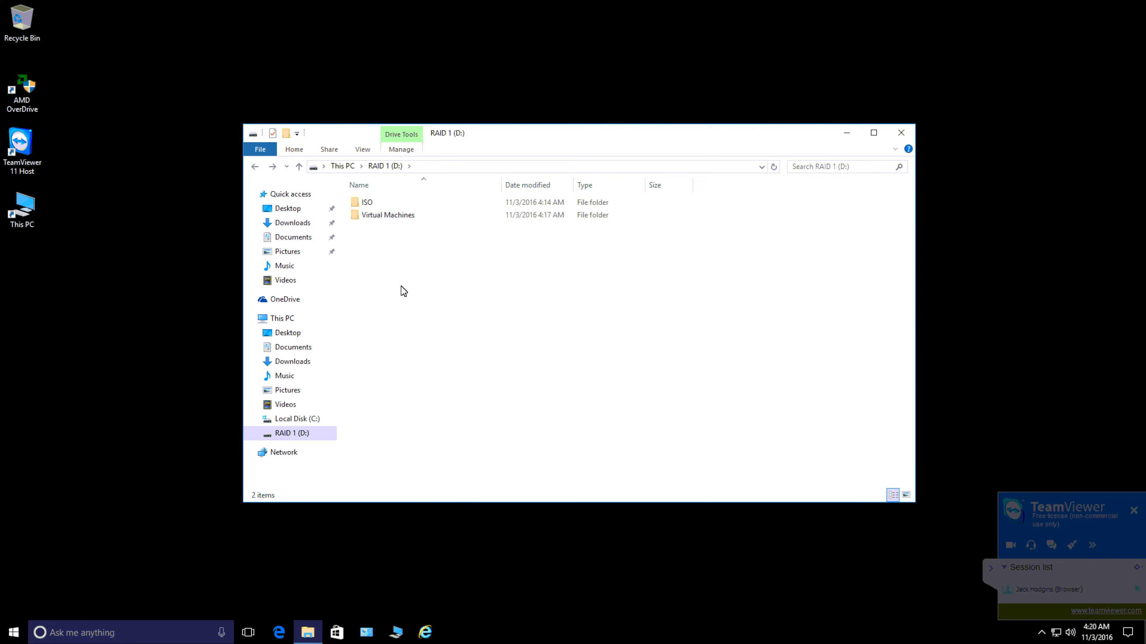
pyautogui.moveTo(415, 276)
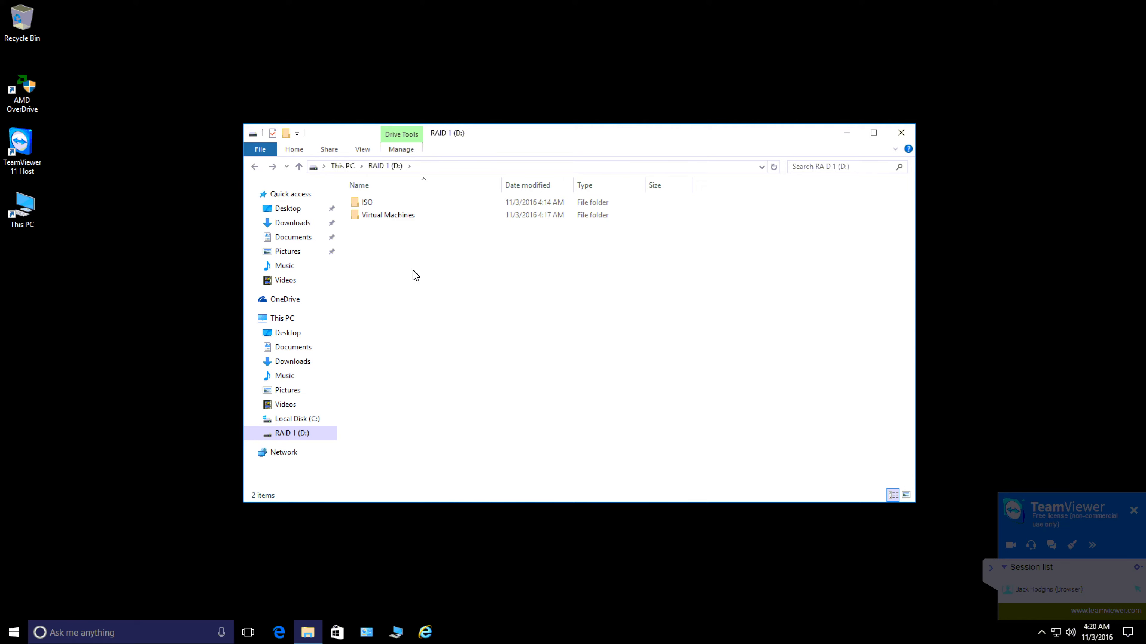
pyautogui.click(367, 203)
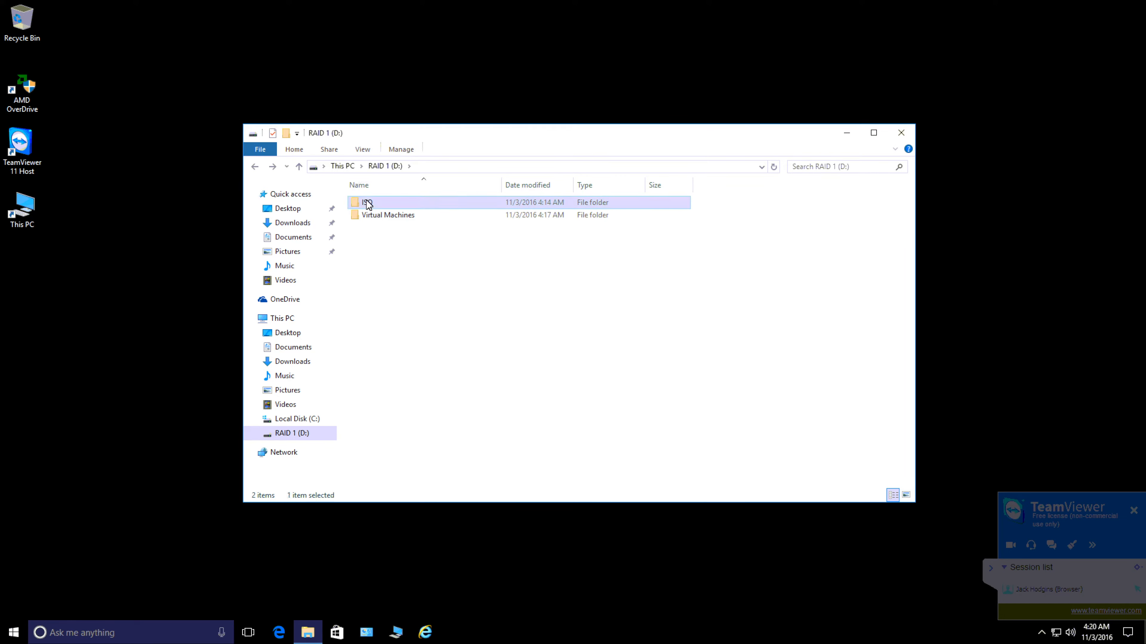
pyautogui.doubleClick(364, 202)
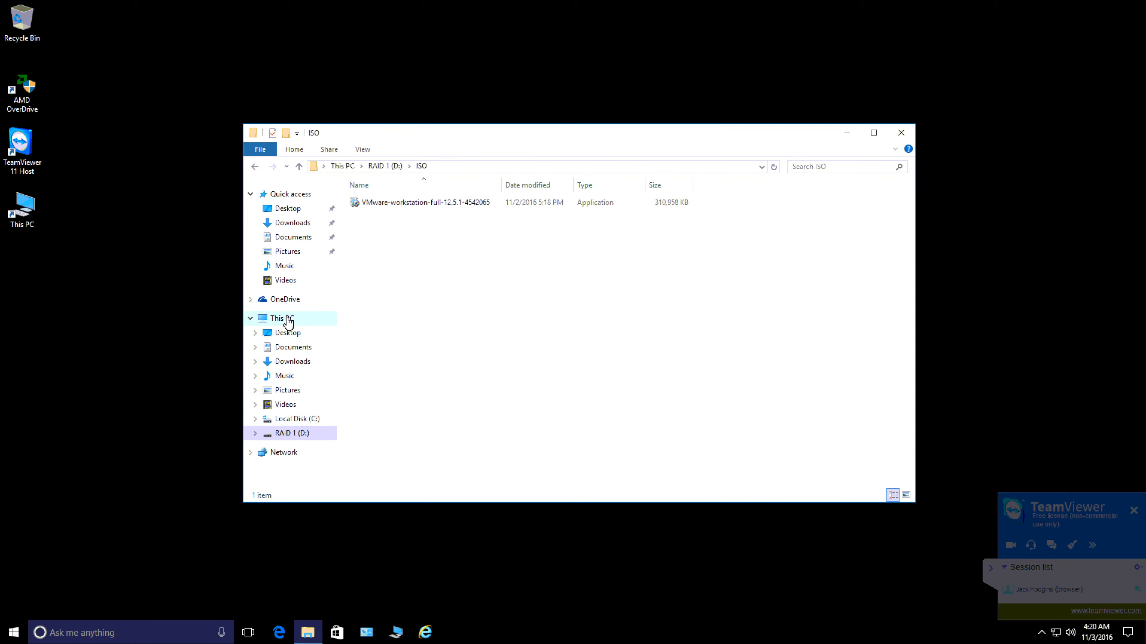
pyautogui.rightClick(281, 318)
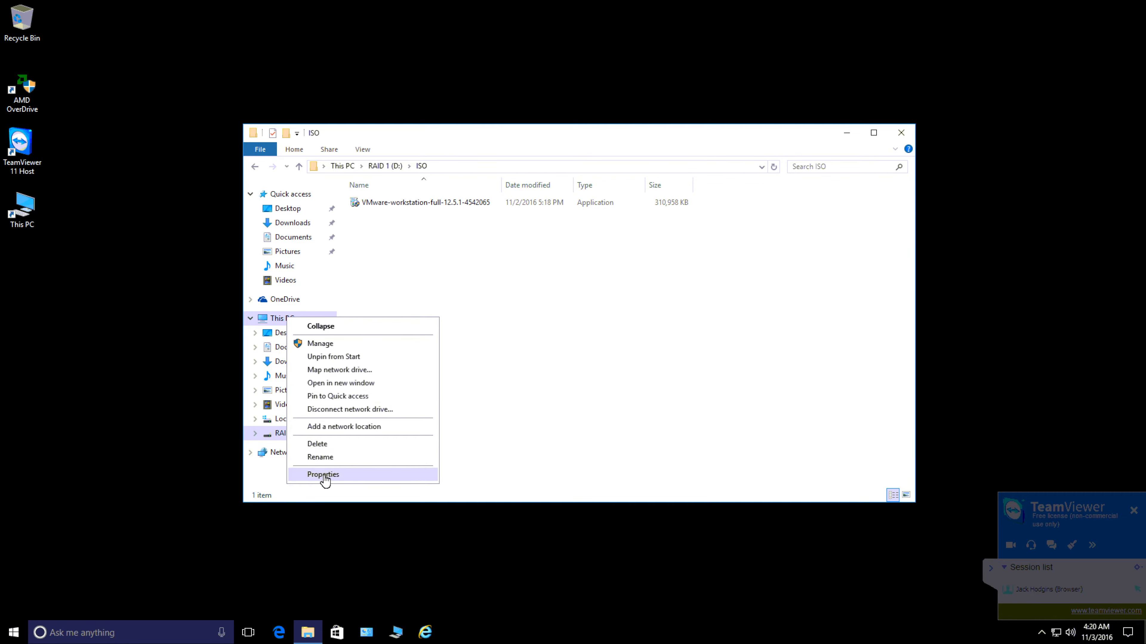
pyautogui.click(322, 474)
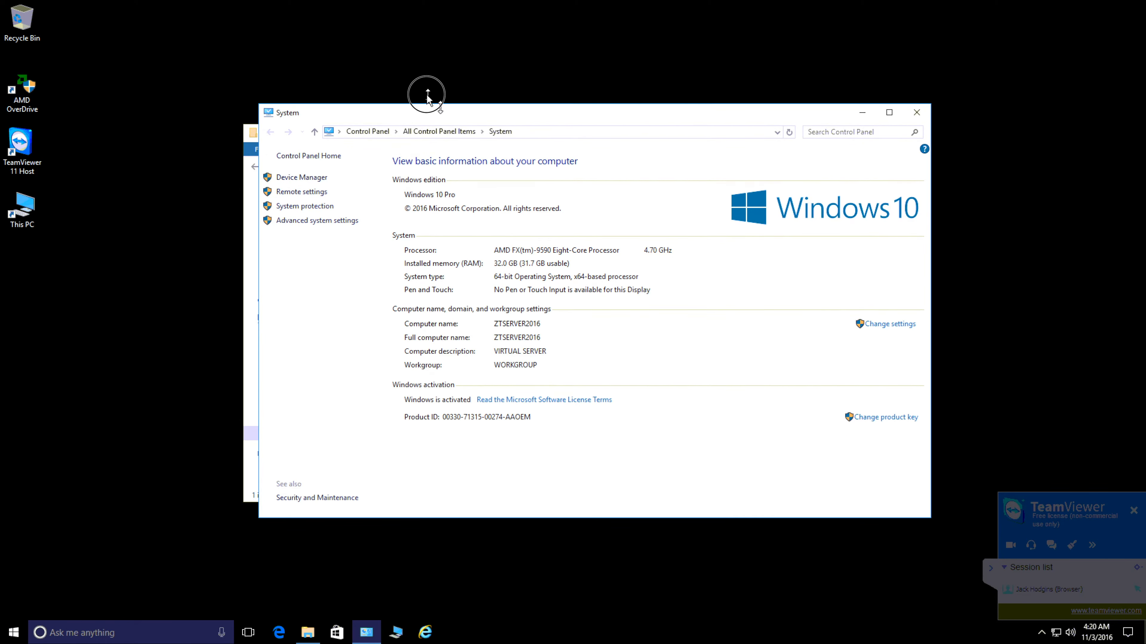
pyautogui.moveTo(427, 95); pyautogui.dragTo(455, 136)
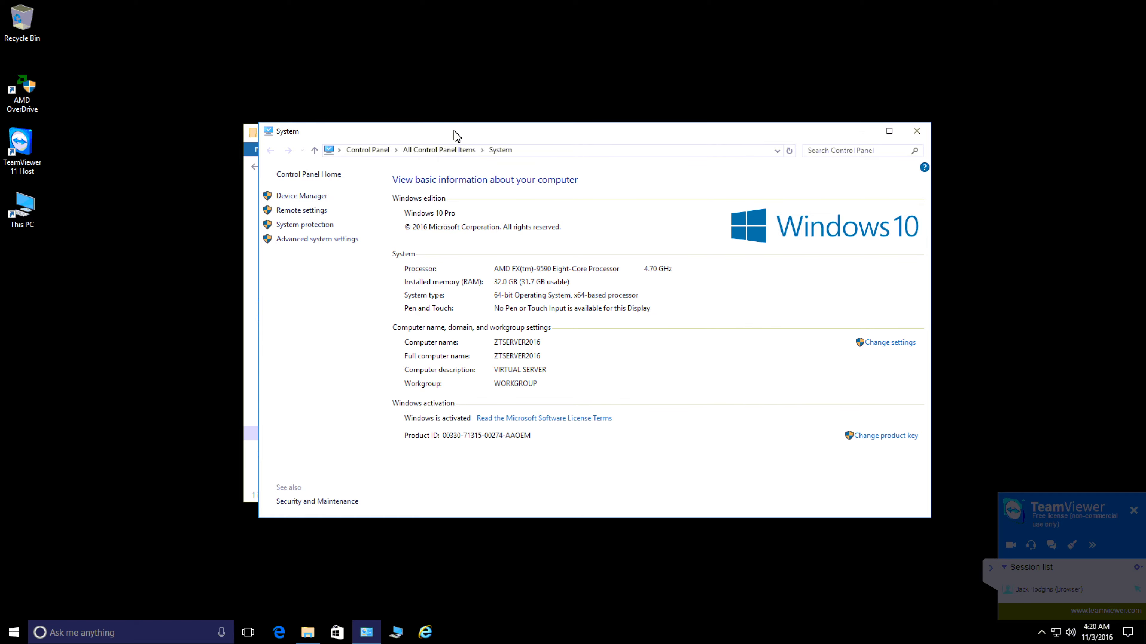
pyautogui.moveTo(453, 131); pyautogui.dragTo(375, 94)
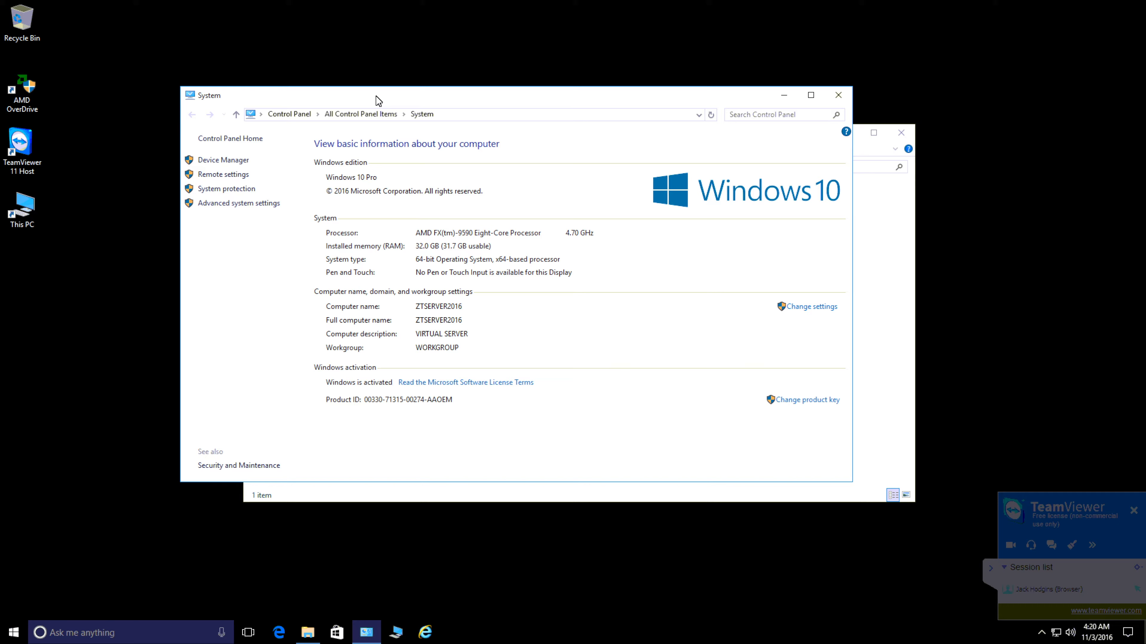
pyautogui.moveTo(419, 147)
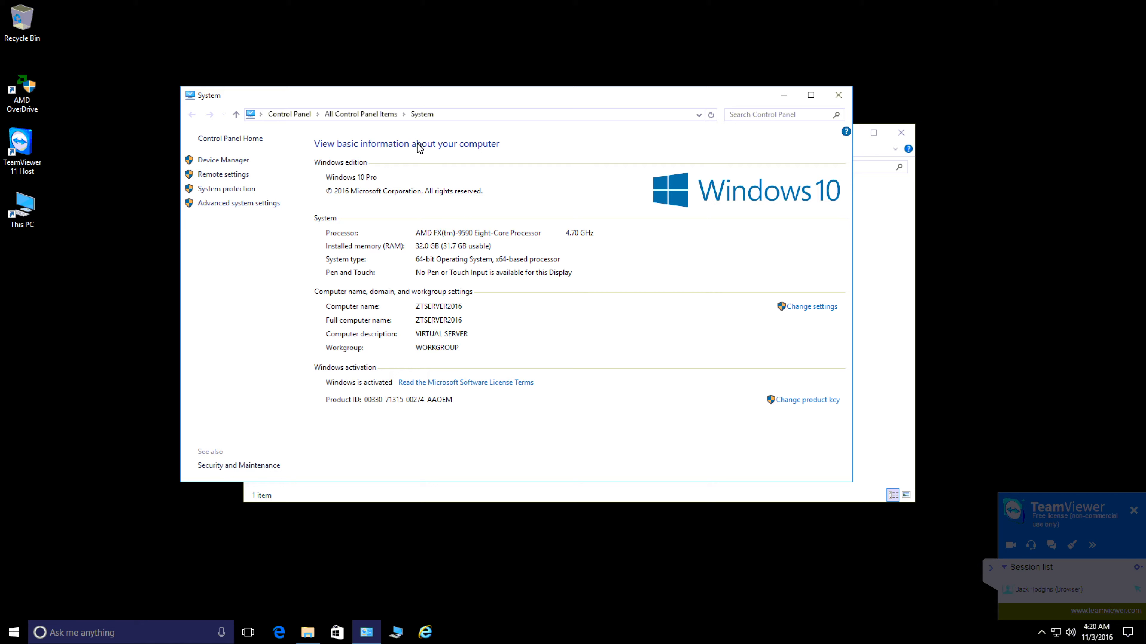
pyautogui.moveTo(433, 251)
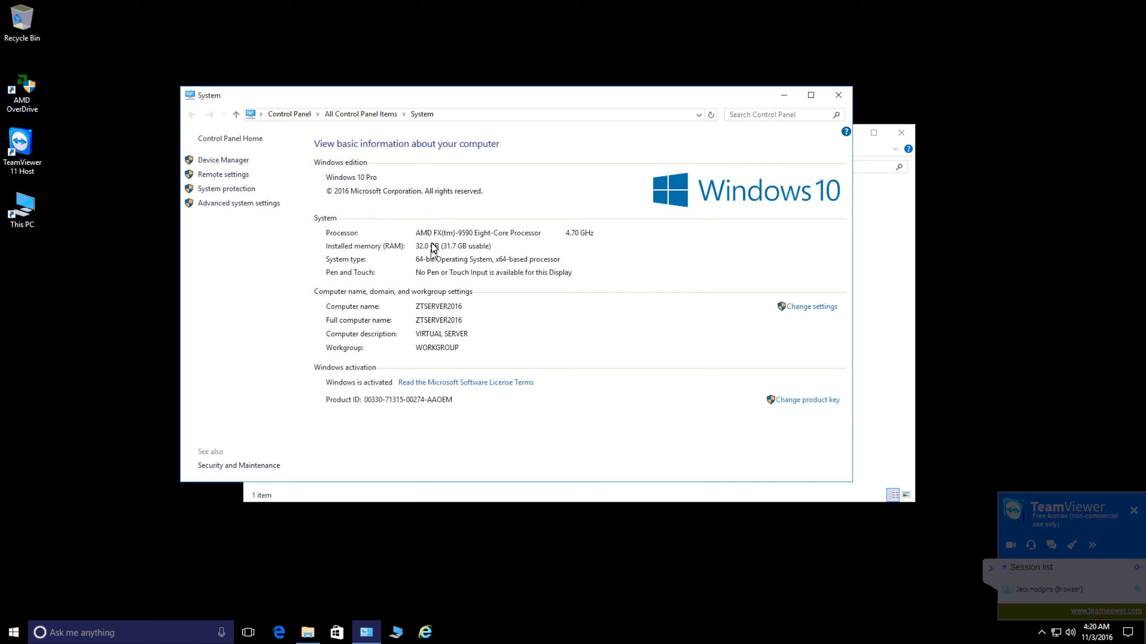
pyautogui.moveTo(573, 247)
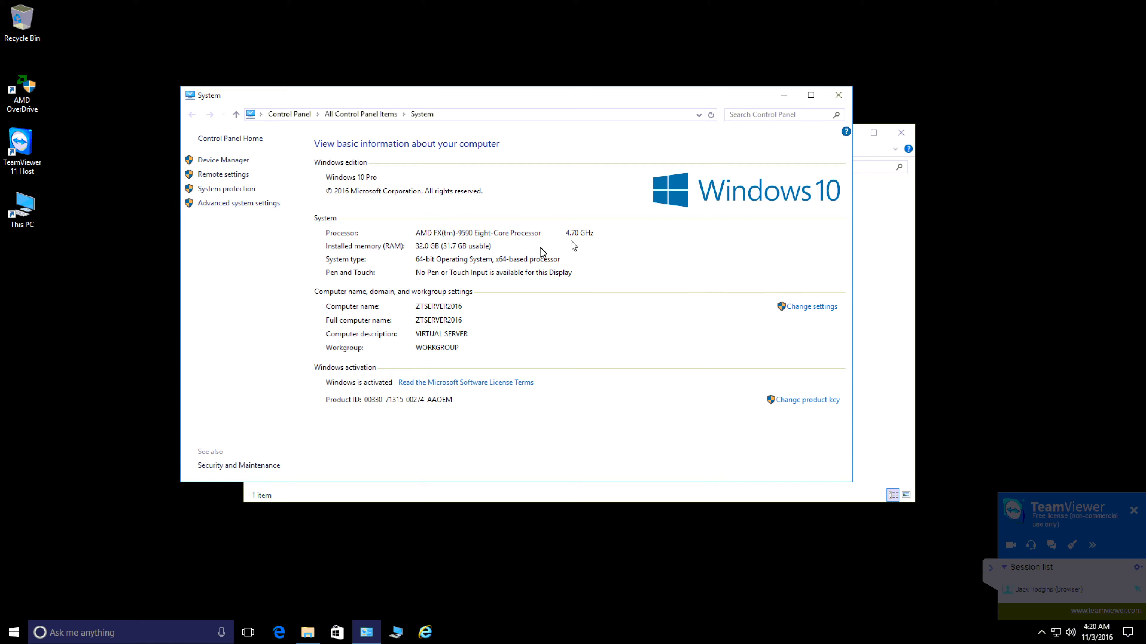
pyautogui.moveTo(420, 259)
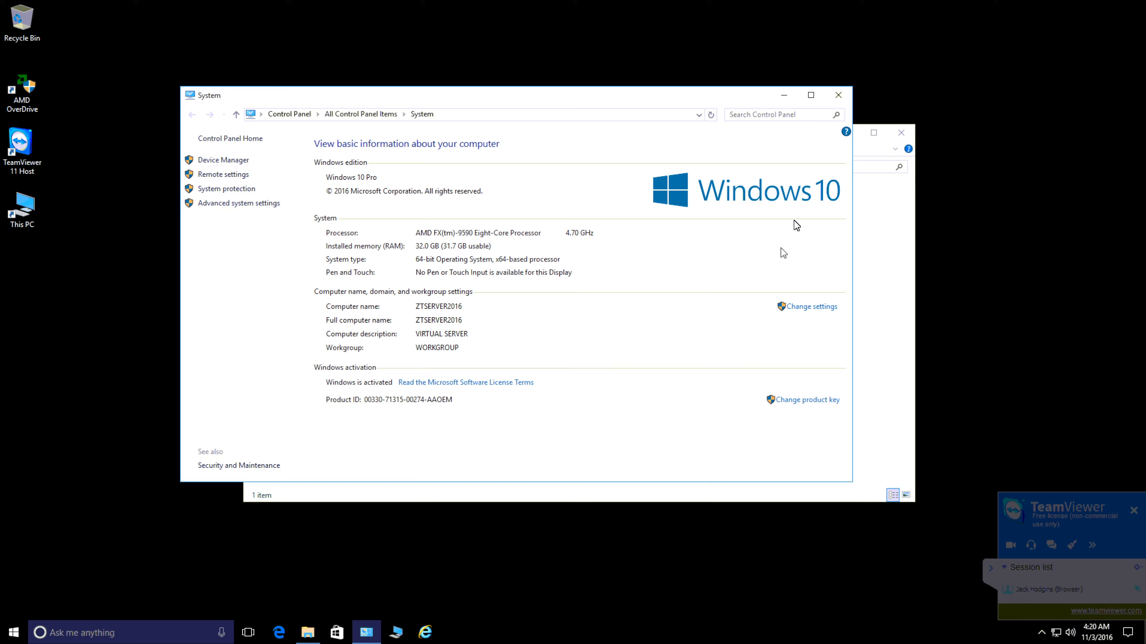
pyautogui.moveTo(795, 225)
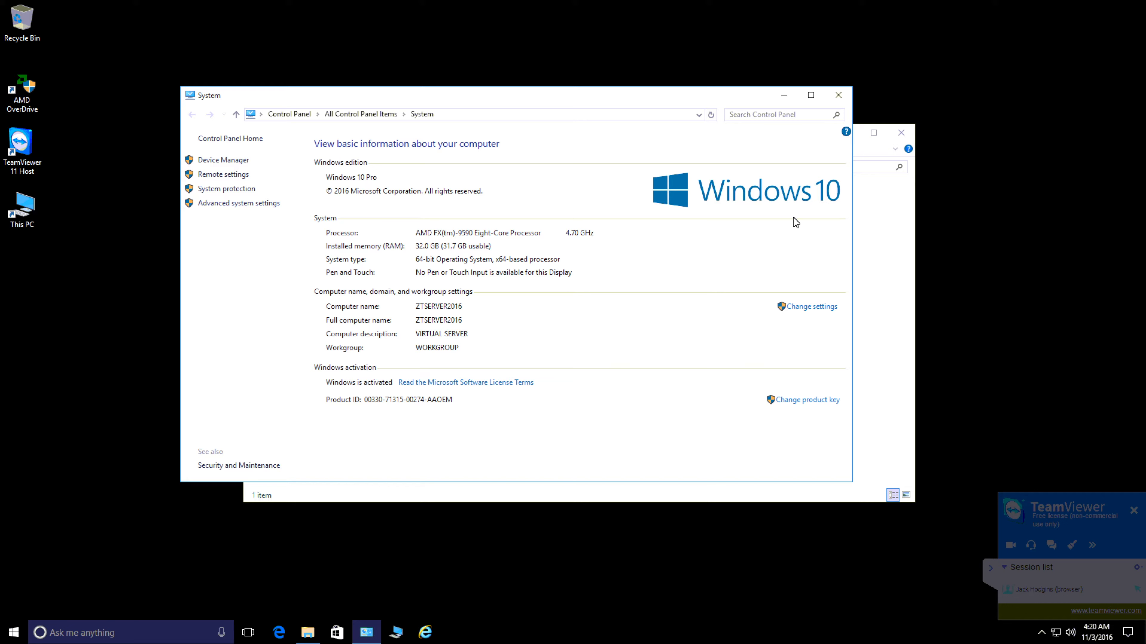
pyautogui.moveTo(768, 223)
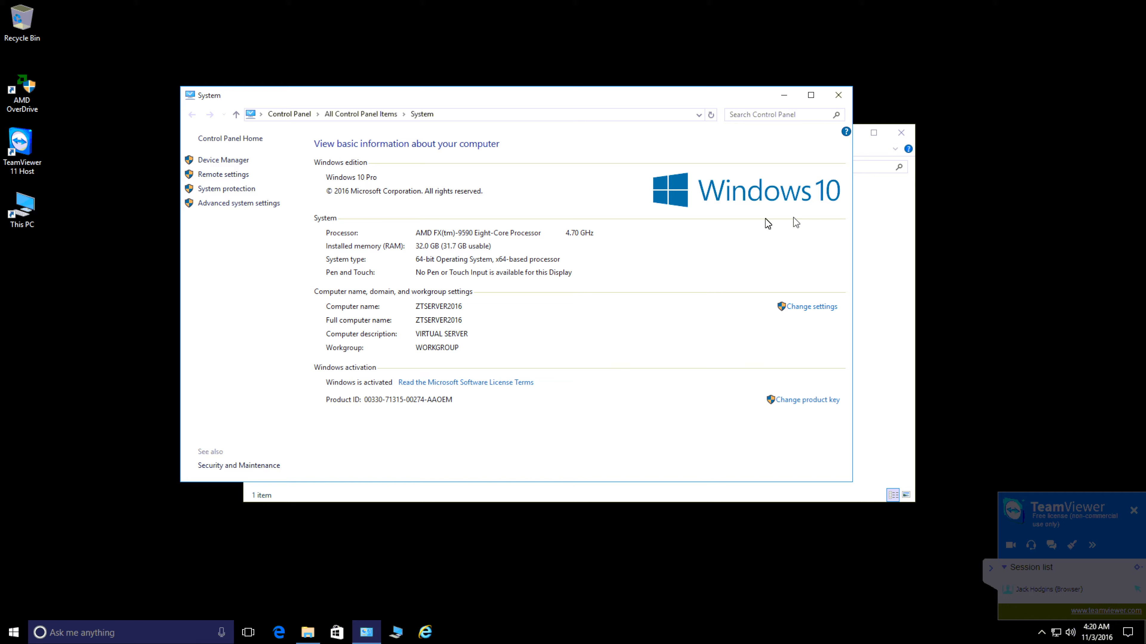
pyautogui.moveTo(582, 198)
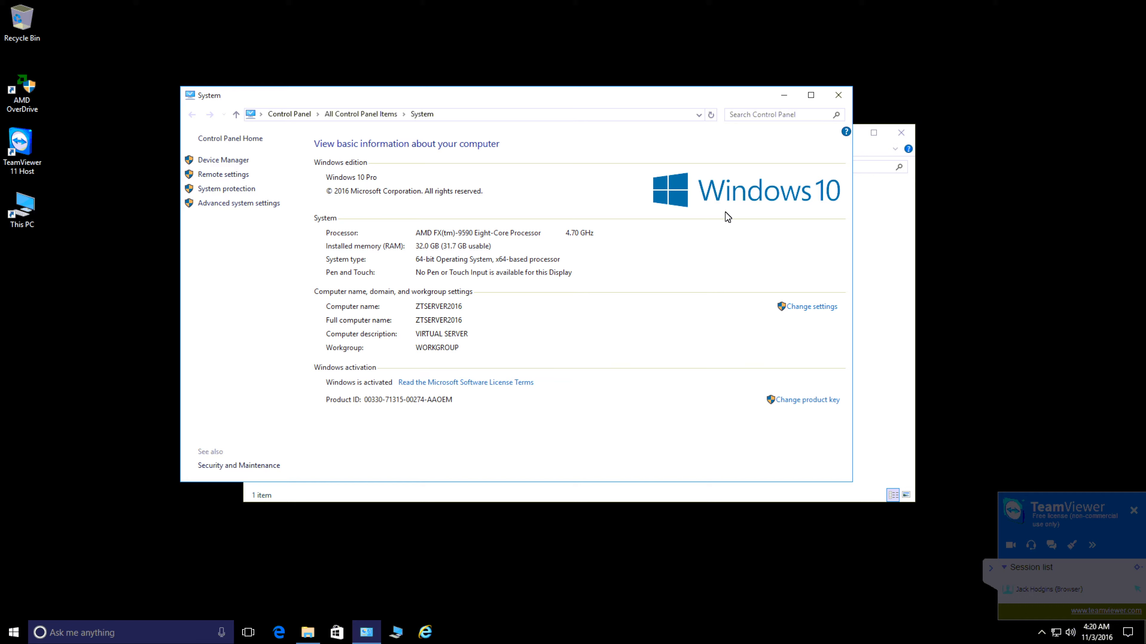
pyautogui.moveTo(456, 365)
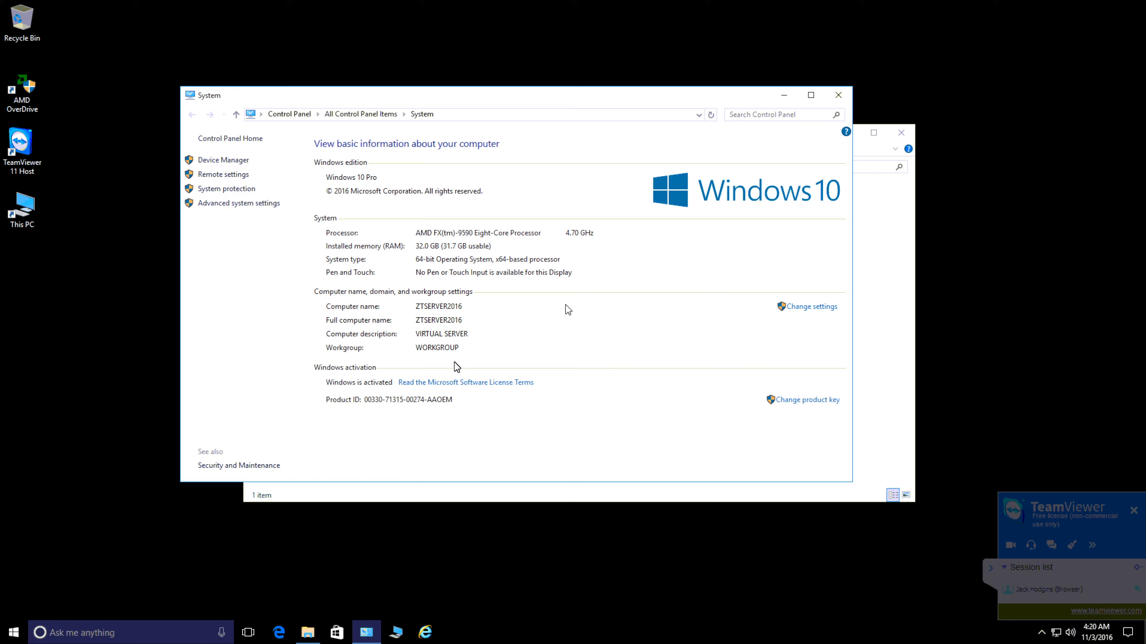
pyautogui.moveTo(569, 335)
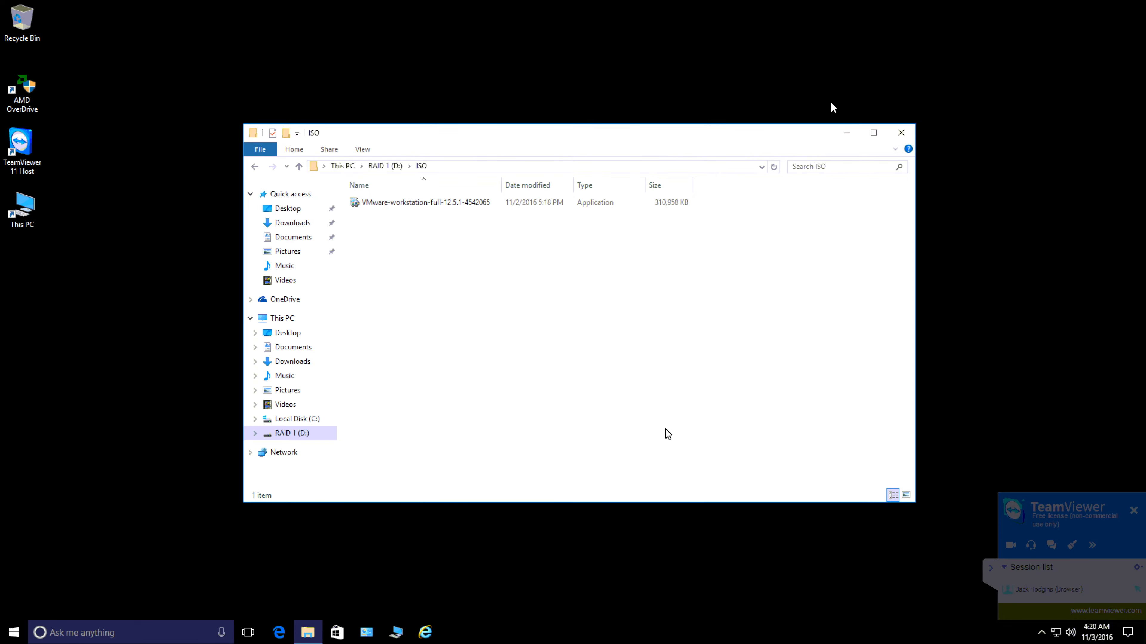
# - Start Task Manager from the taskbar with full details and show the Performance view
pyautogui.rightClick(548, 632)
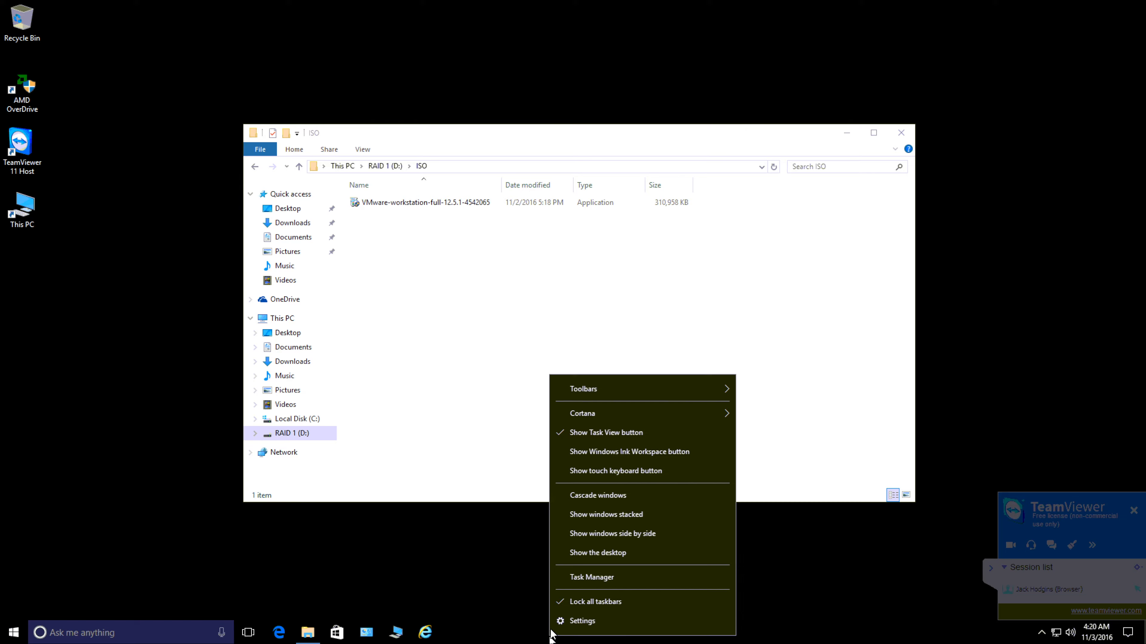
pyautogui.click(591, 576)
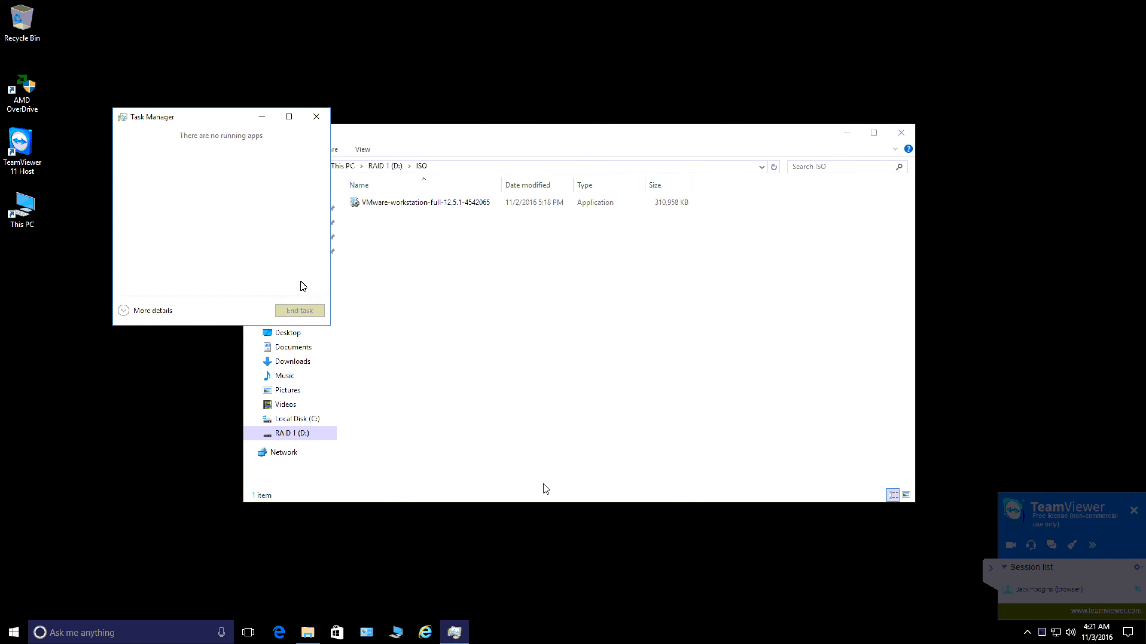
pyautogui.click(152, 309)
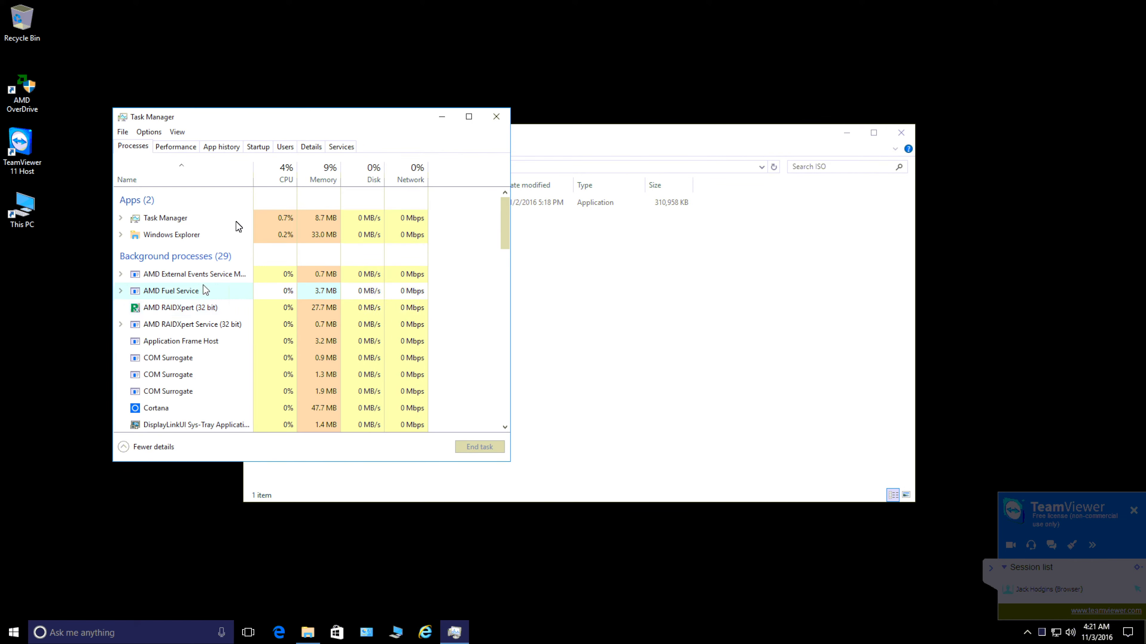
pyautogui.click(175, 146)
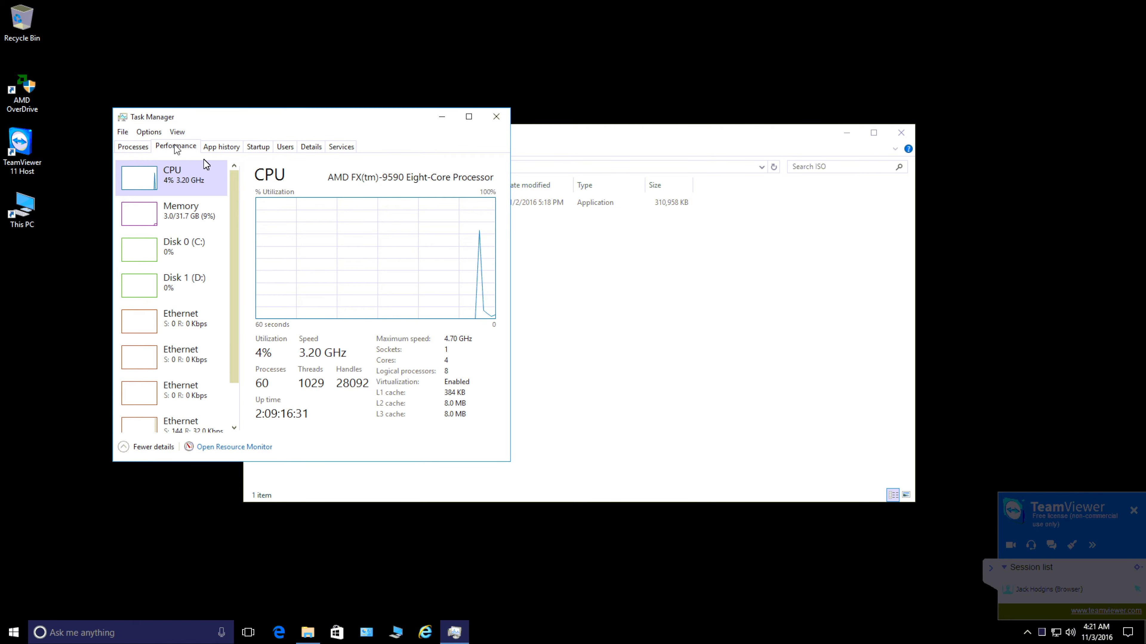
# - Switch the Performance view to the compact summary and back to the full view
pyautogui.rightClick(139, 179)
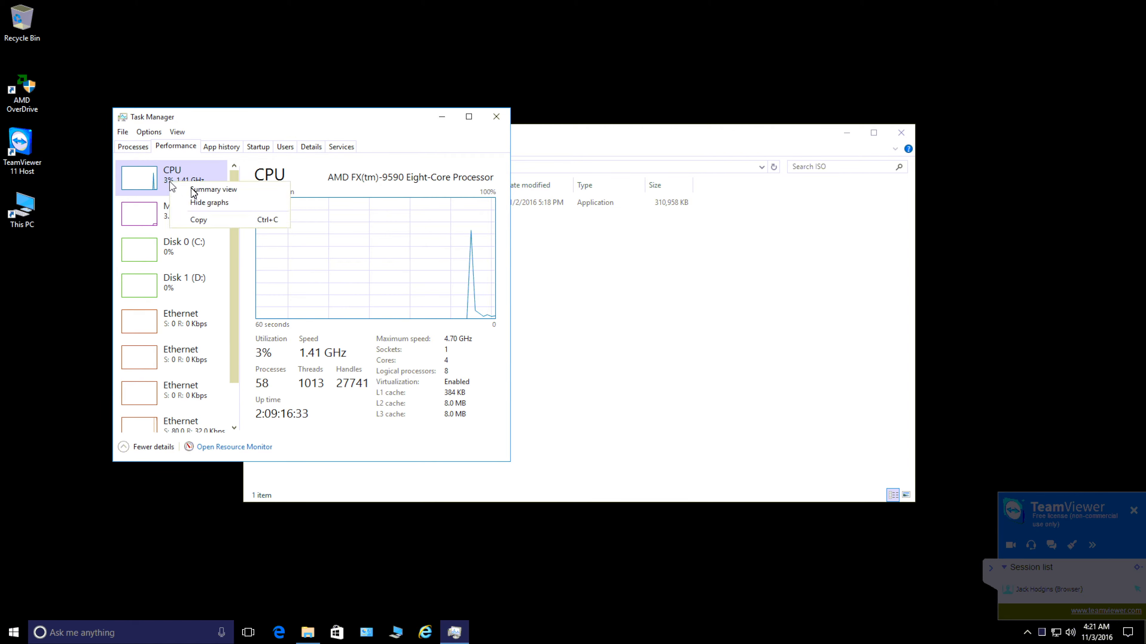
pyautogui.click(213, 189)
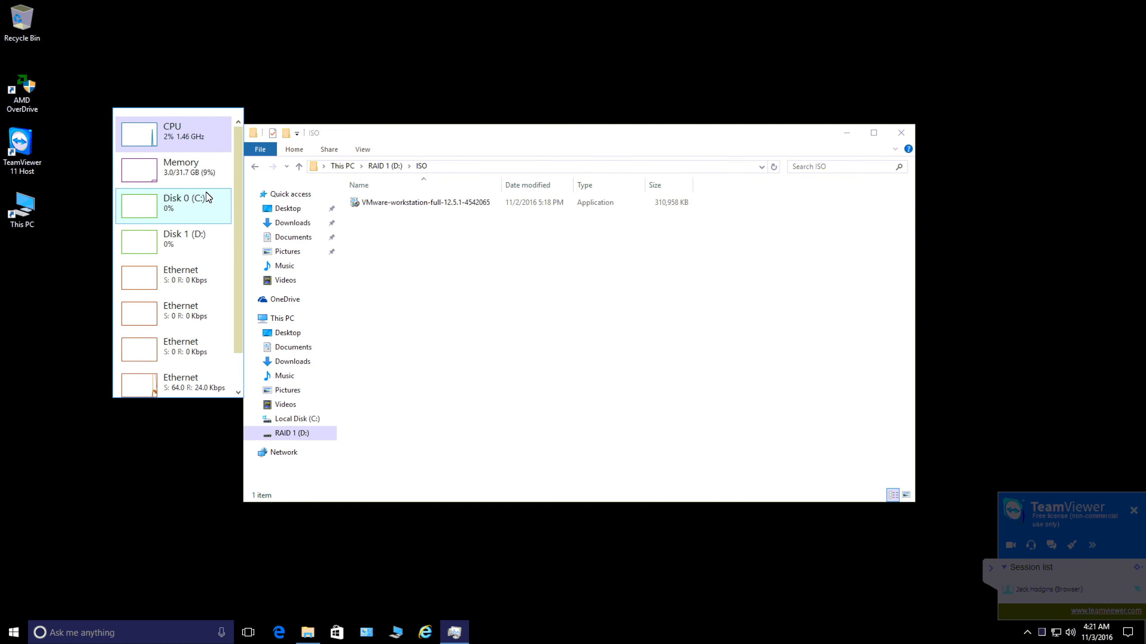
pyautogui.rightClick(153, 135)
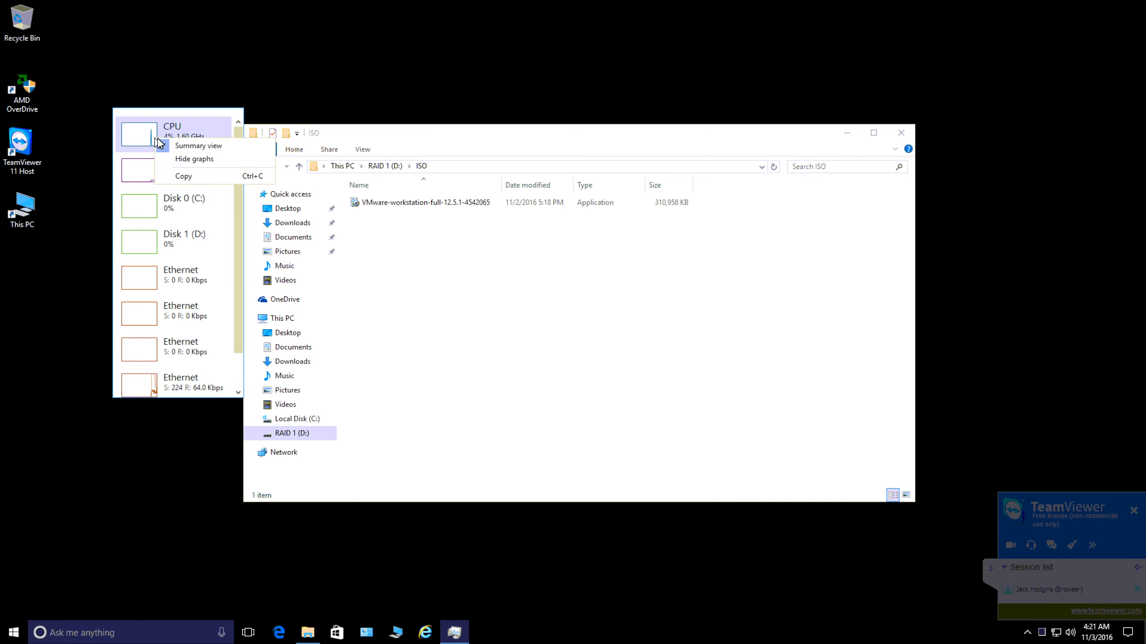
pyautogui.click(198, 144)
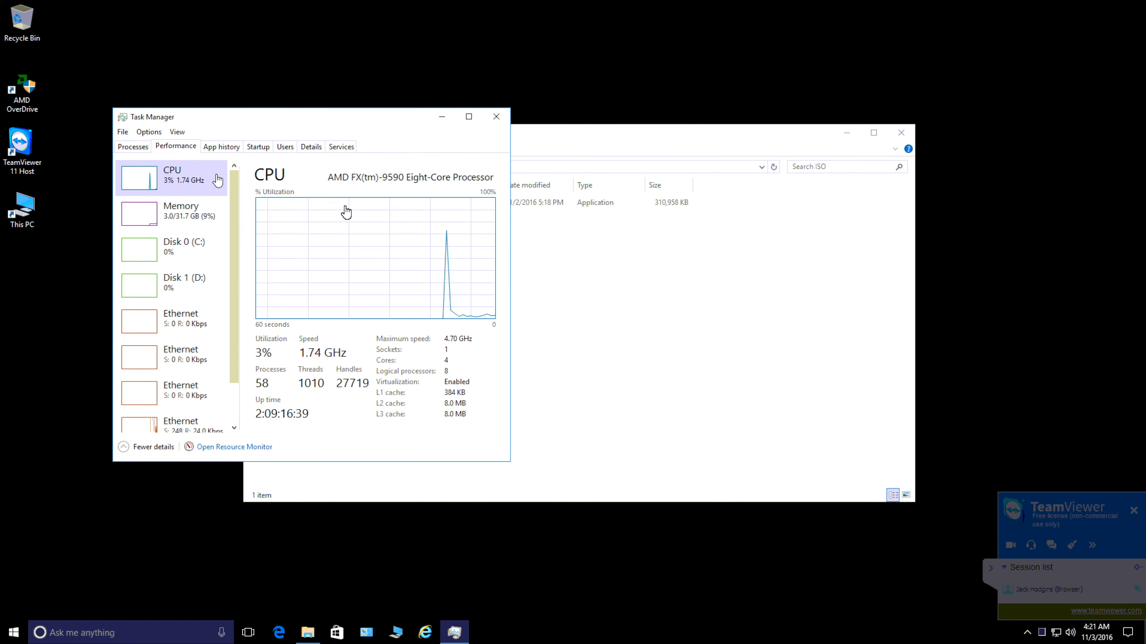
# - Show one CPU usage graph per logical processor, then close Task Manager
pyautogui.rightClick(347, 212)
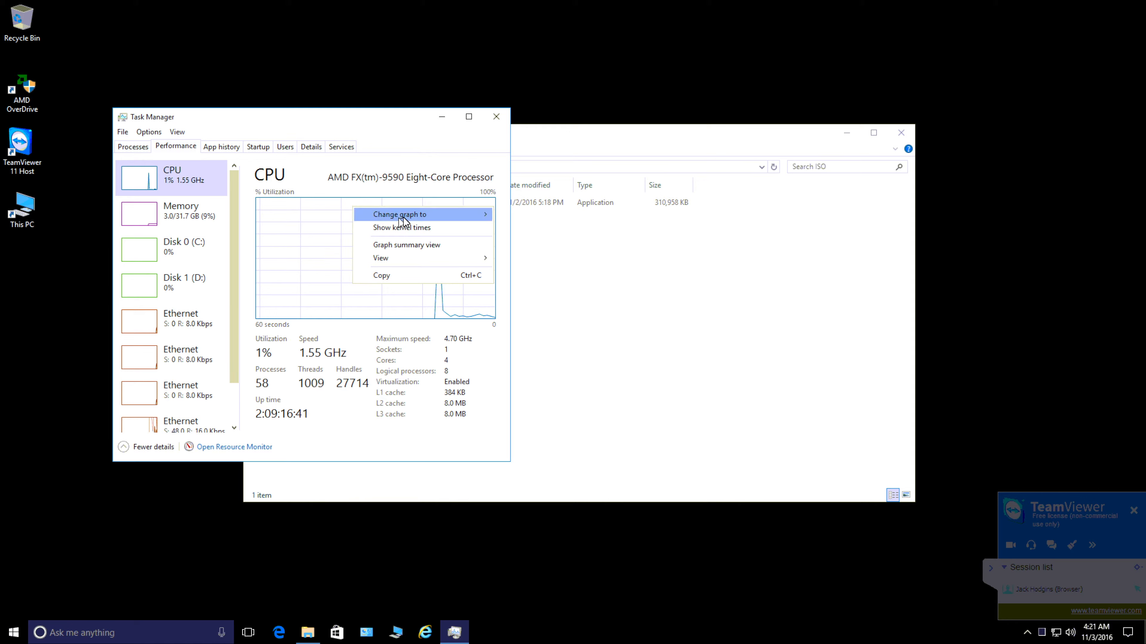
pyautogui.click(399, 215)
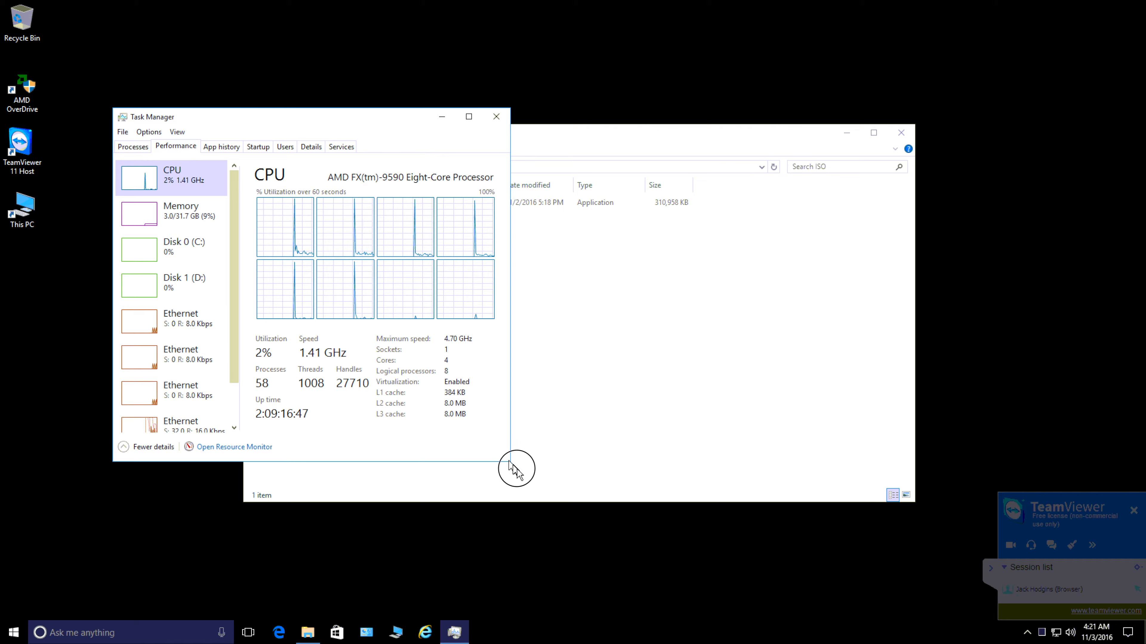
pyautogui.moveTo(533, 448)
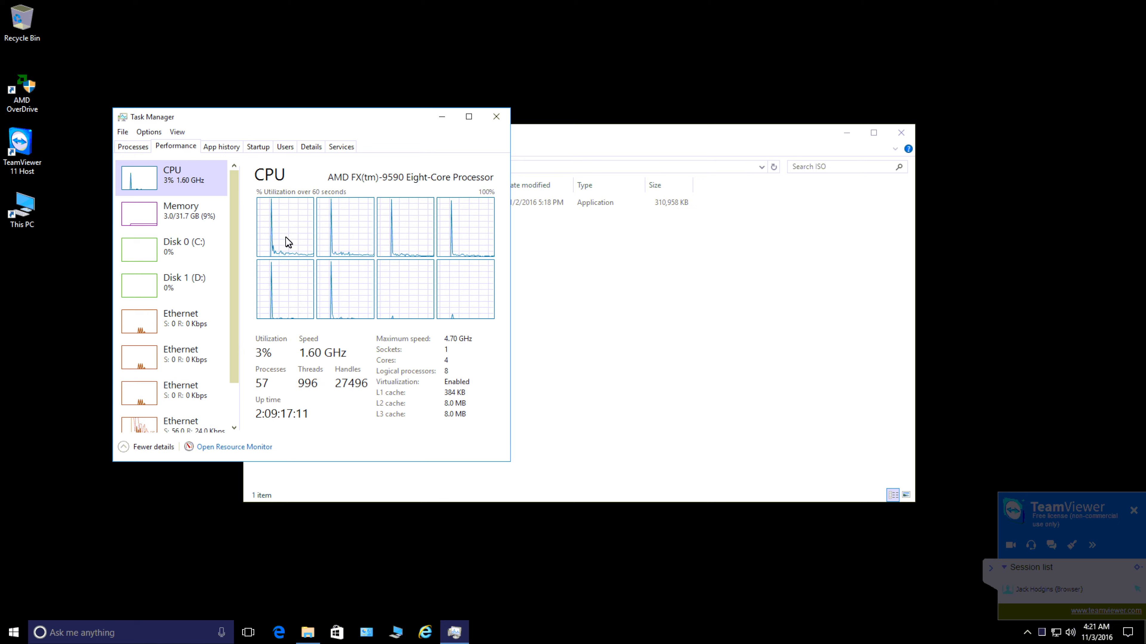
pyautogui.moveTo(401, 284)
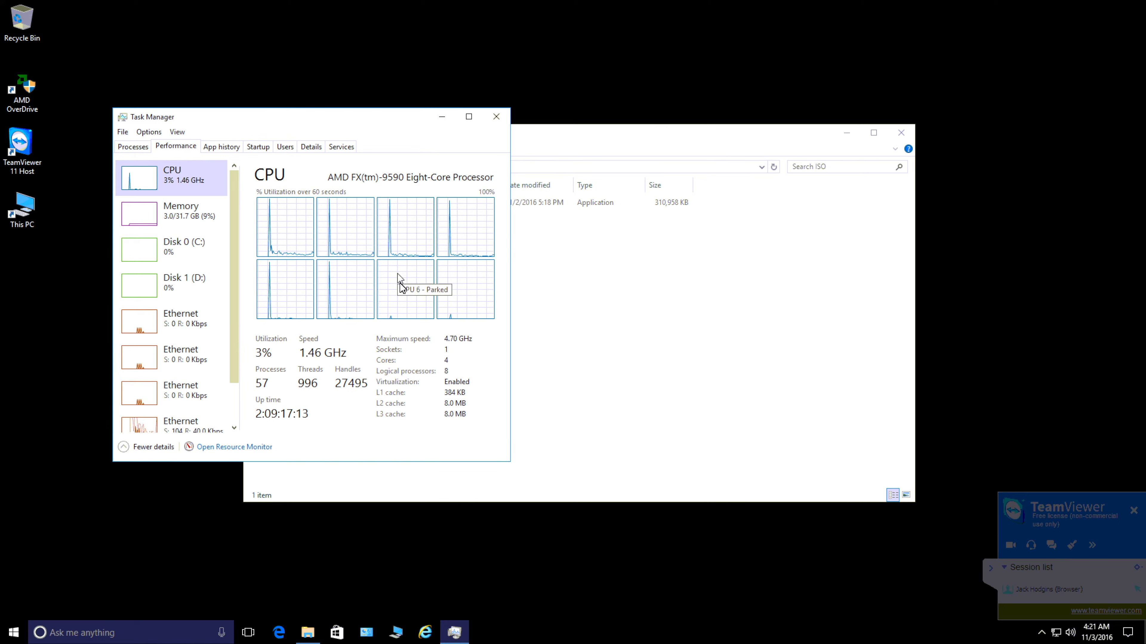
pyautogui.moveTo(510, 273)
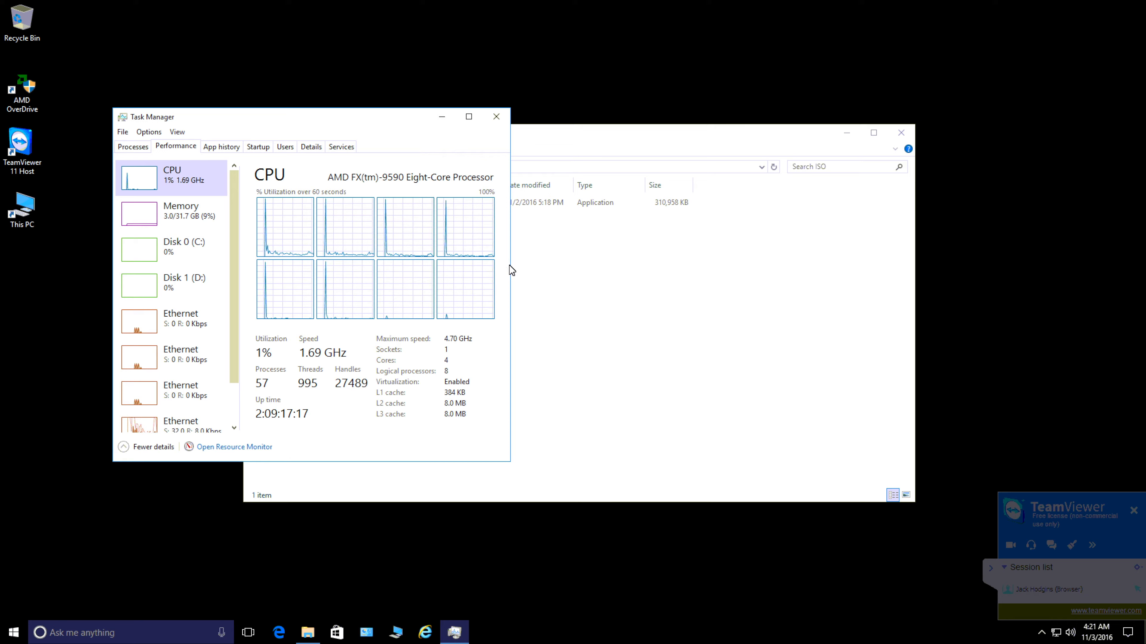
pyautogui.moveTo(268, 241)
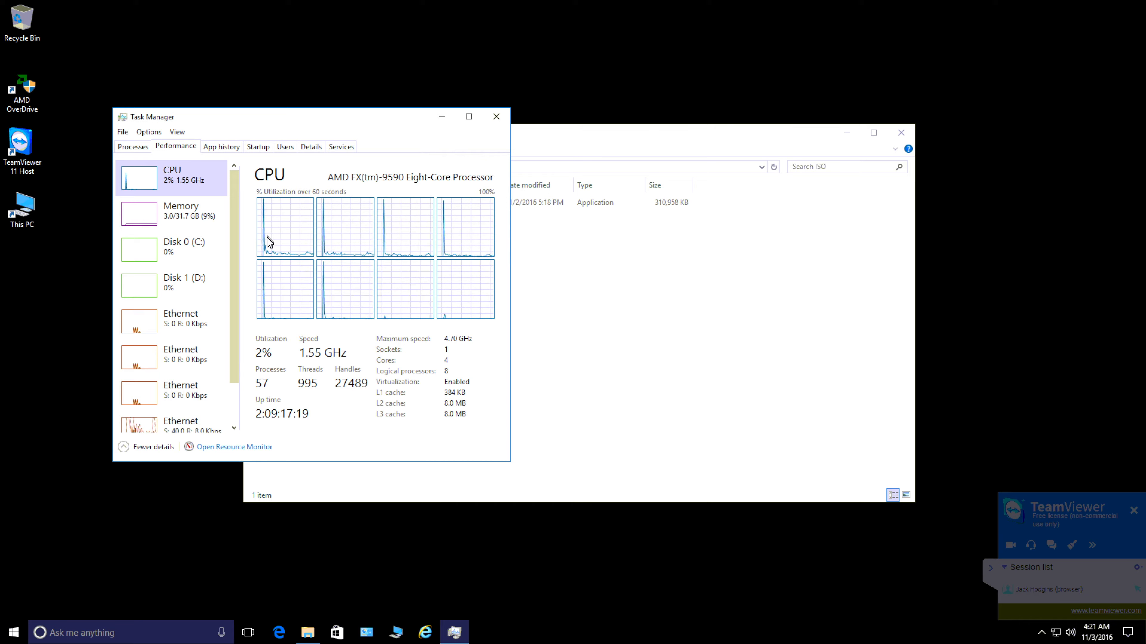
pyautogui.moveTo(473, 266)
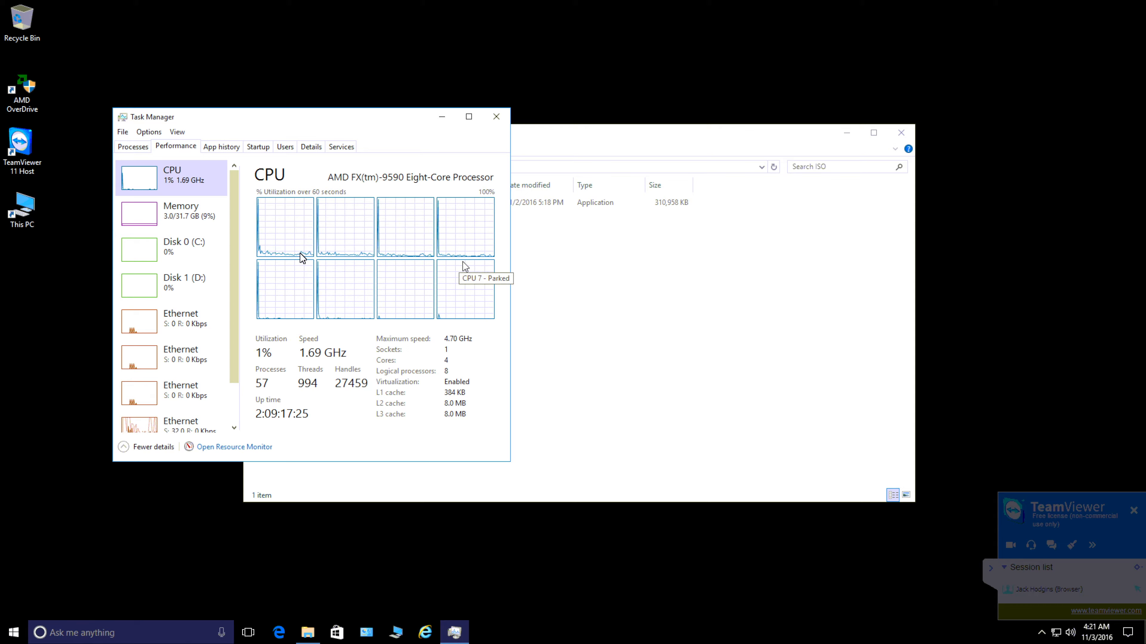
pyautogui.moveTo(433, 254)
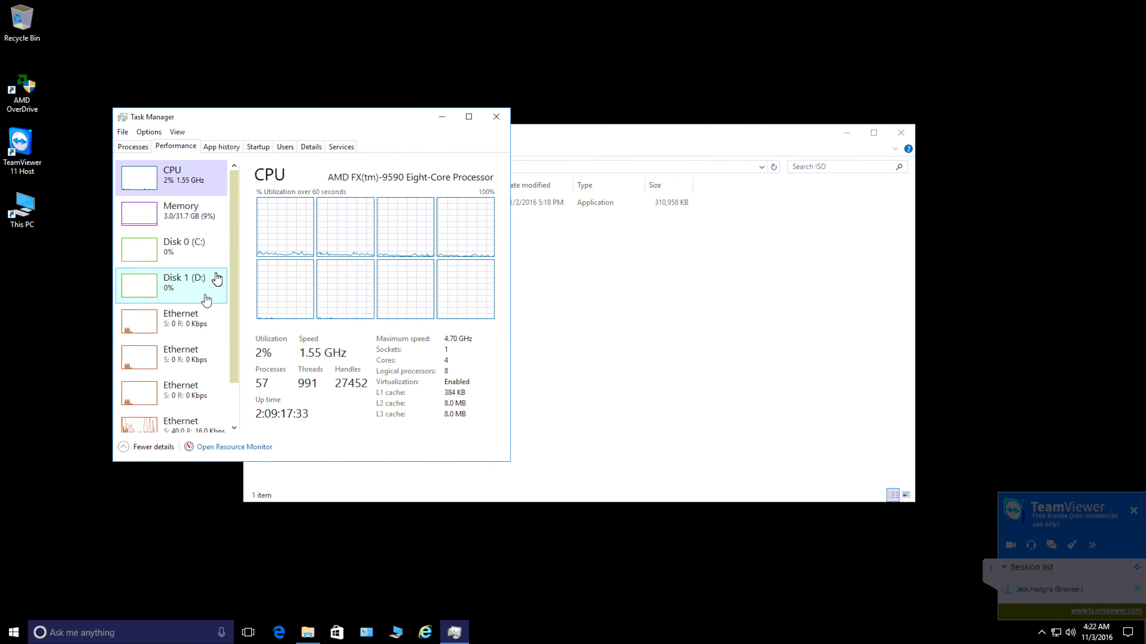
pyautogui.scroll(-3)
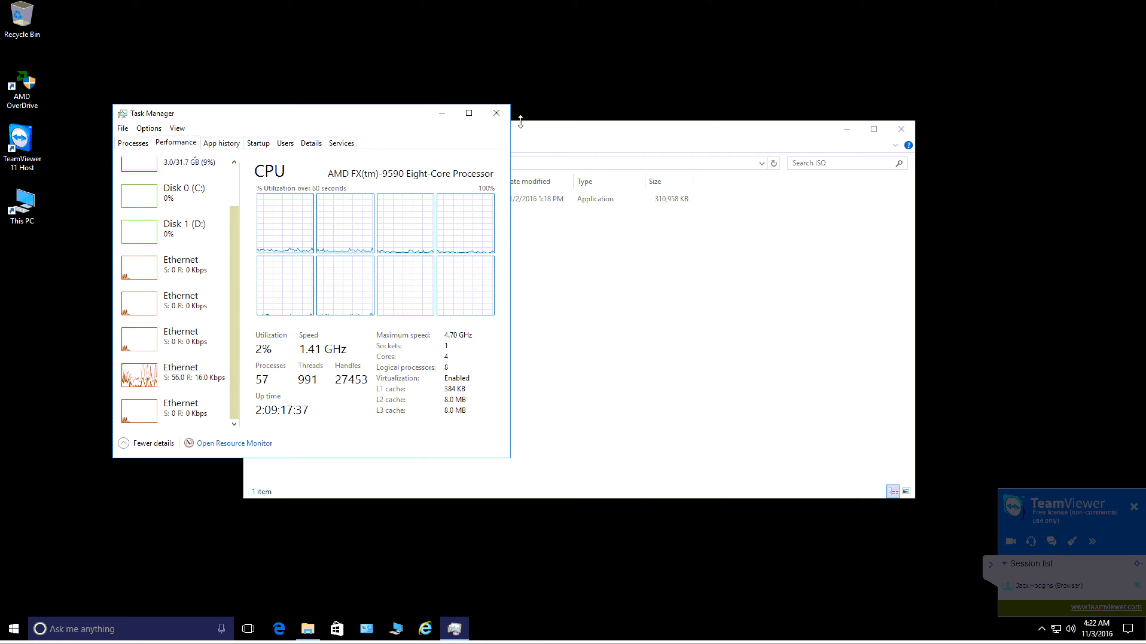
pyautogui.click(496, 113)
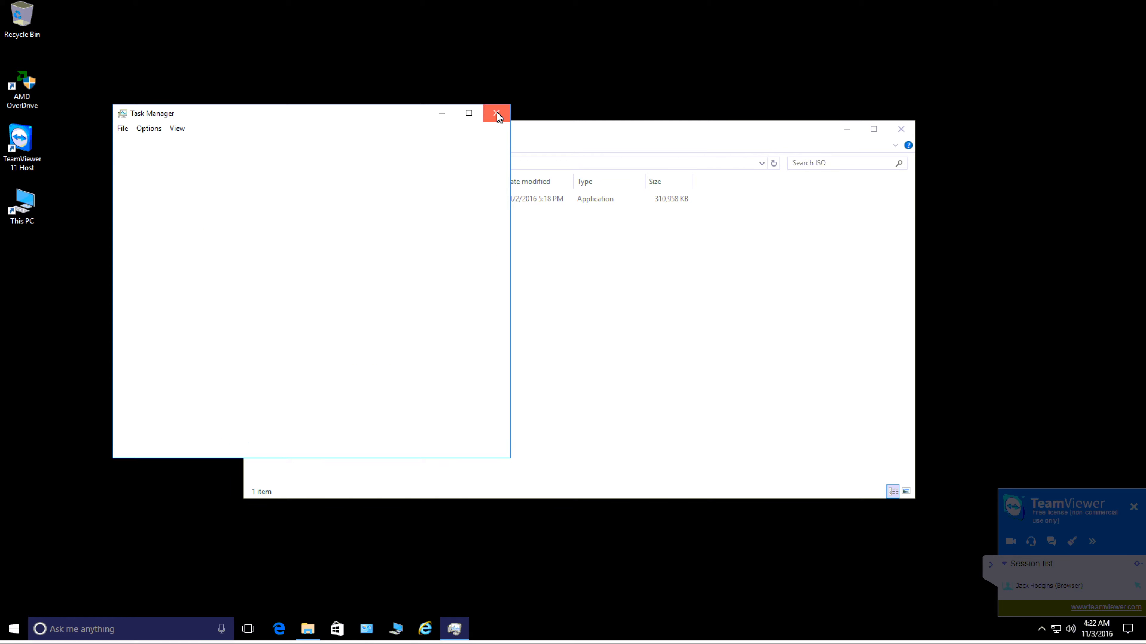
pyautogui.click(496, 113)
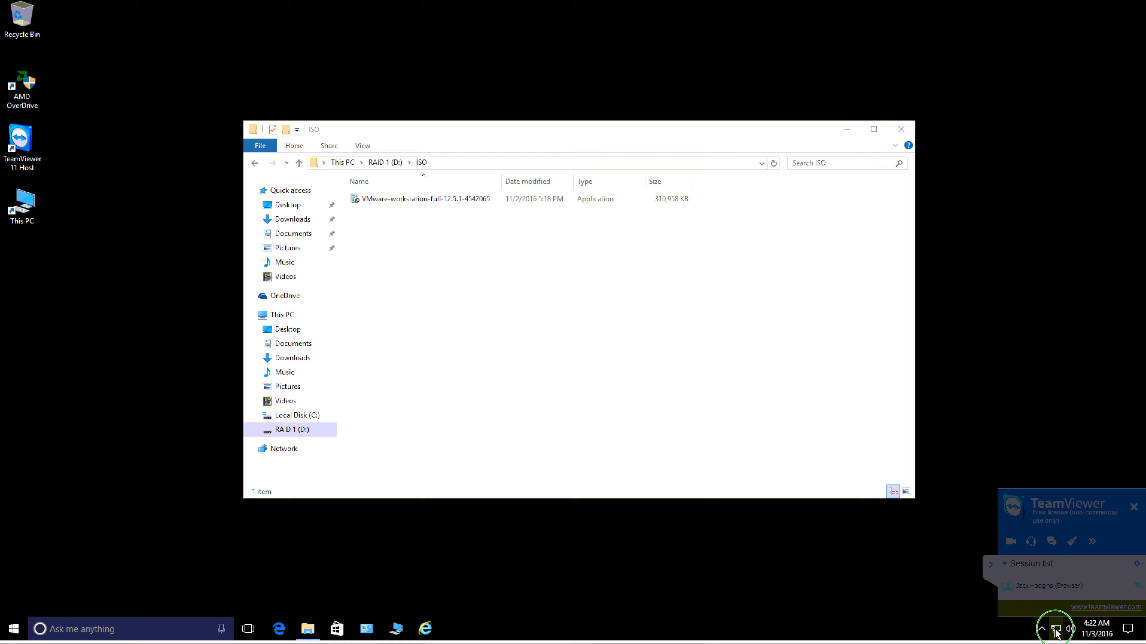
pyautogui.moveTo(994, 601)
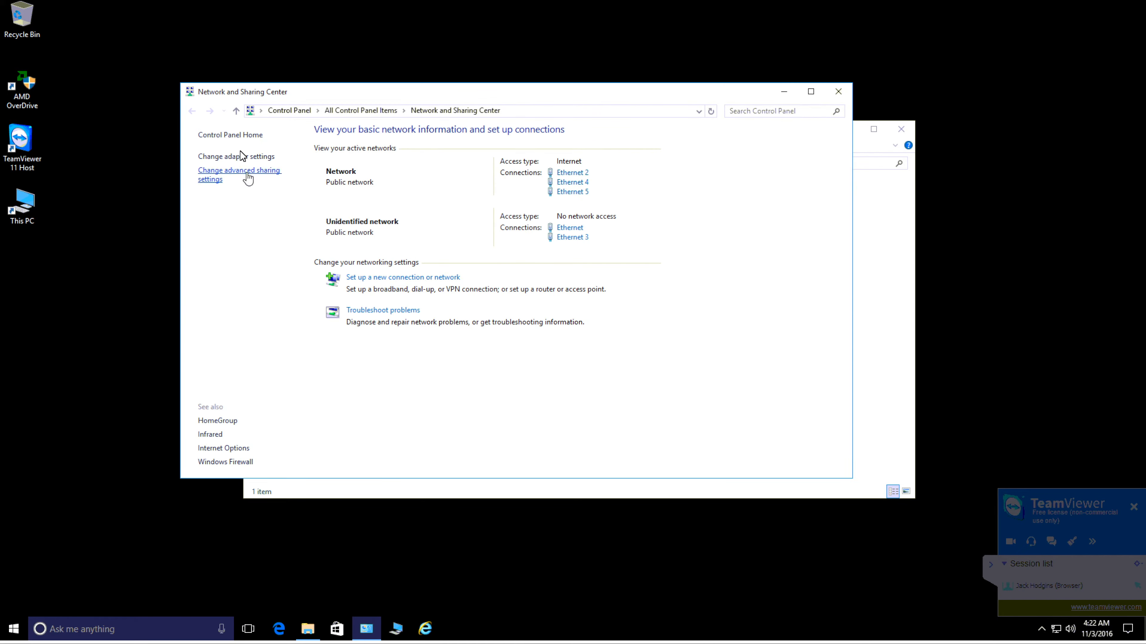
pyautogui.click(227, 155)
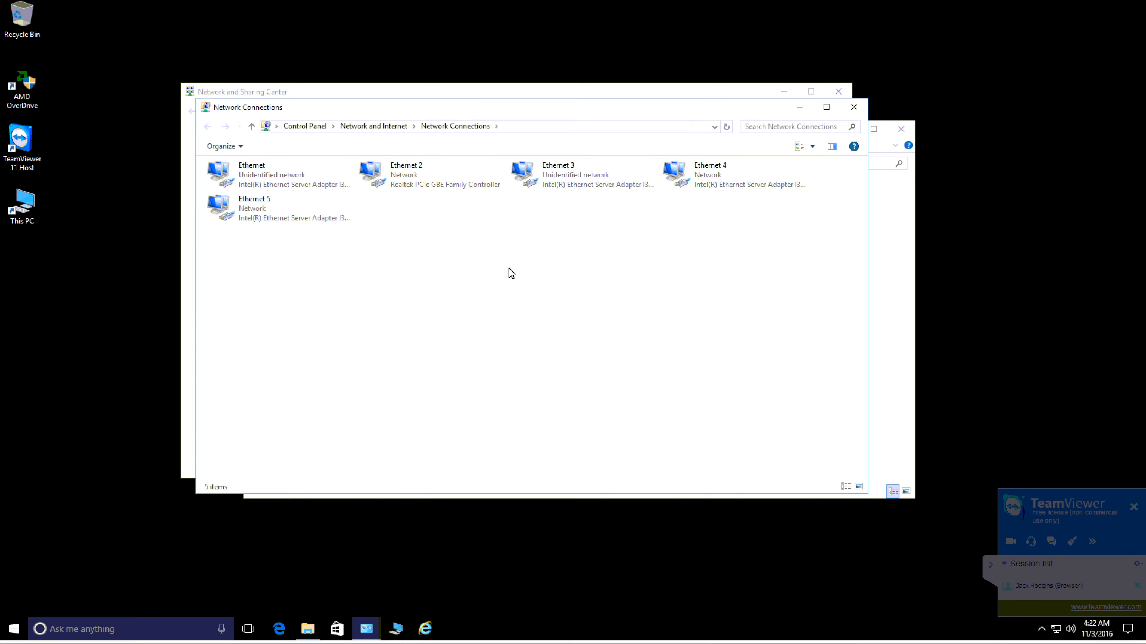
pyautogui.moveTo(457, 231)
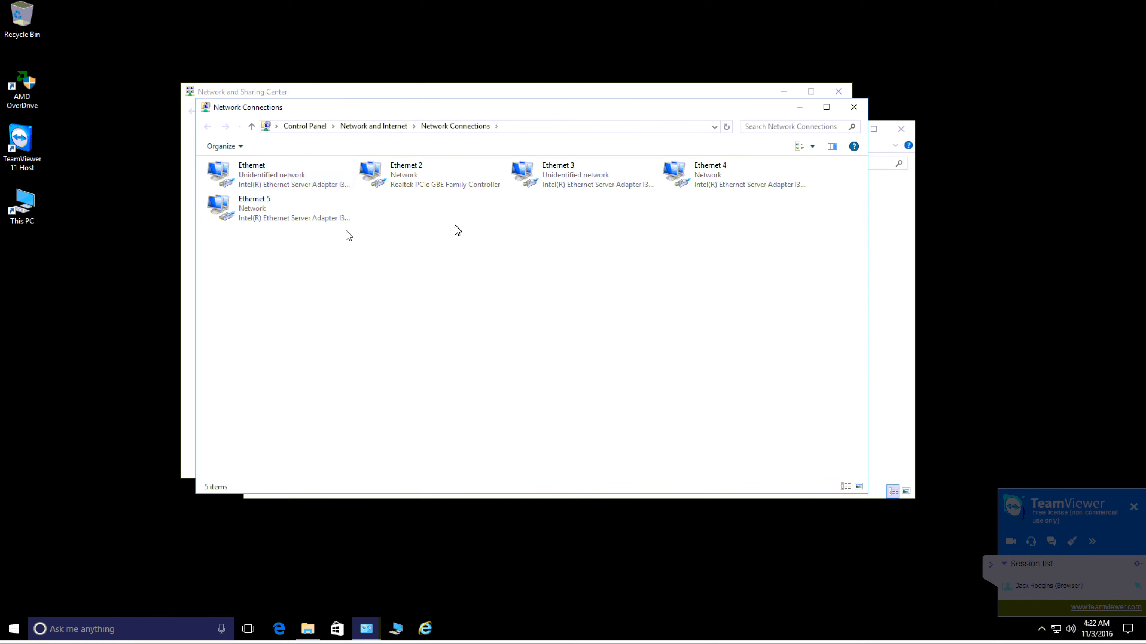
pyautogui.moveTo(495, 218)
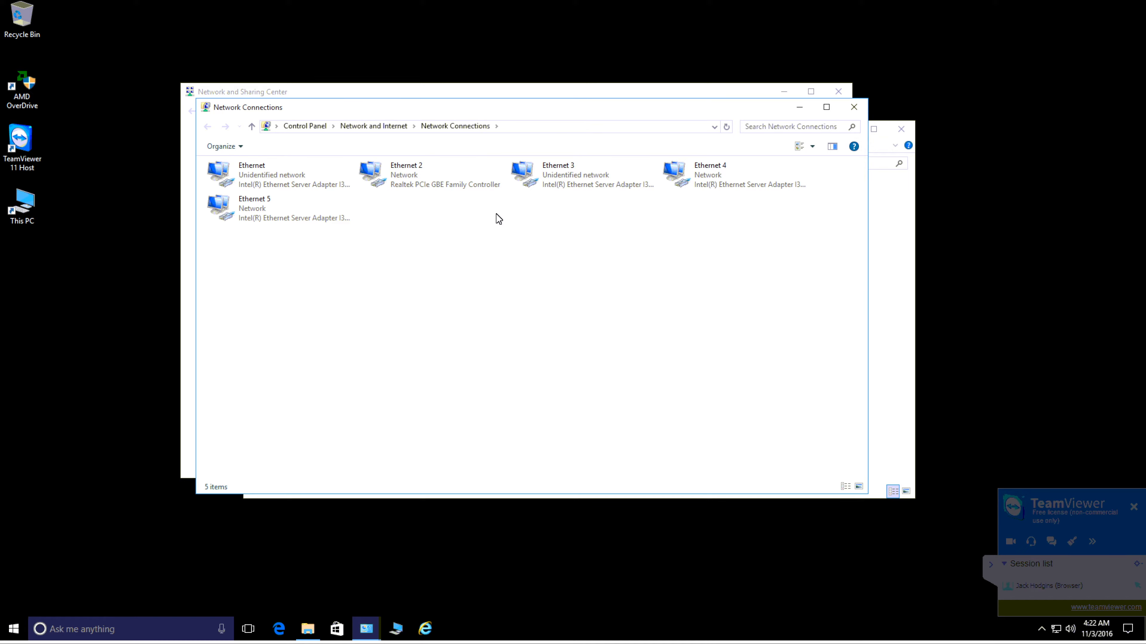
pyautogui.moveTo(478, 217)
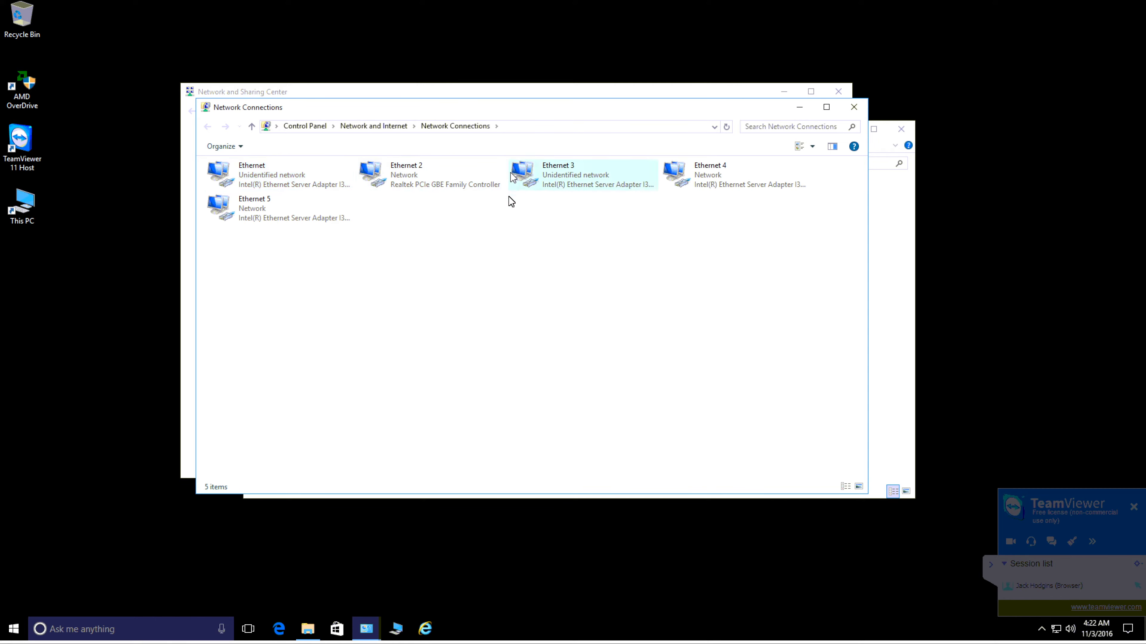
pyautogui.click(501, 224)
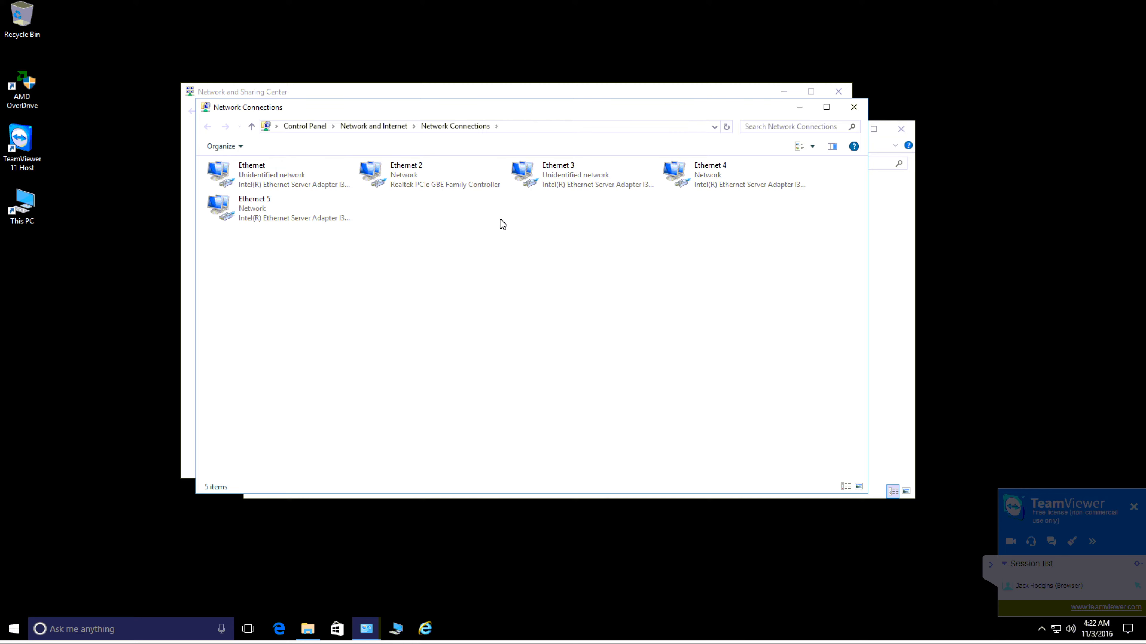
pyautogui.moveTo(505, 227)
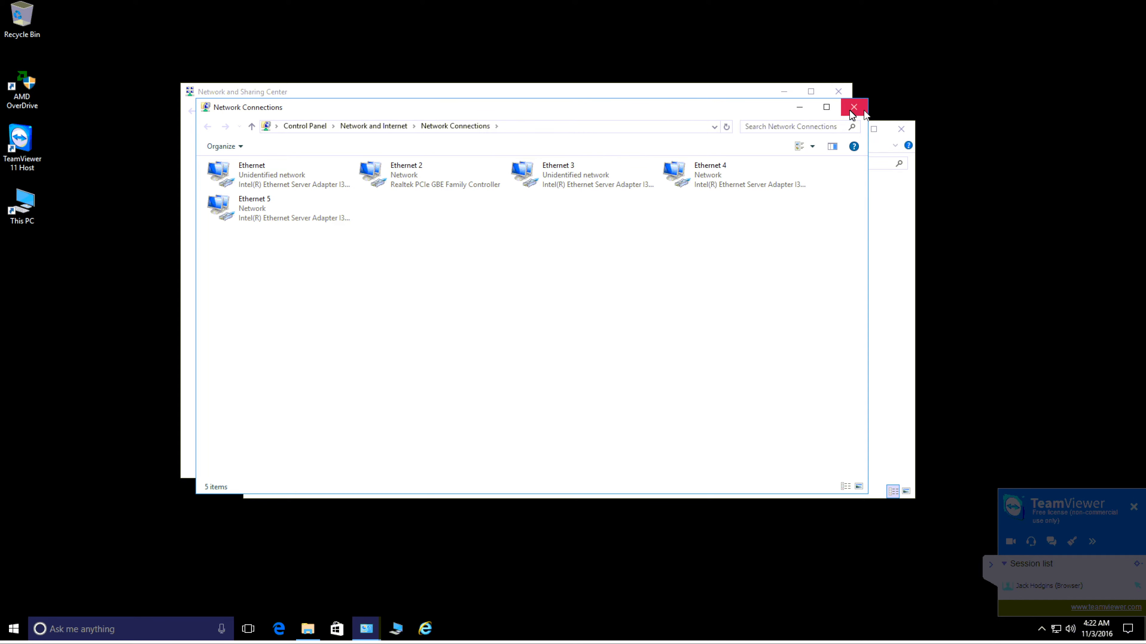
pyautogui.click(853, 106)
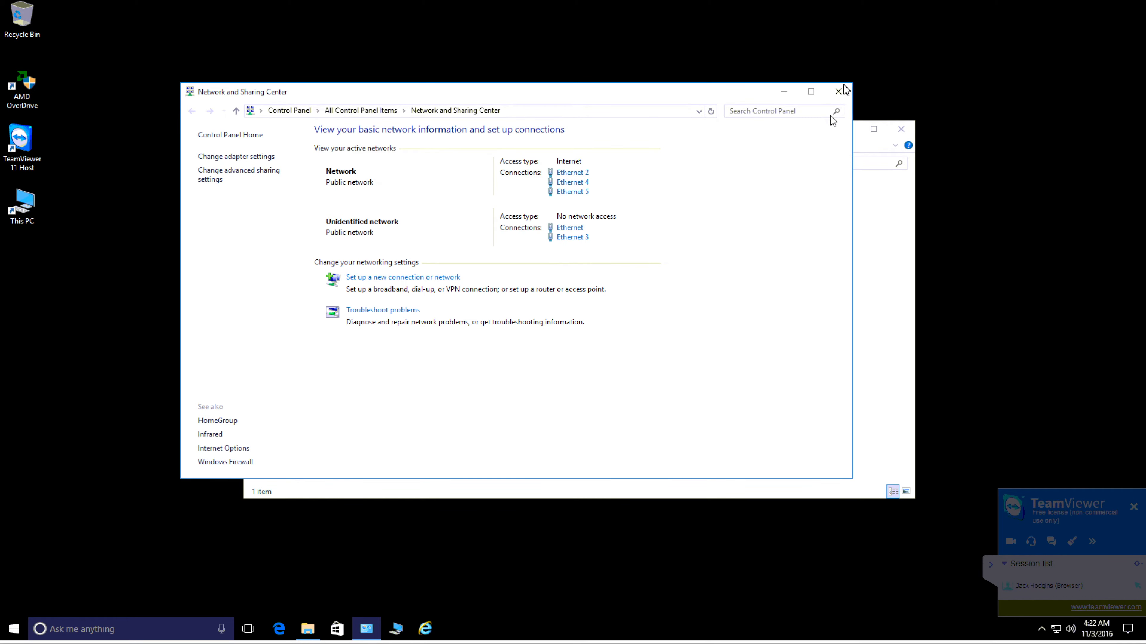
pyautogui.click(838, 90)
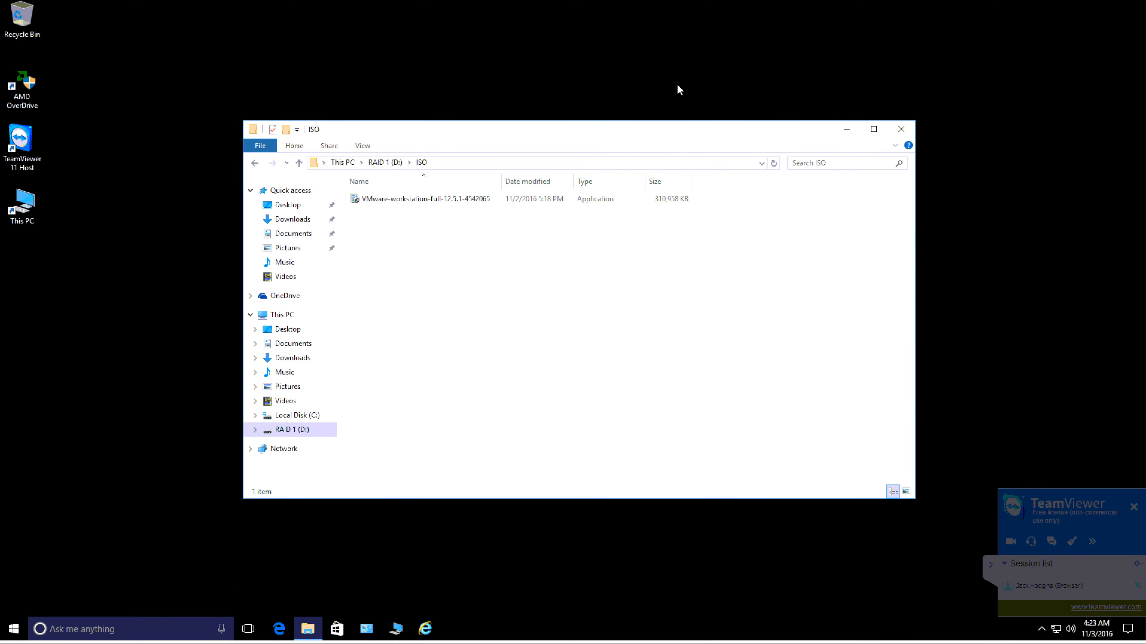
# - Launch VMware-workstation-full-12.5.1-4542065 from D:\ISO and allow it to make changes
pyautogui.click(424, 199)
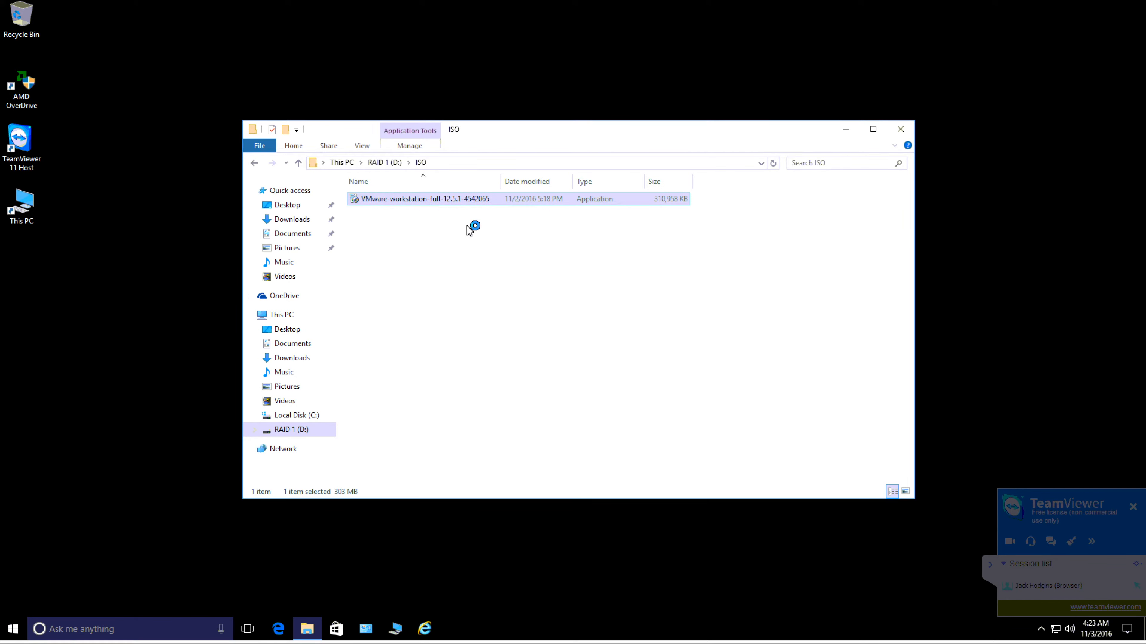
pyautogui.doubleClick(421, 199)
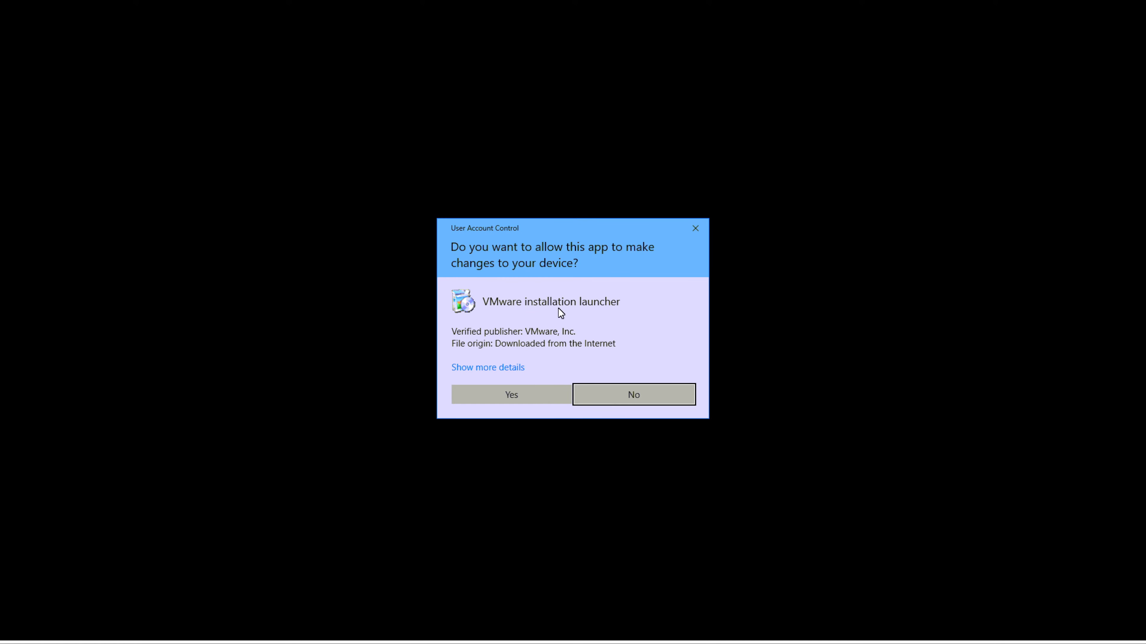
pyautogui.click(510, 394)
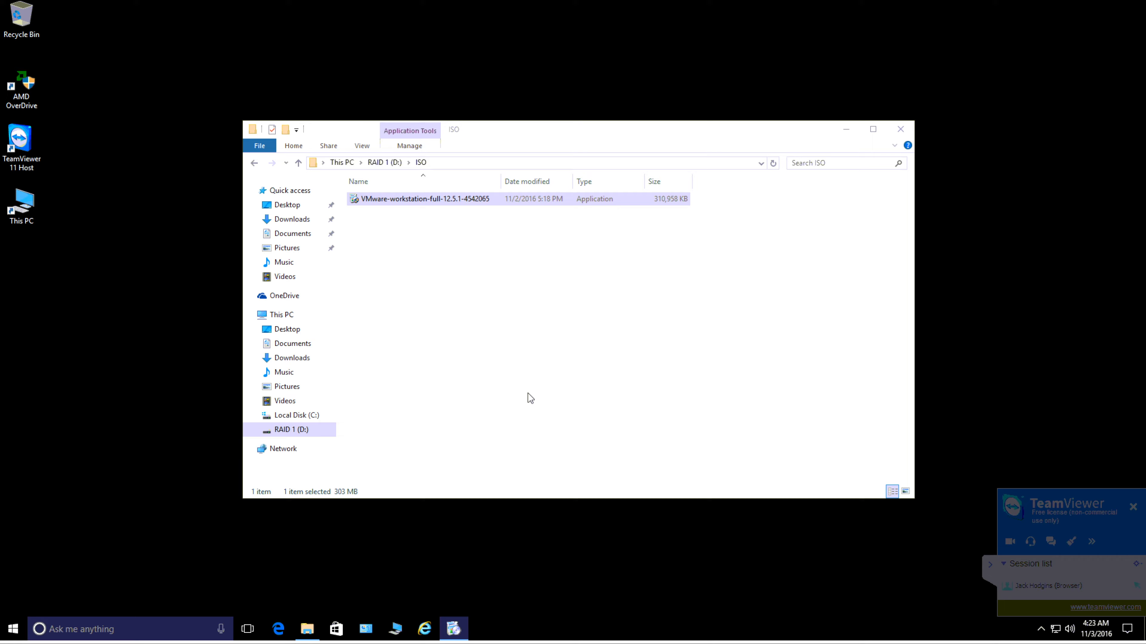
pyautogui.doubleClick(423, 198)
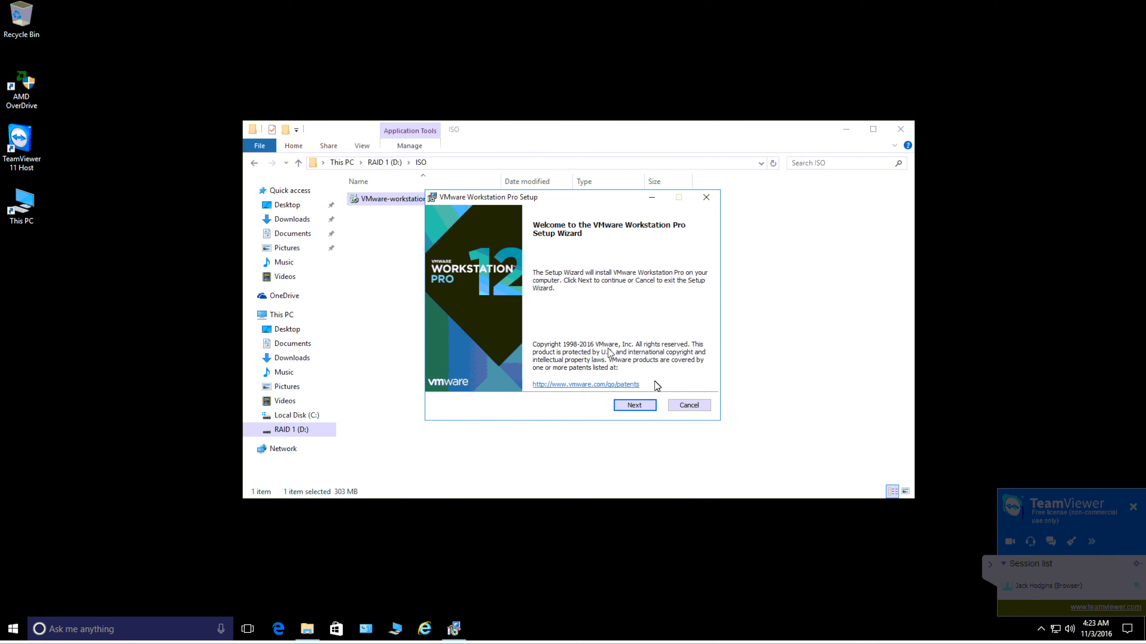
# - Accept the license agreement and include the Enhanced Keyboard Driver feature
pyautogui.click(633, 404)
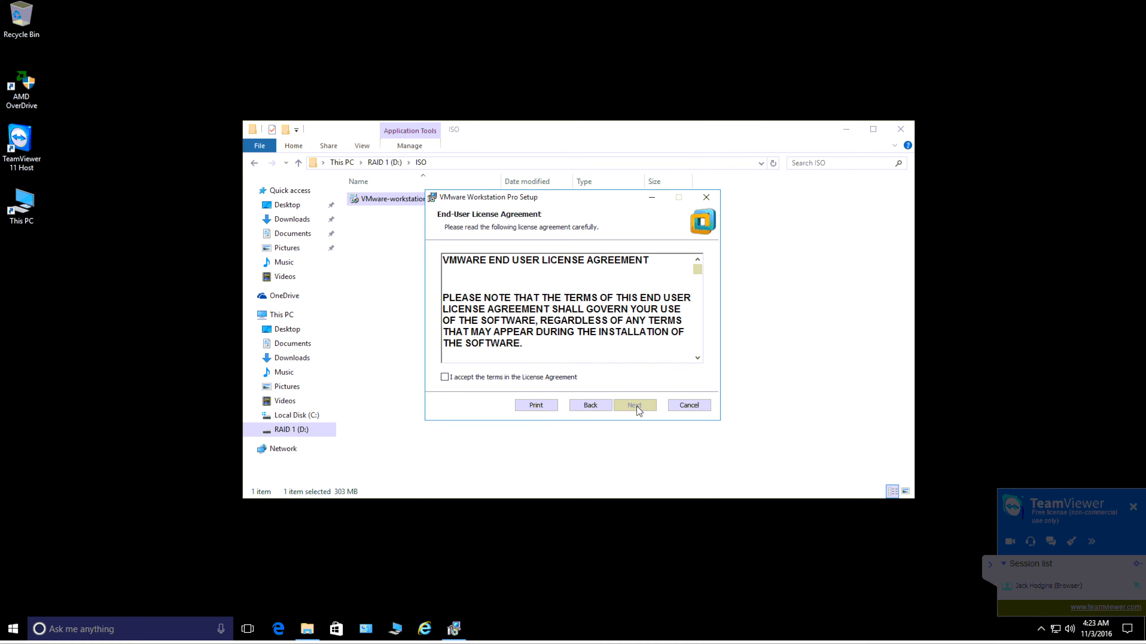
pyautogui.click(444, 377)
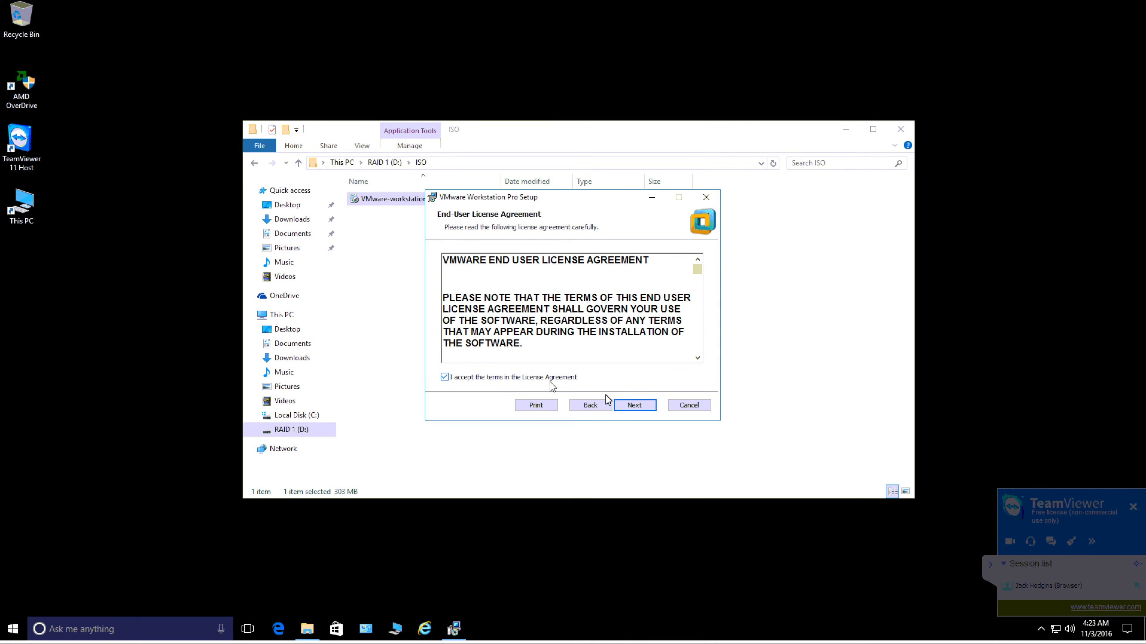
pyautogui.click(634, 404)
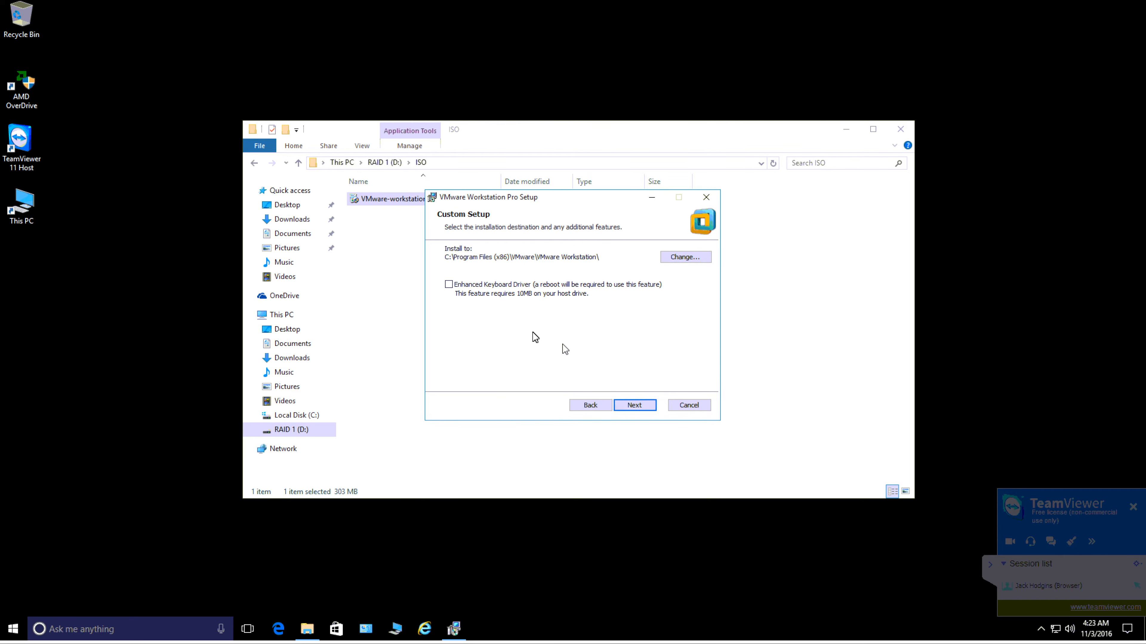
pyautogui.click(448, 284)
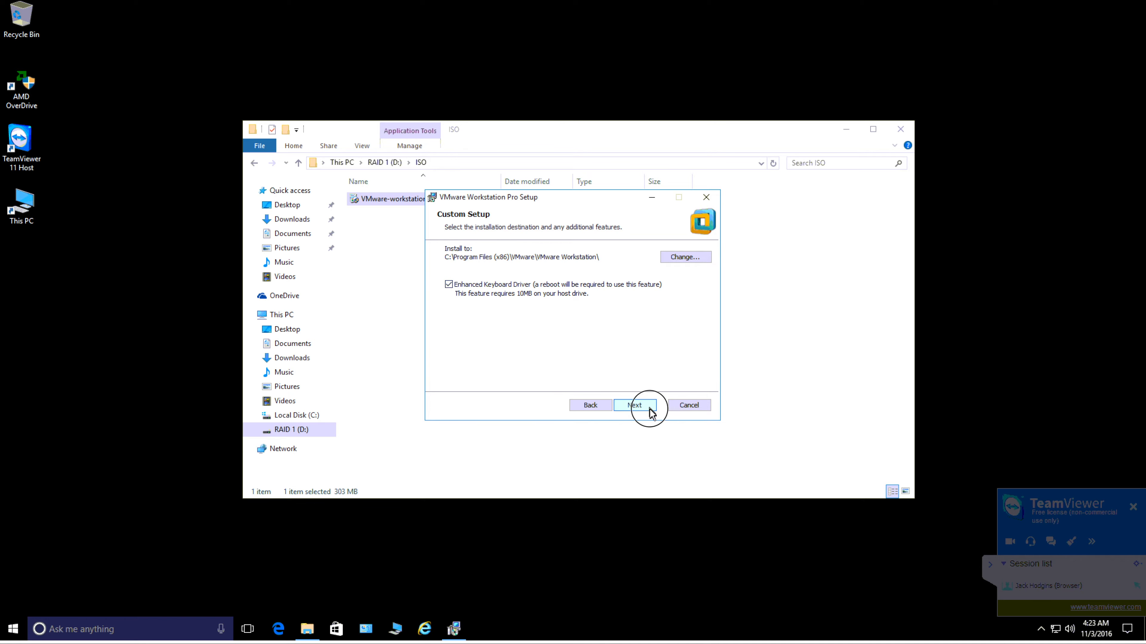
# - Keep the update, statistics and shortcut defaults and start the installation
pyautogui.click(634, 405)
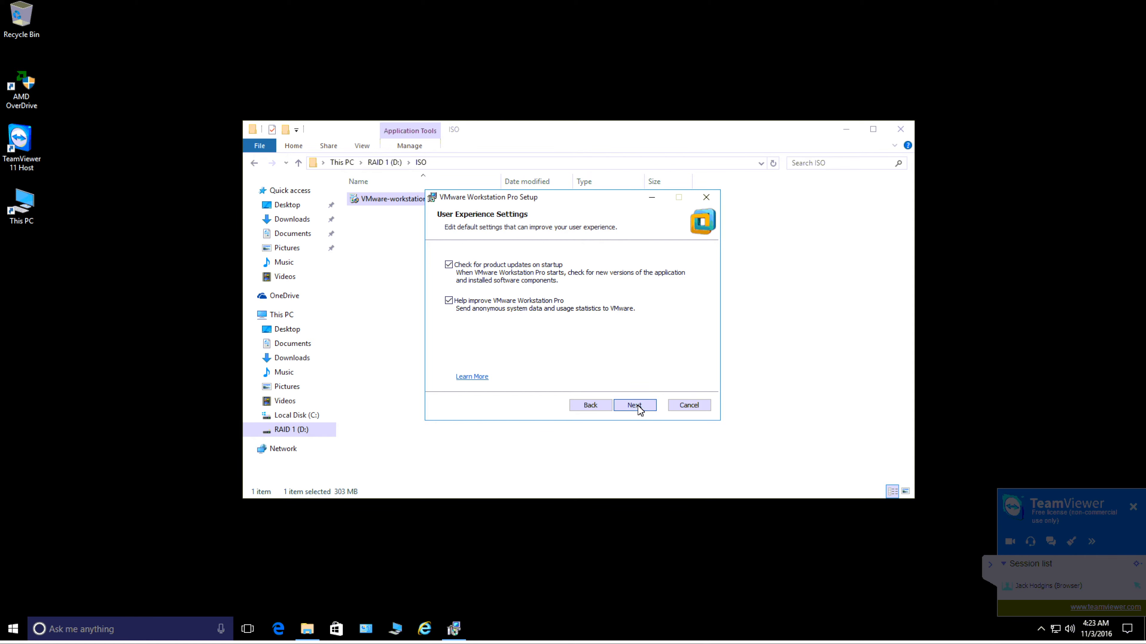
pyautogui.click(633, 405)
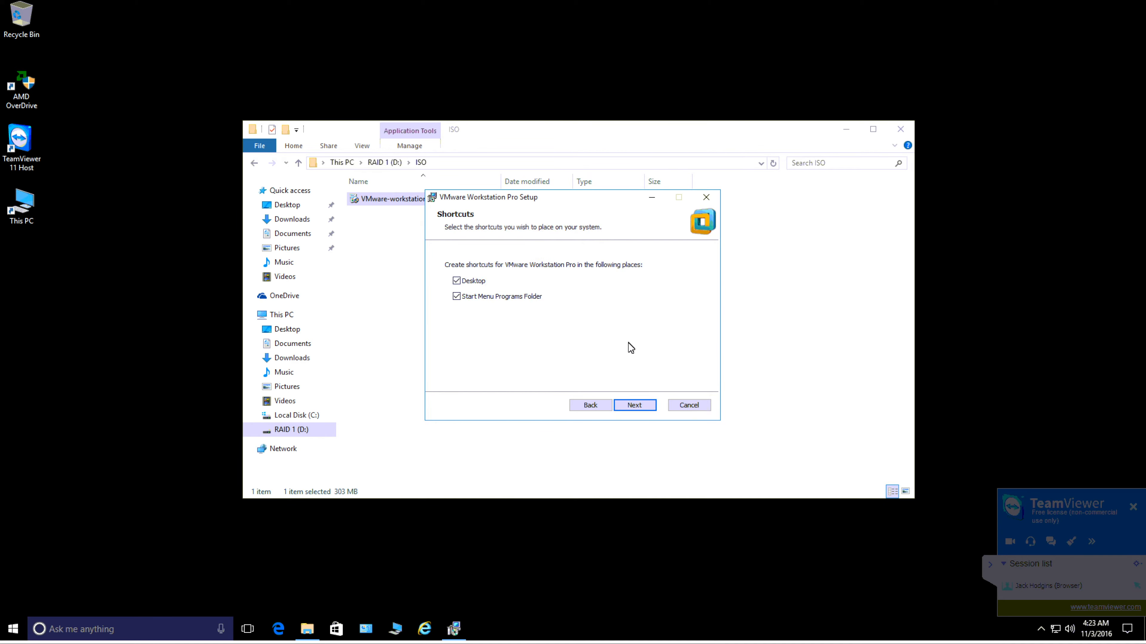
pyautogui.click(634, 405)
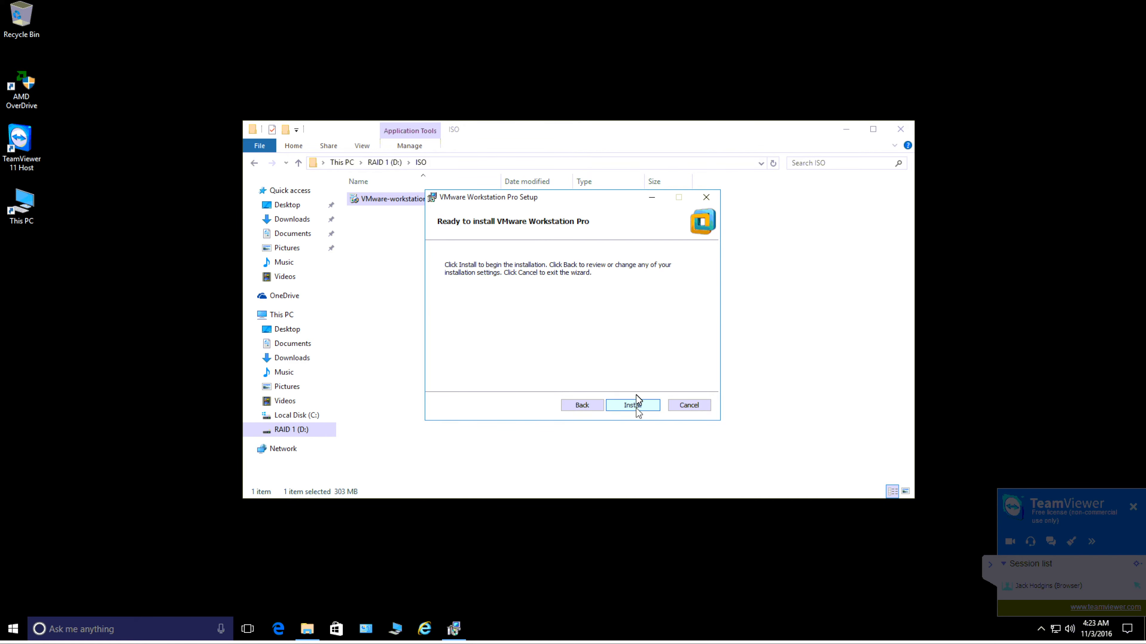
pyautogui.click(632, 405)
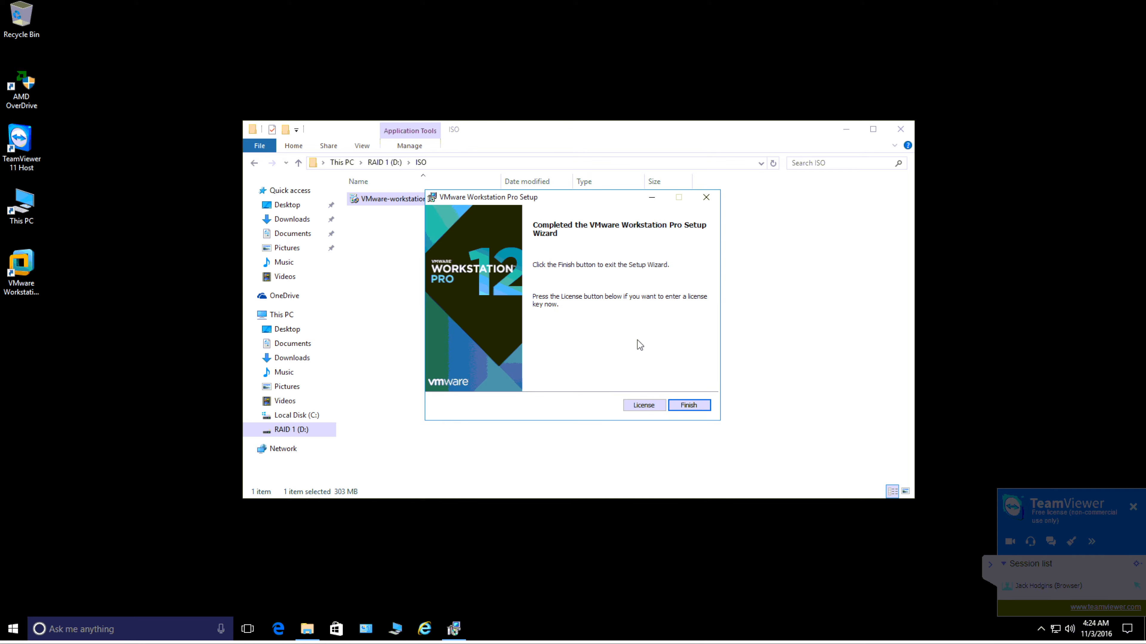
# - Finish the setup wizard, postpone the restart and close the ISO folder window
pyautogui.click(688, 405)
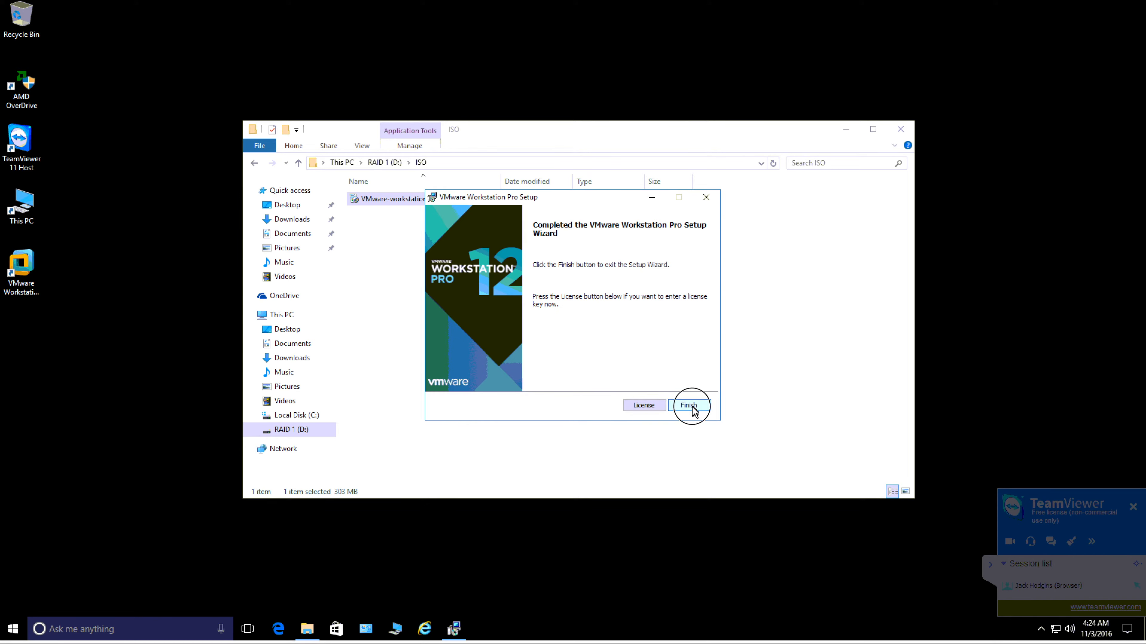
pyautogui.click(688, 405)
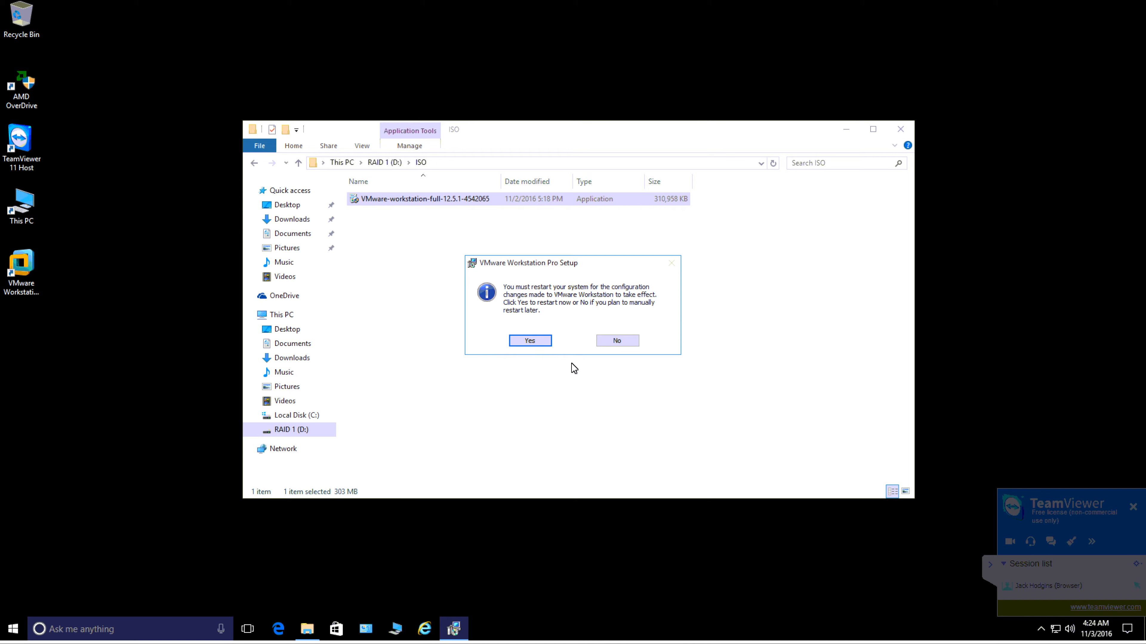
pyautogui.moveTo(608, 341)
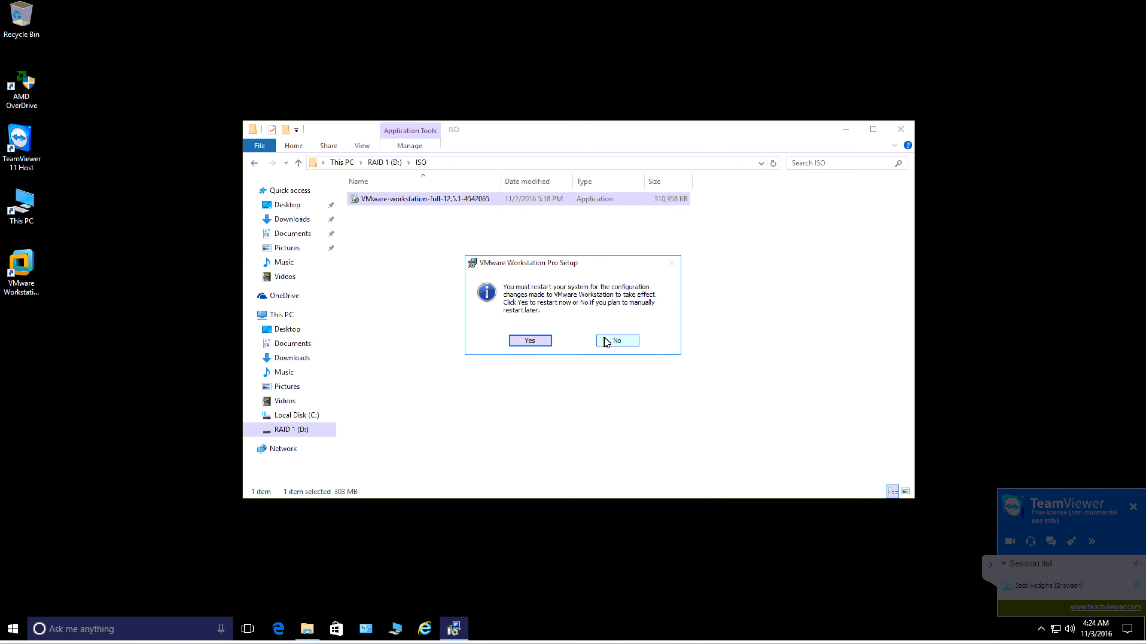
pyautogui.click(616, 341)
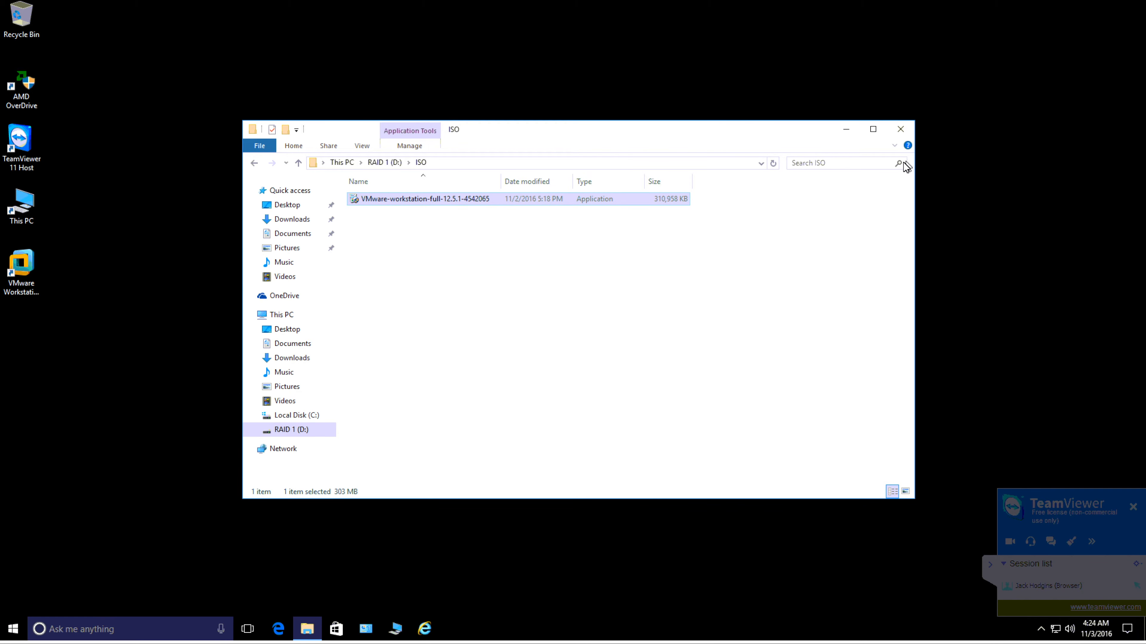
pyautogui.click(899, 129)
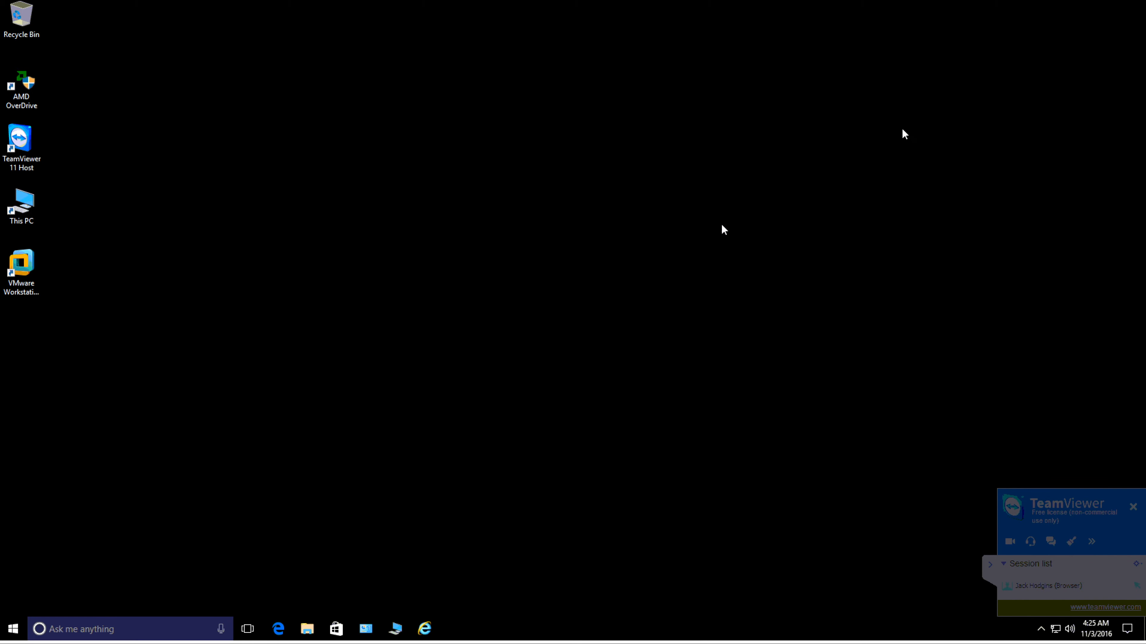
pyautogui.click(21, 265)
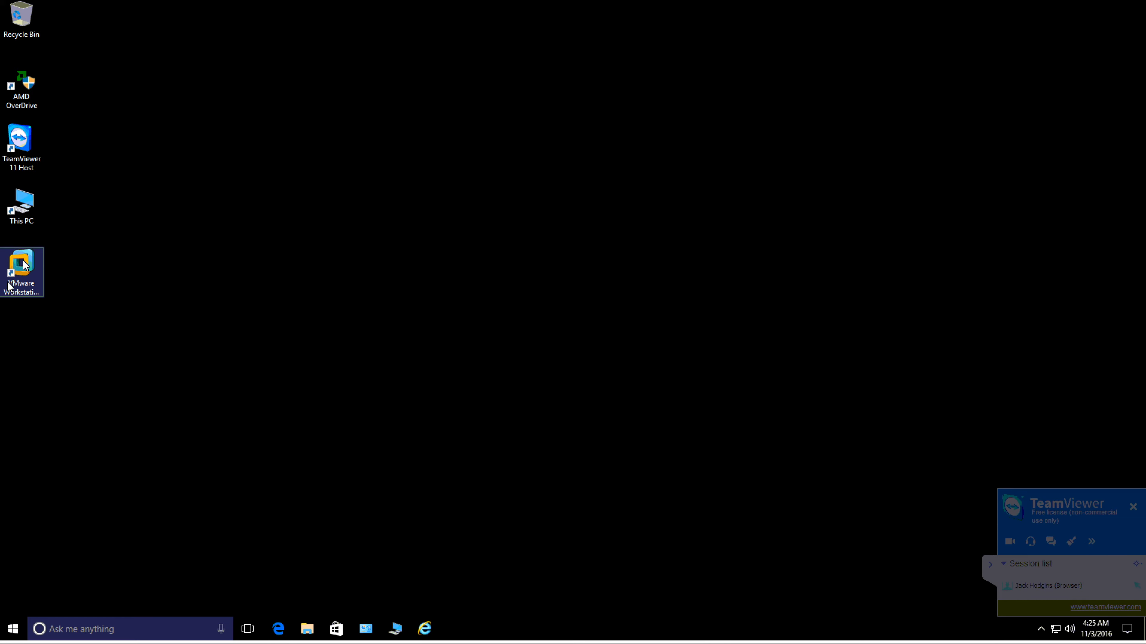
pyautogui.moveTo(23, 265)
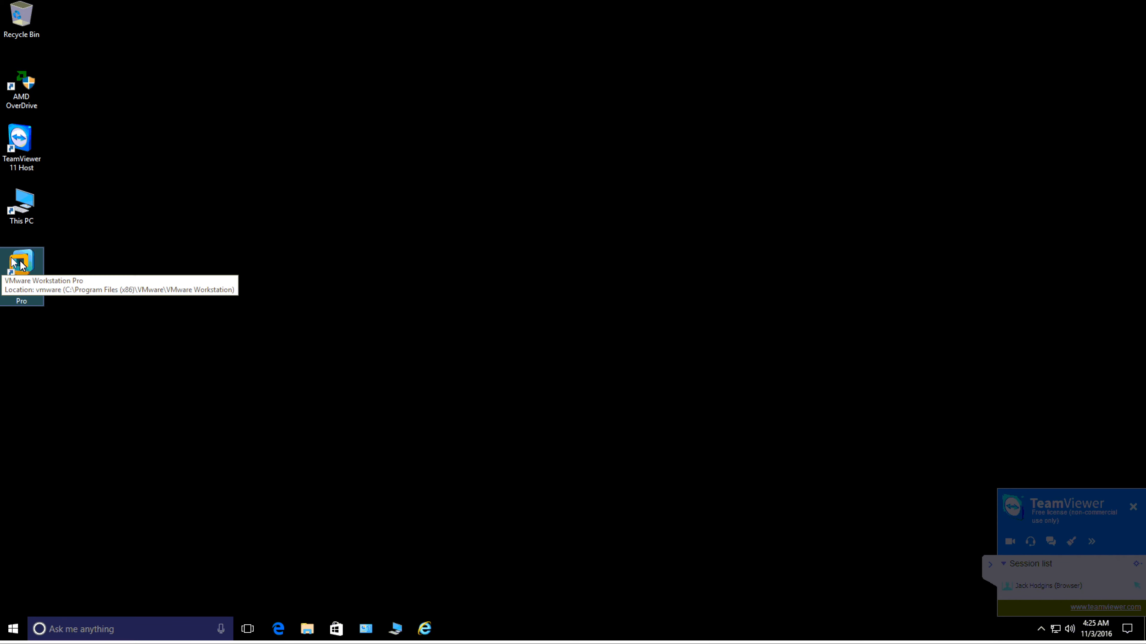
pyautogui.moveTo(366, 260)
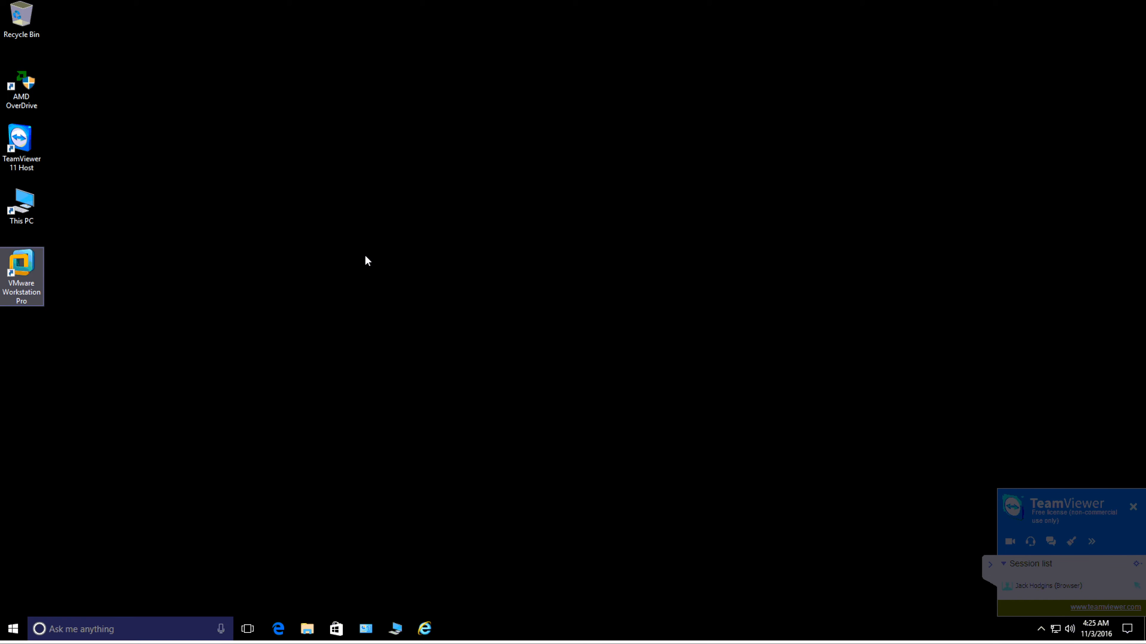
# - Start VMware Workstation Pro and choose the 30-day trial option
pyautogui.doubleClick(22, 259)
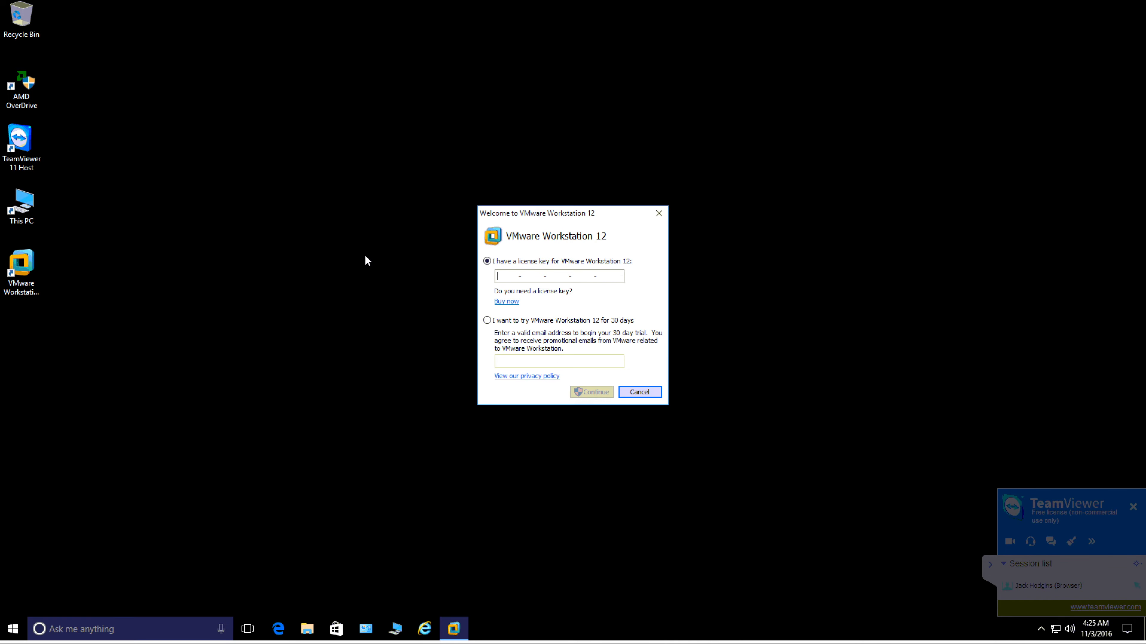
pyautogui.click(488, 320)
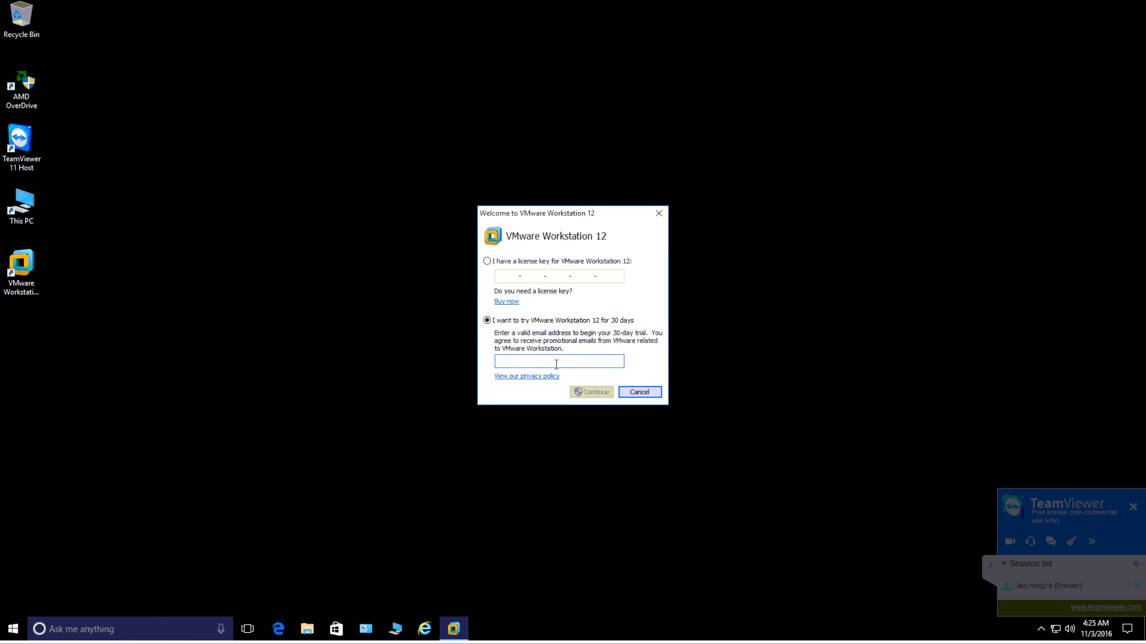
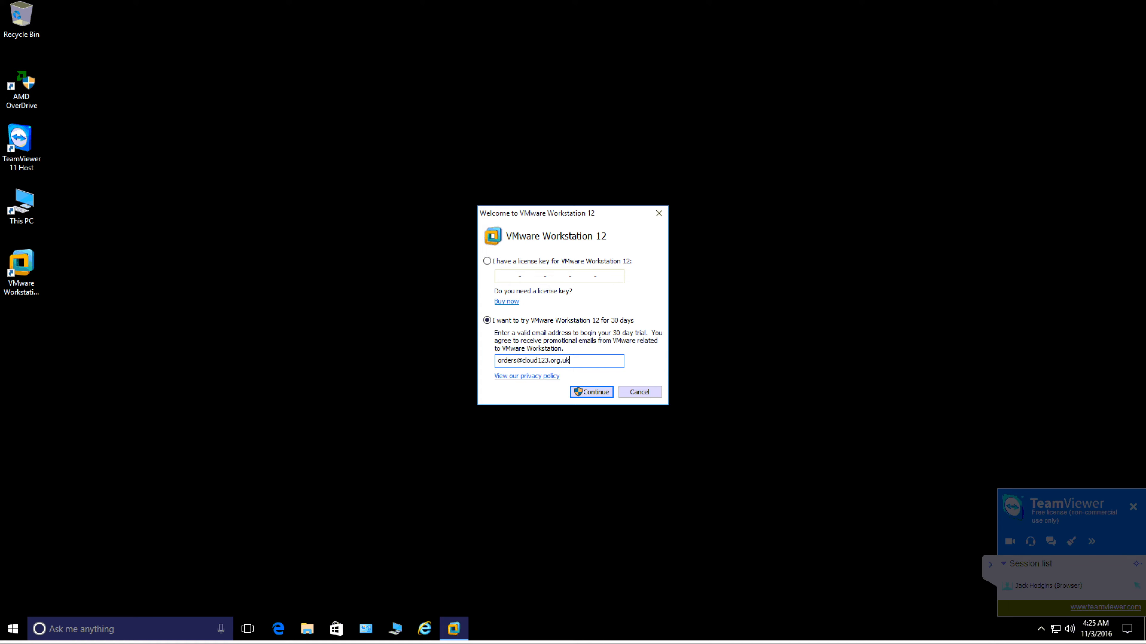
pyautogui.click(590, 391)
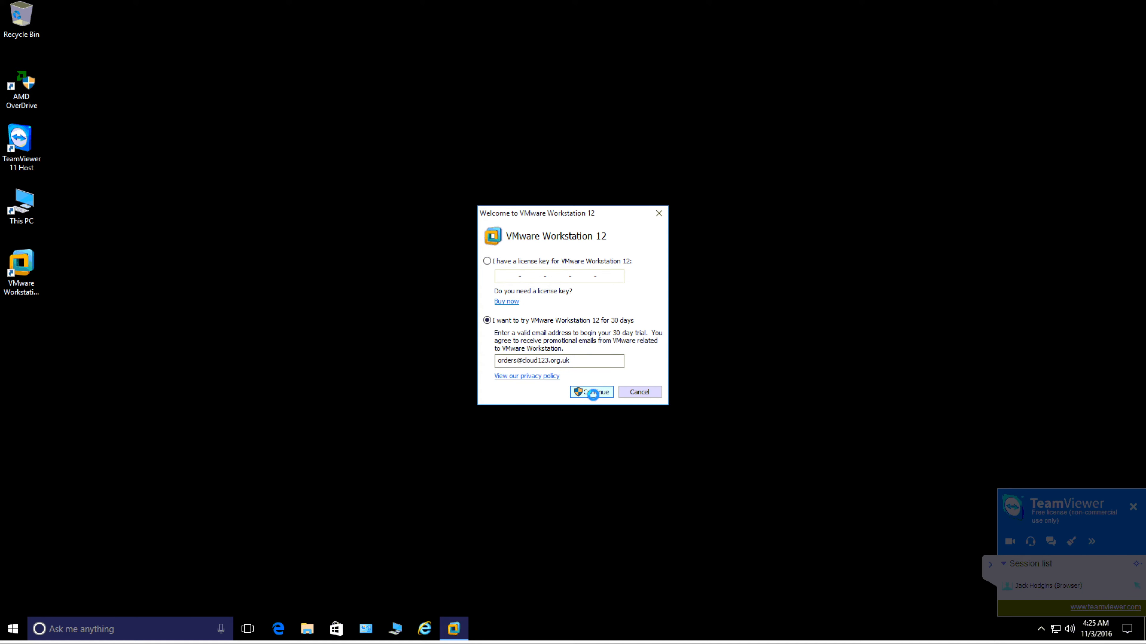
pyautogui.click(591, 391)
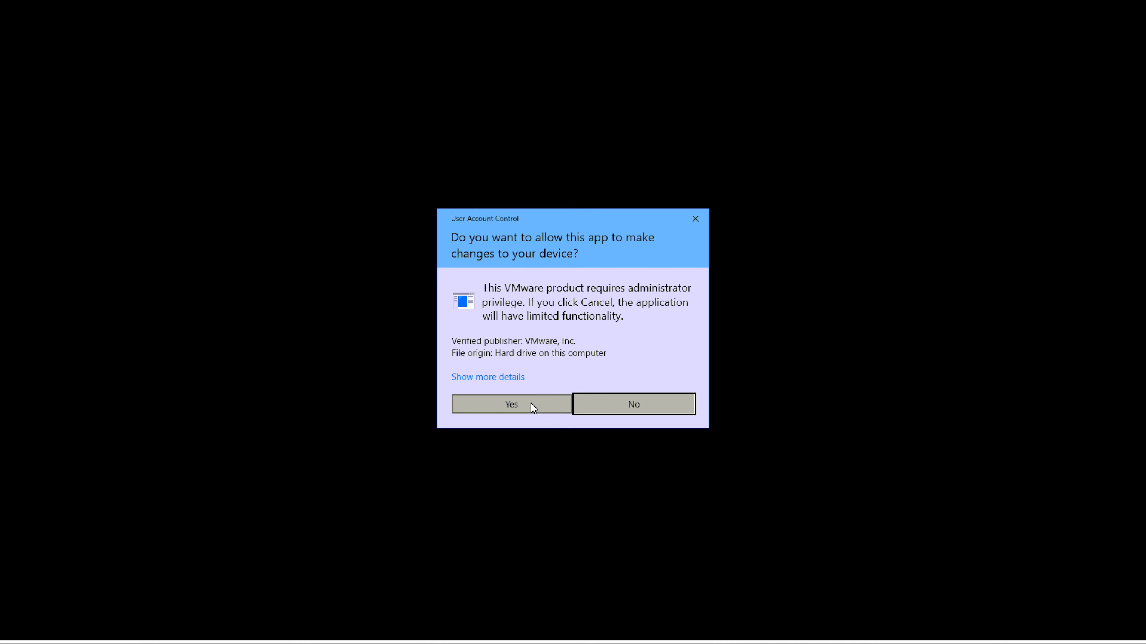
pyautogui.click(510, 404)
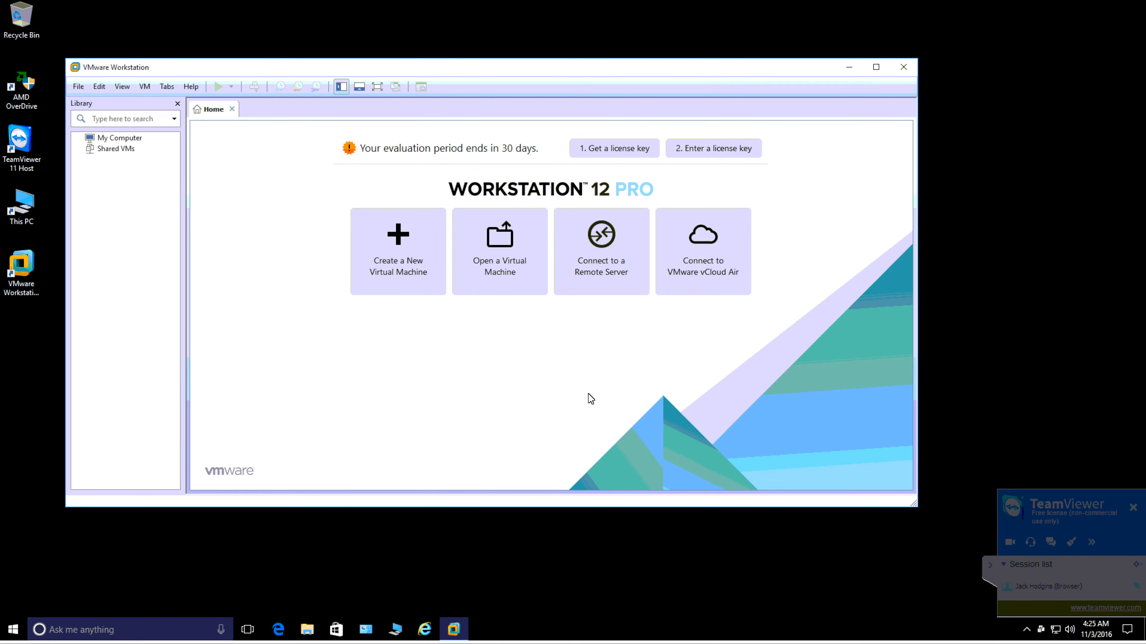
pyautogui.click(875, 66)
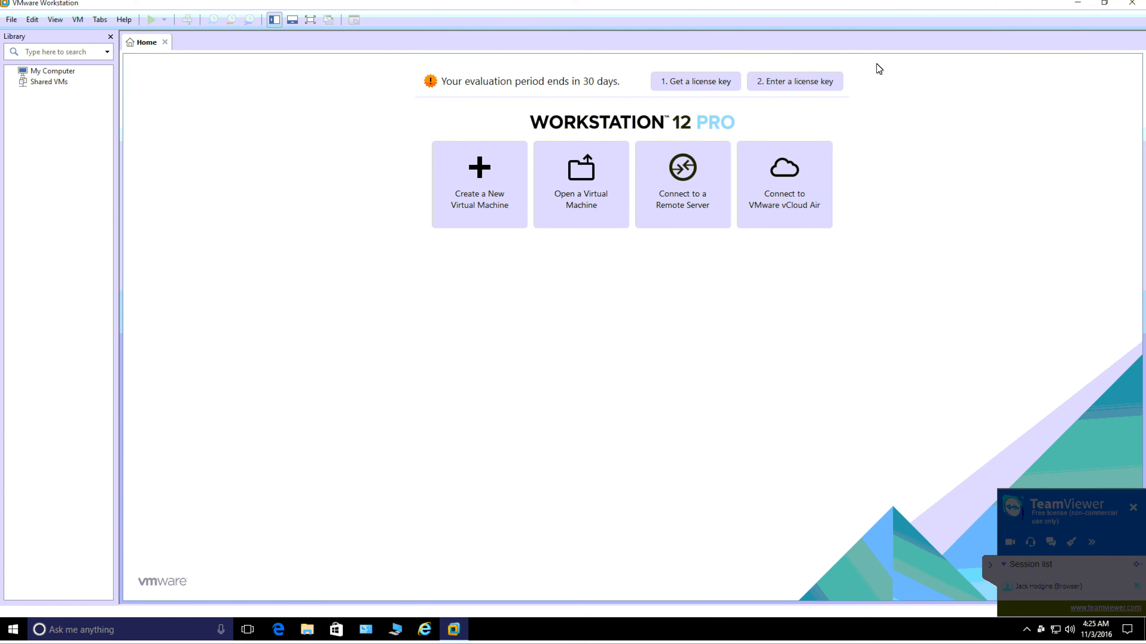
pyautogui.moveTo(85, 200)
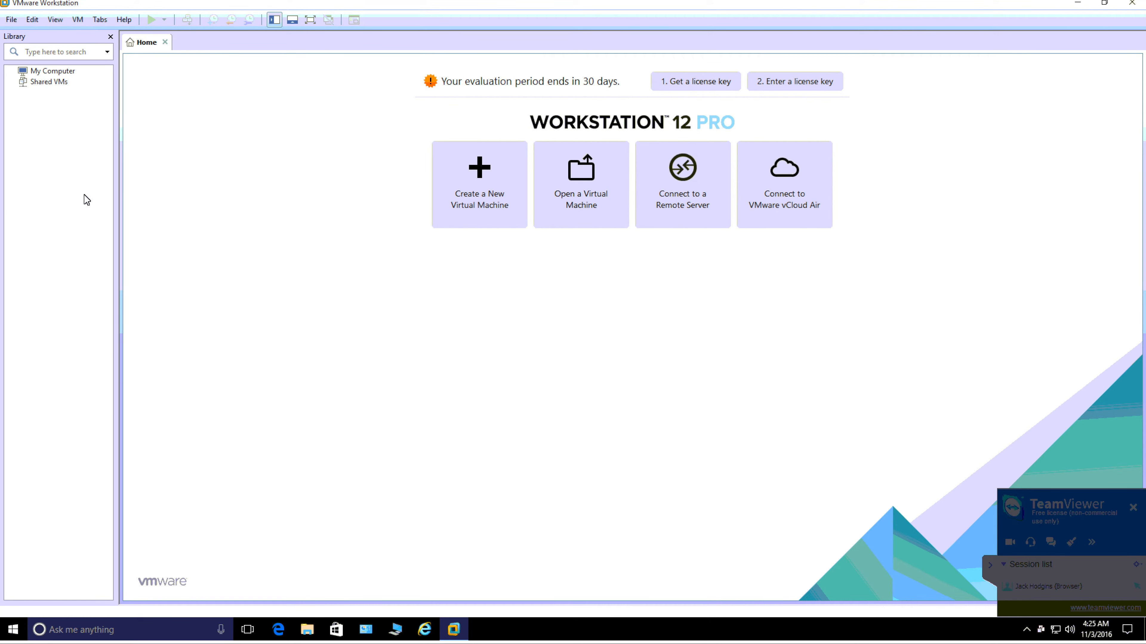
pyautogui.moveTo(58, 78)
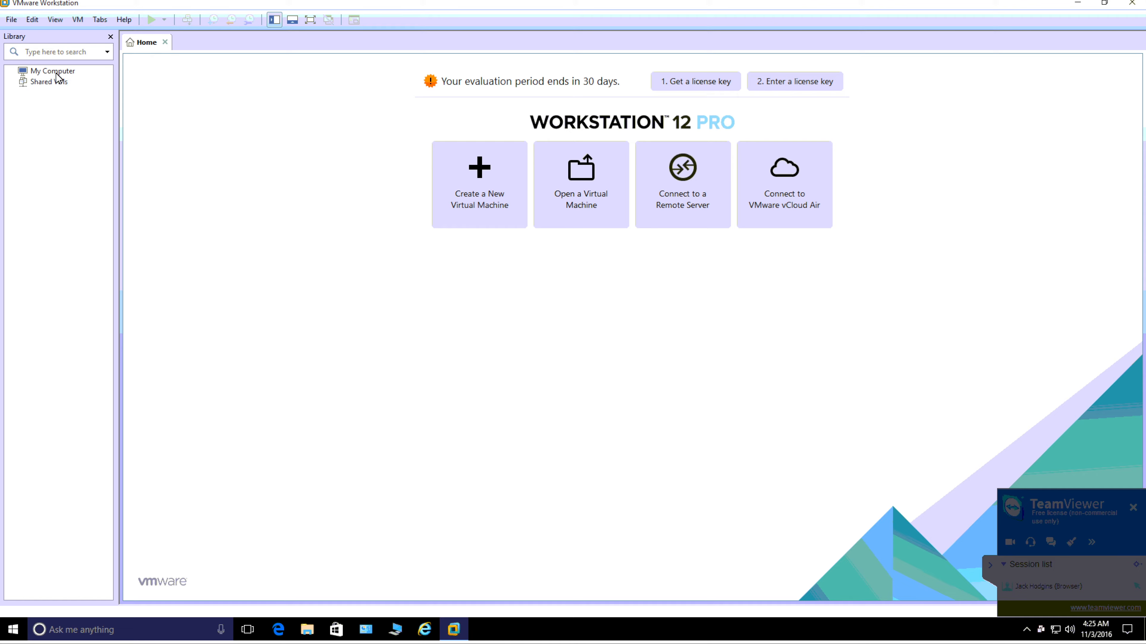
pyautogui.rightClick(51, 71)
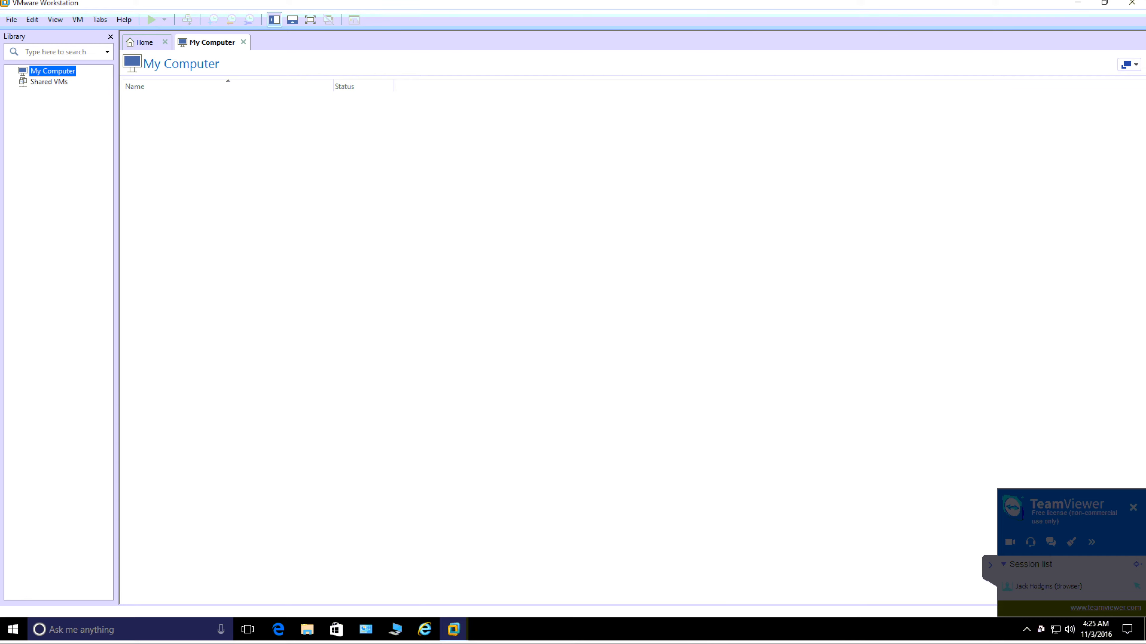
pyautogui.moveTo(42, 111)
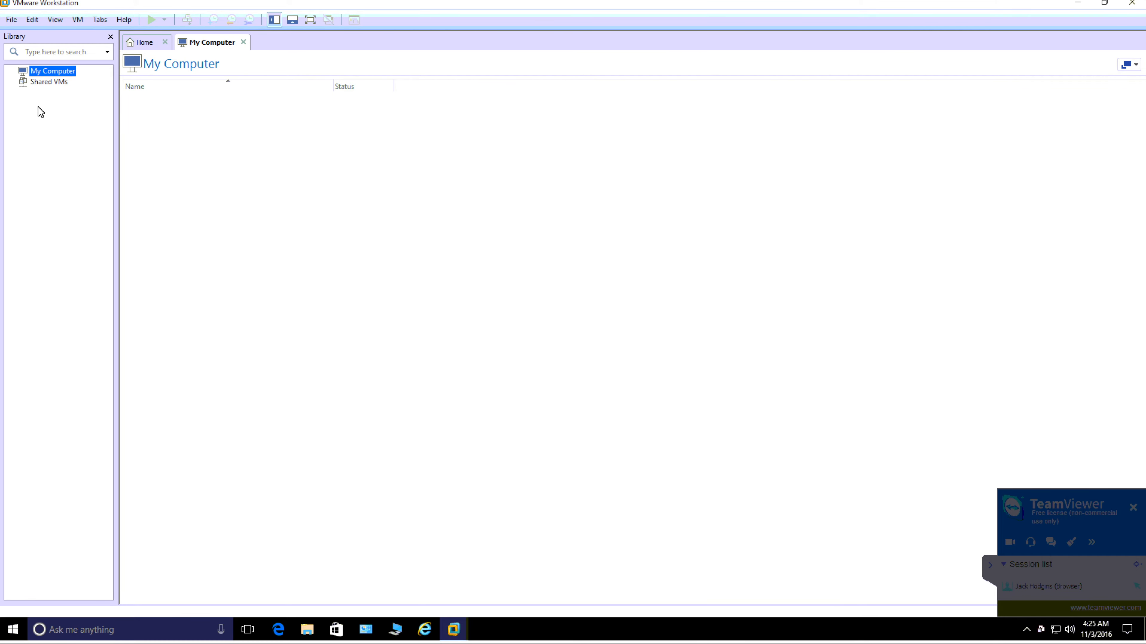
pyautogui.moveTo(187, 151)
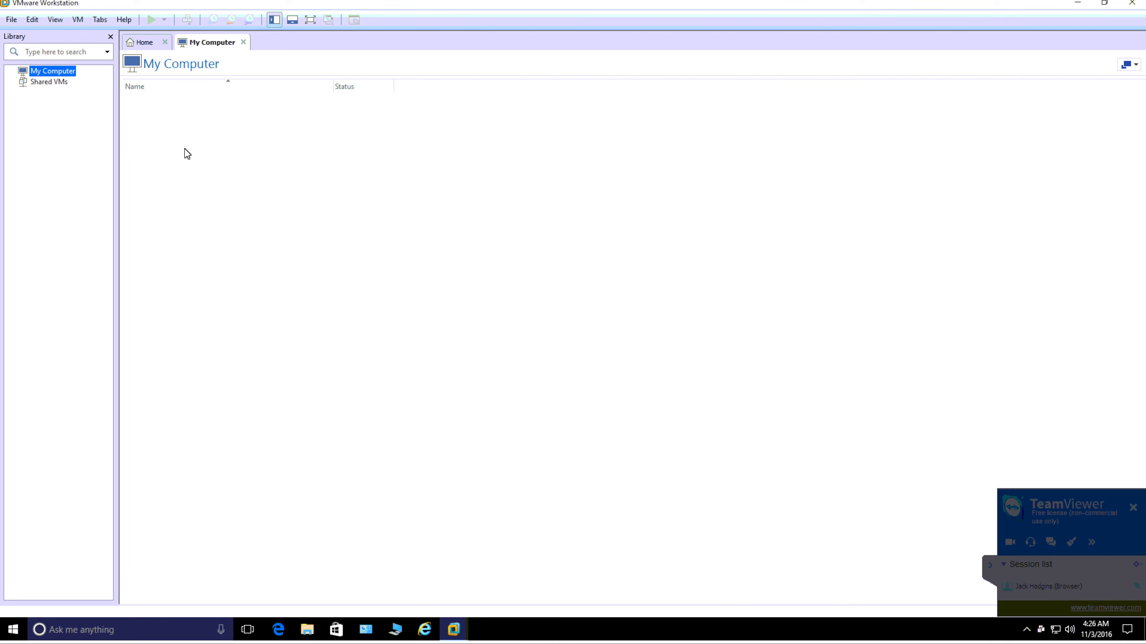
pyautogui.moveTo(72, 51)
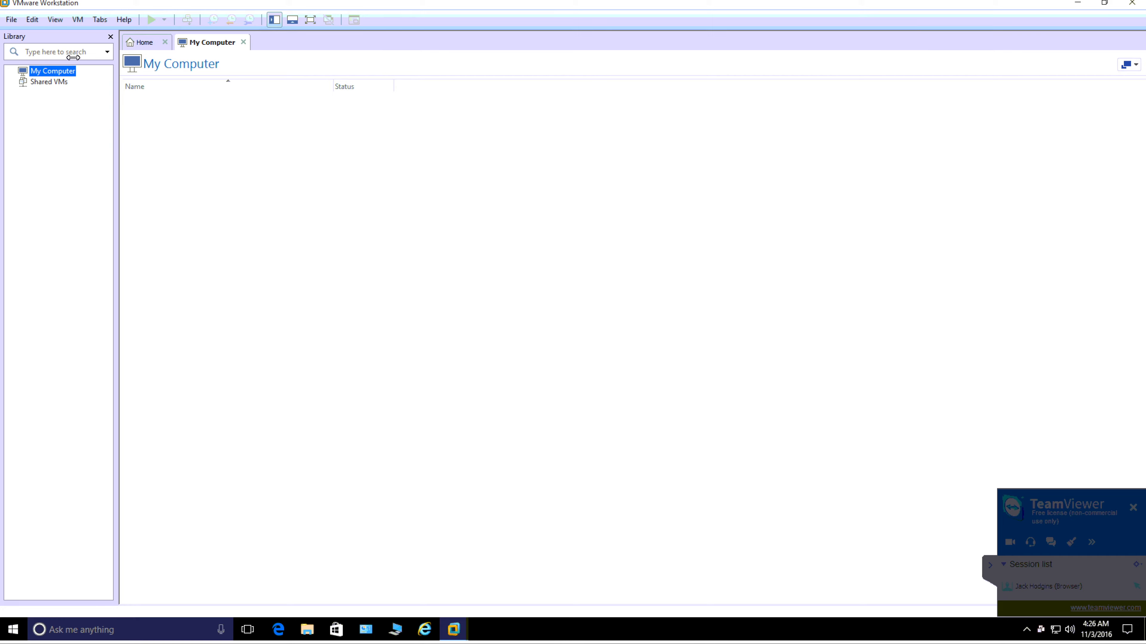
# - Browse the File, Edit and View menus, then bring up Edit > Preferences
pyautogui.click(10, 19)
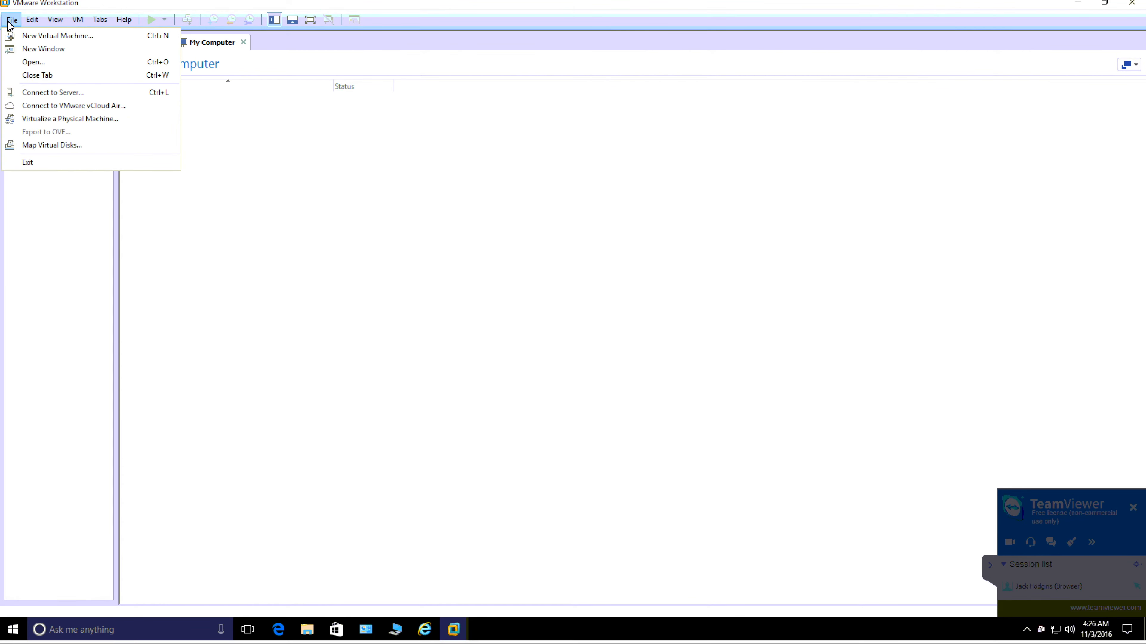
pyautogui.moveTo(73, 105)
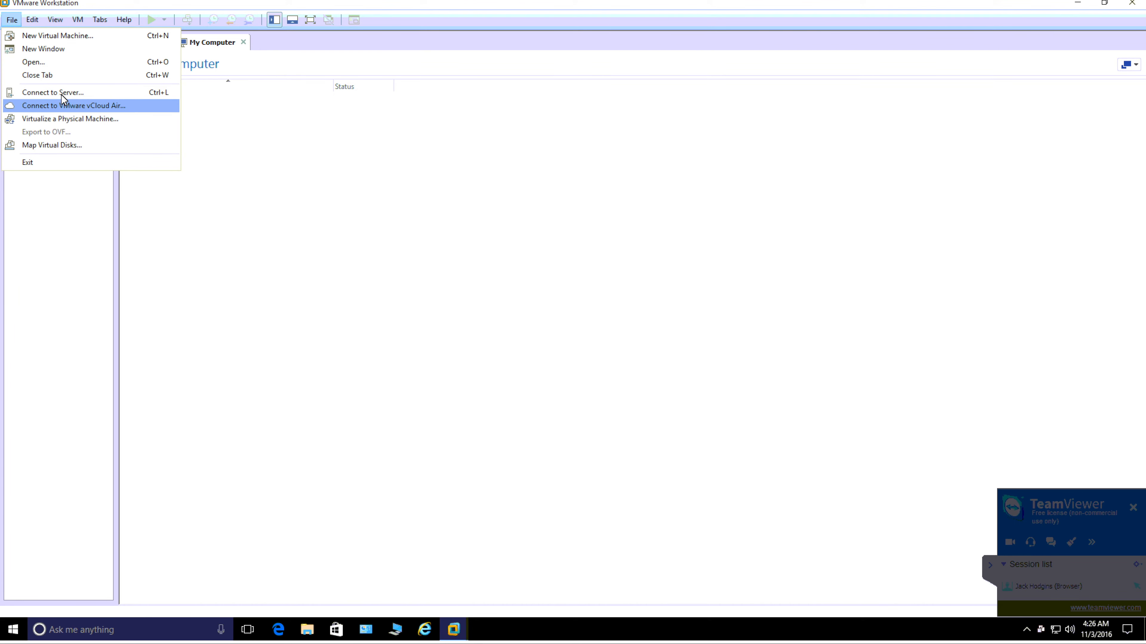
pyautogui.moveTo(62, 92)
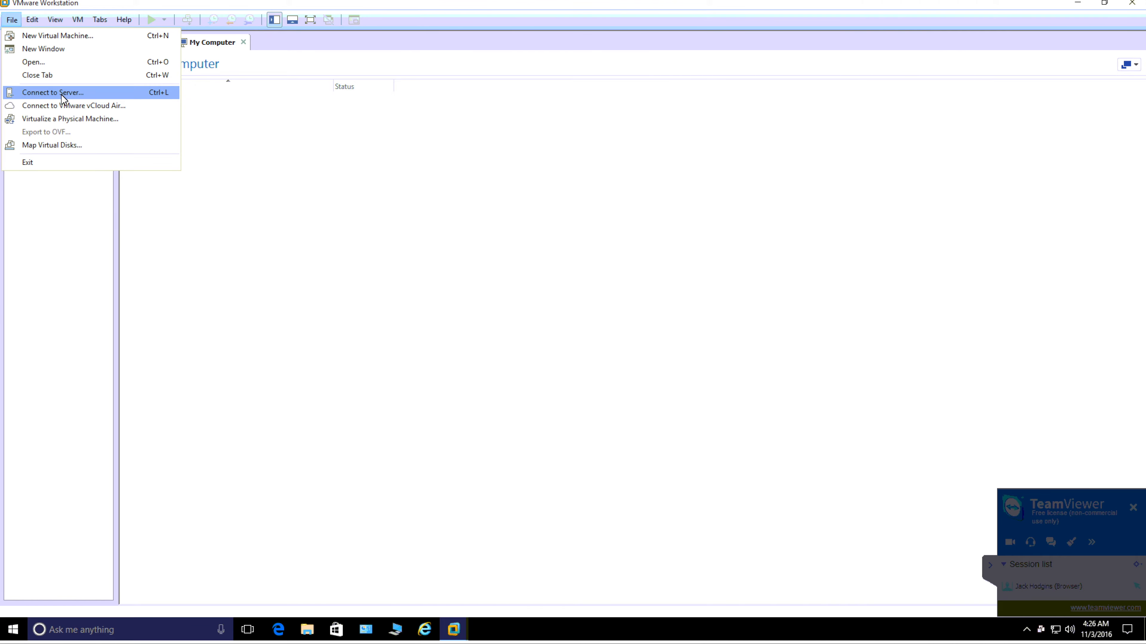
pyautogui.moveTo(62, 162)
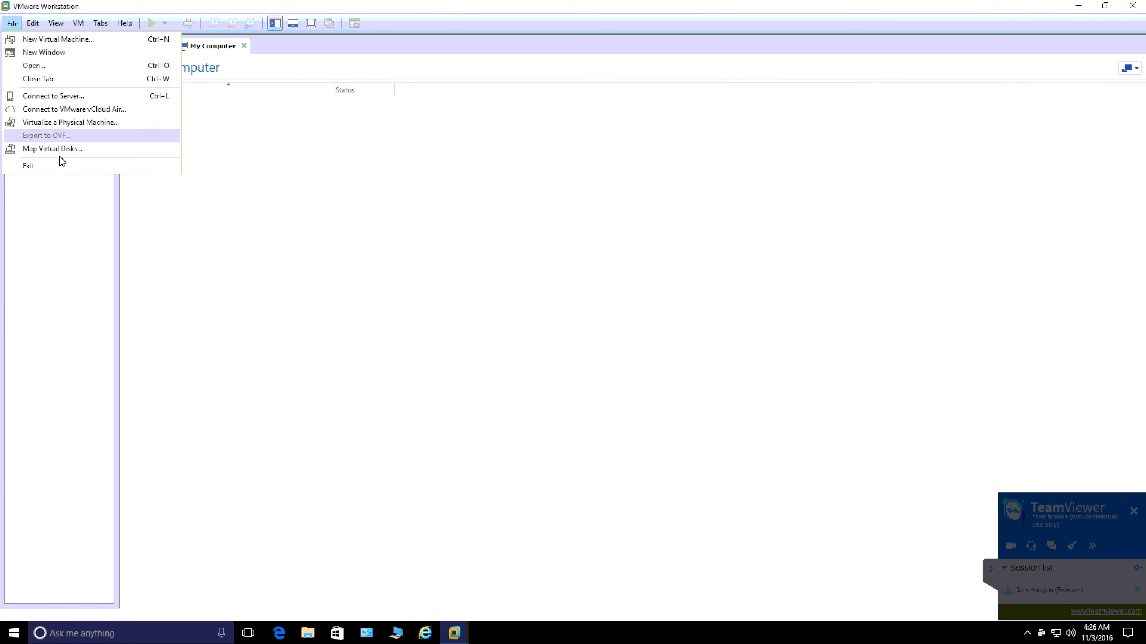
pyautogui.moveTo(58, 39)
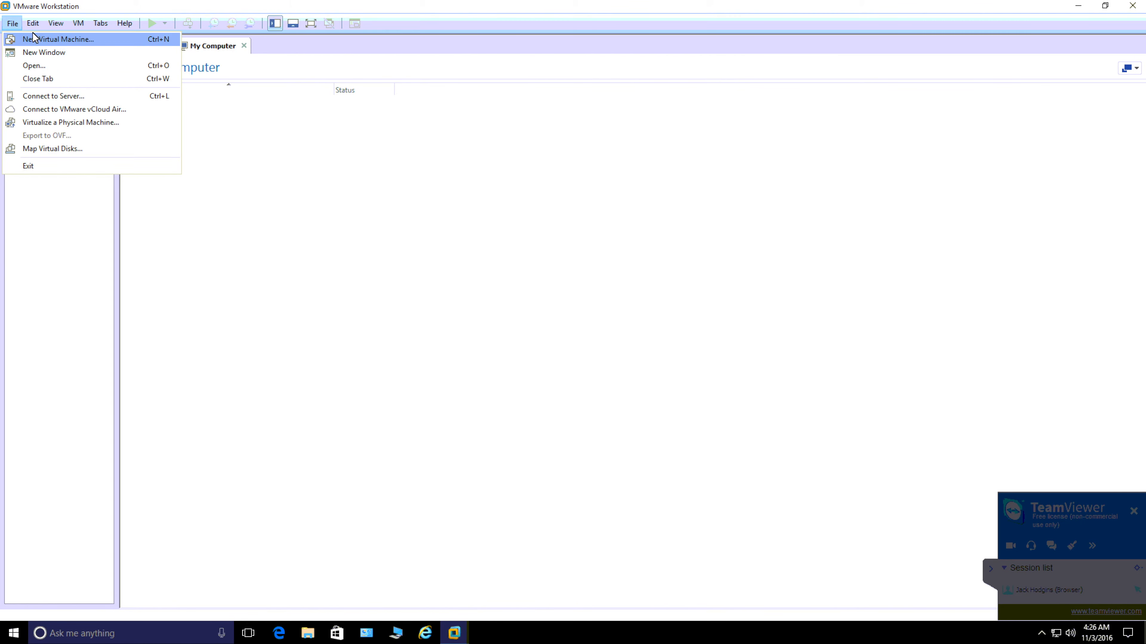
pyautogui.click(32, 22)
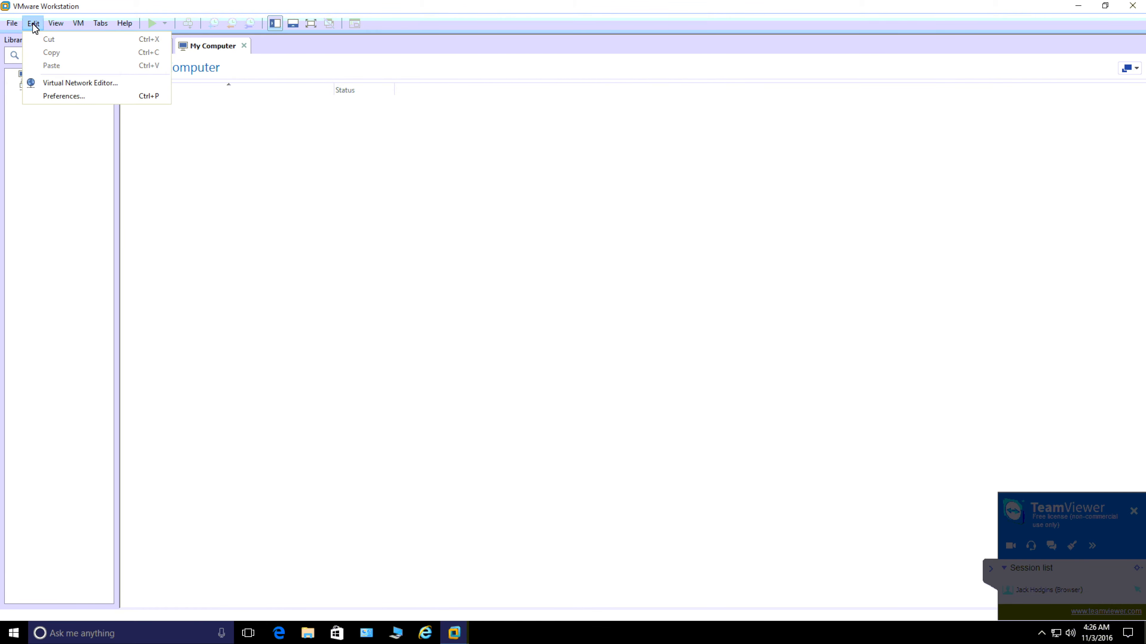
pyautogui.click(55, 23)
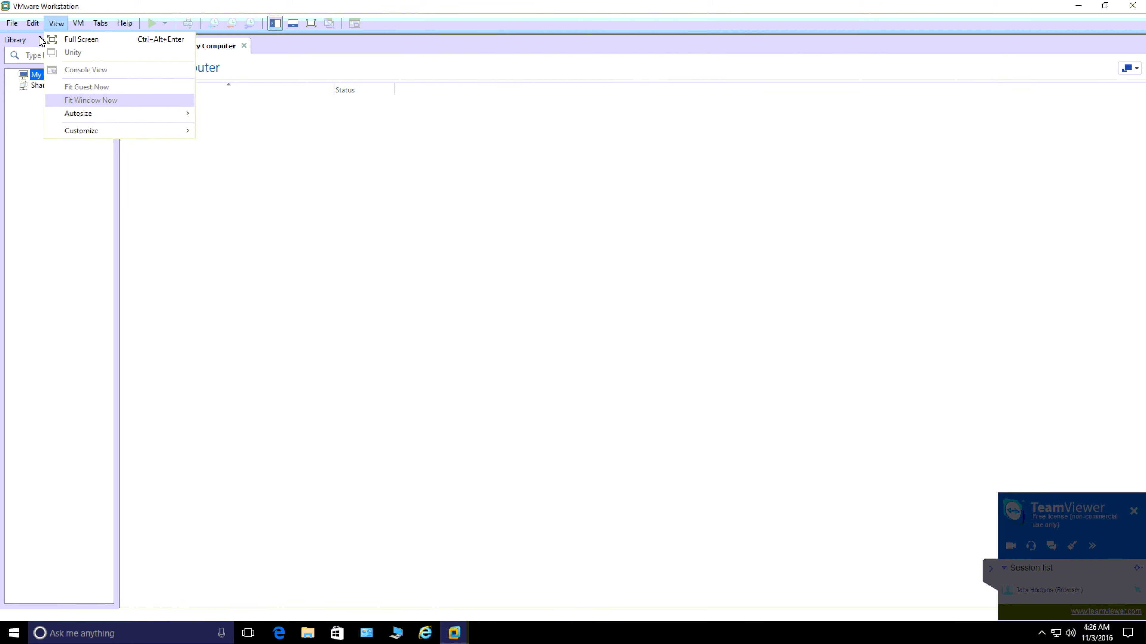
pyautogui.click(91, 101)
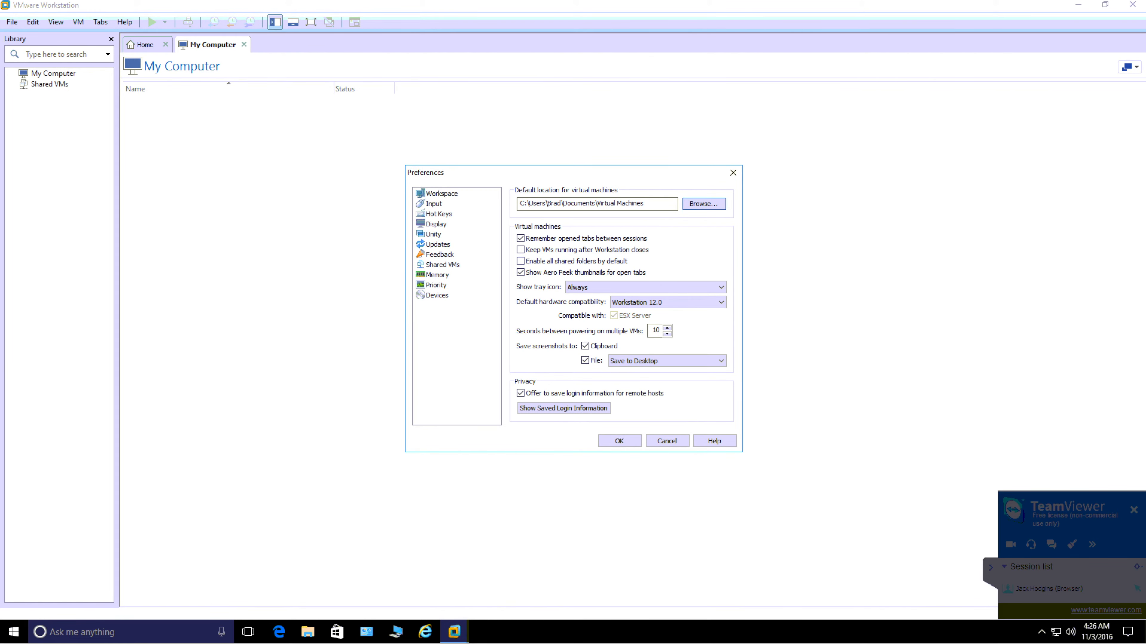
# - Browse to RAID 1 (D:) and choose Virtual Machines as the default VM folder
pyautogui.click(702, 203)
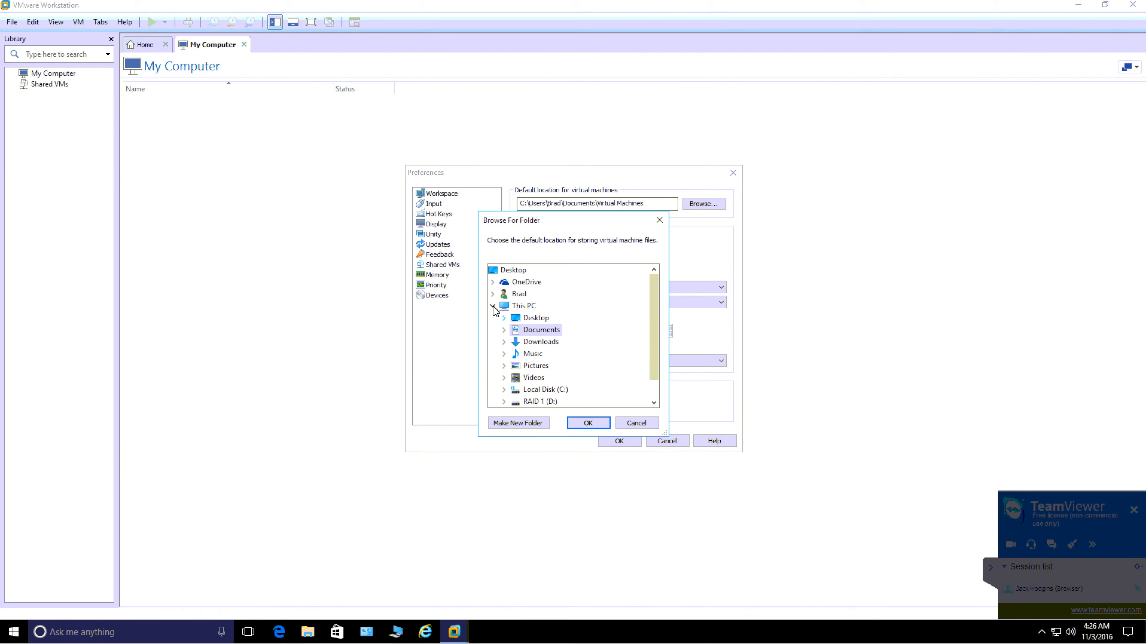
pyautogui.scroll(-3)
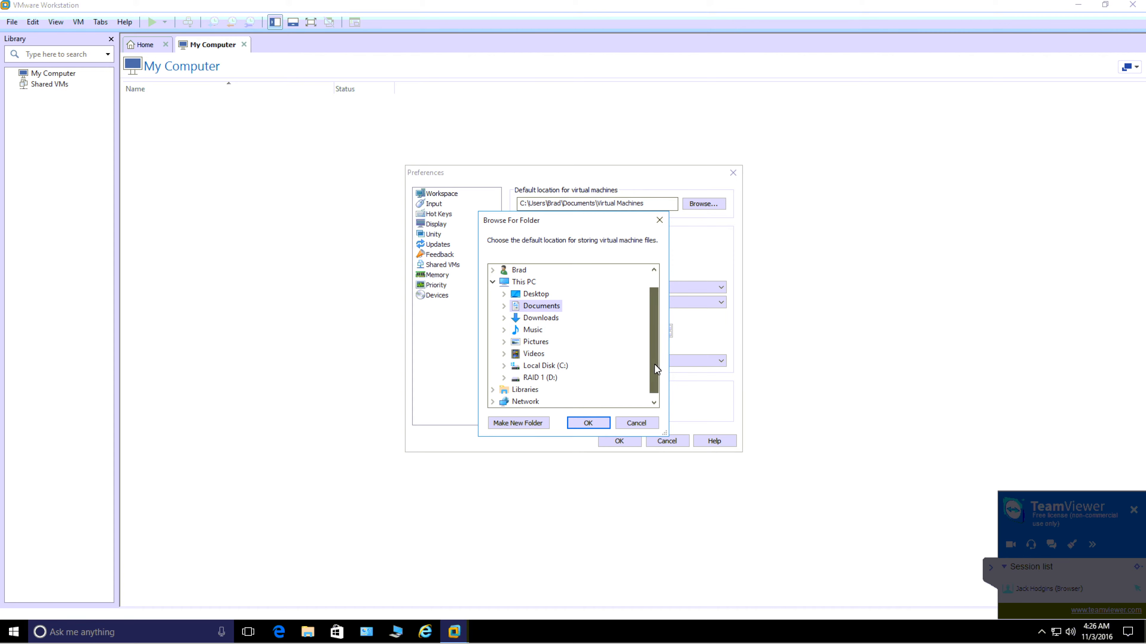
pyautogui.click(504, 377)
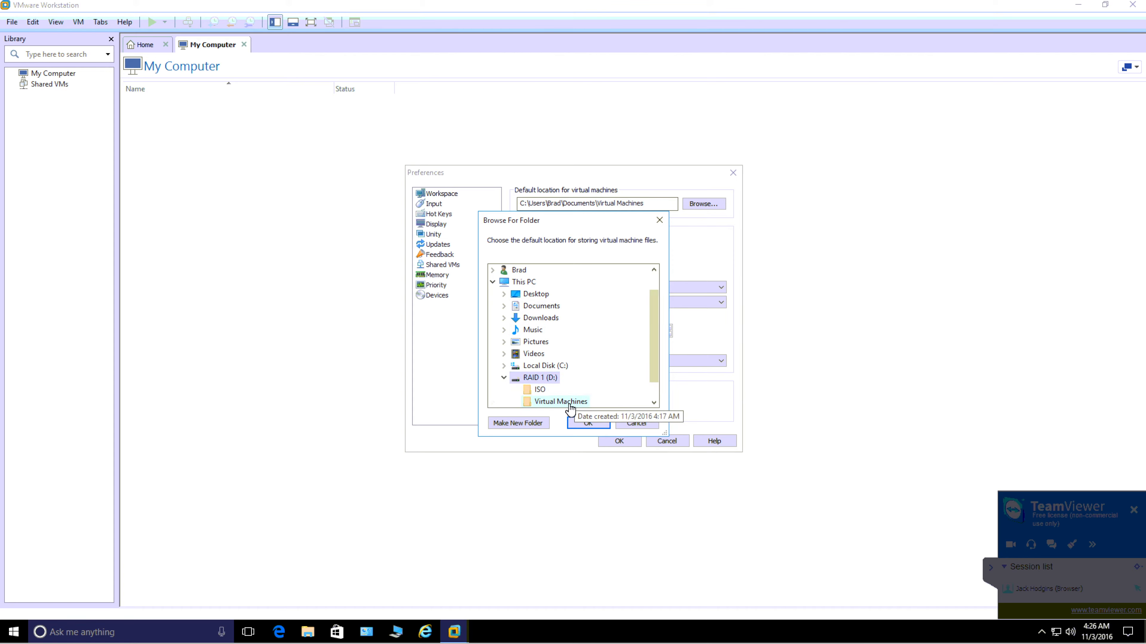
pyautogui.click(589, 424)
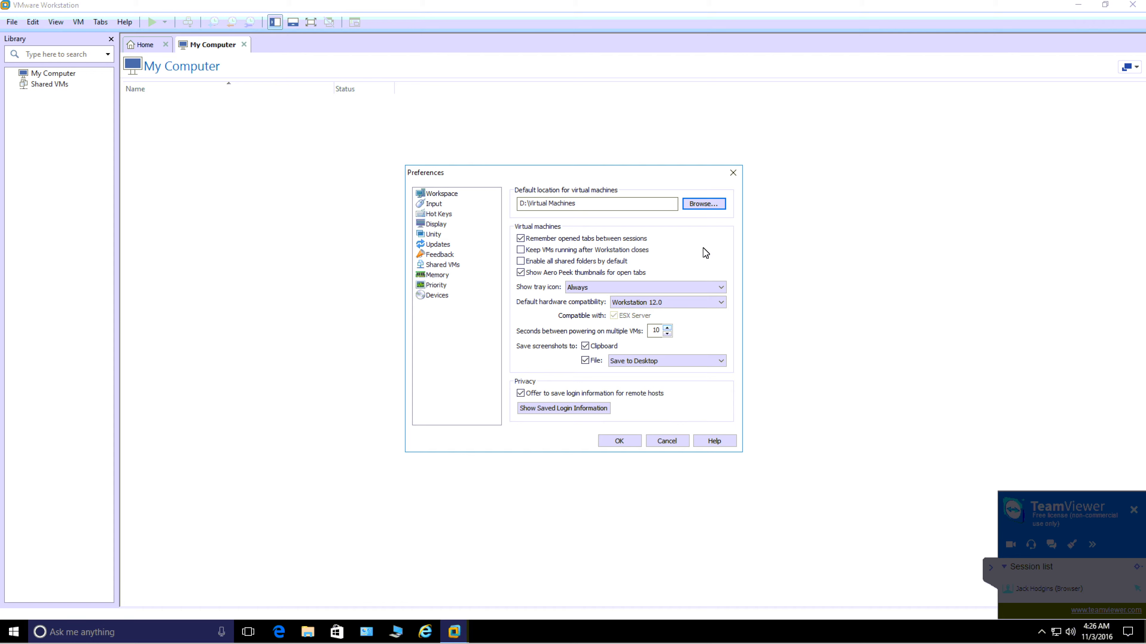
pyautogui.moveTo(706, 237)
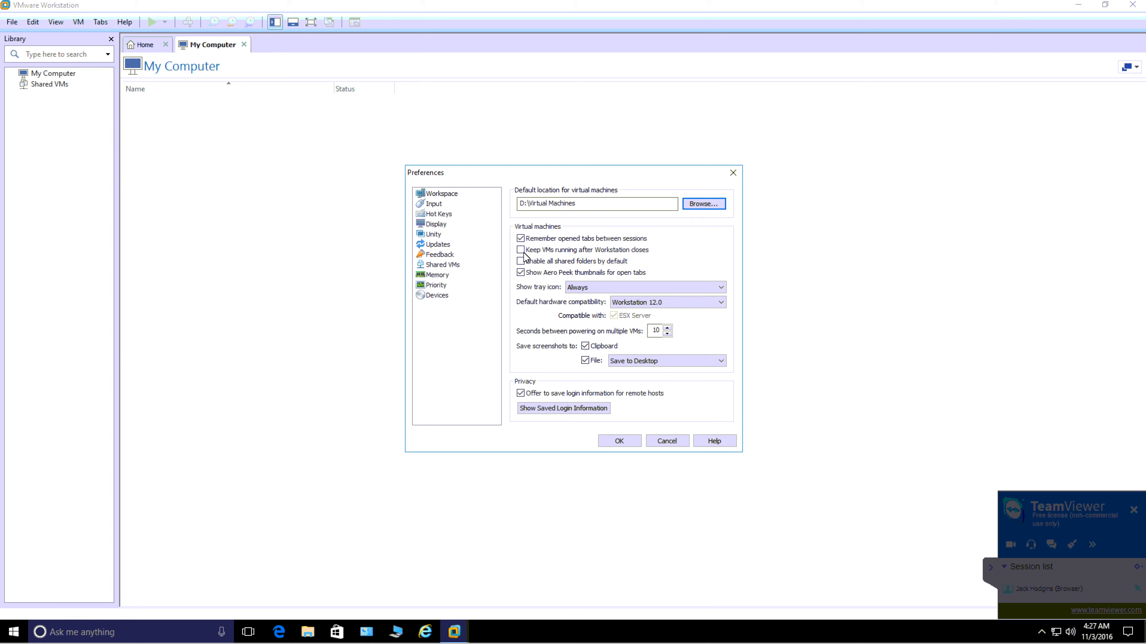
# - Keep VMs running after Workstation closes, then review Input, Display and Unity pages
pyautogui.click(520, 250)
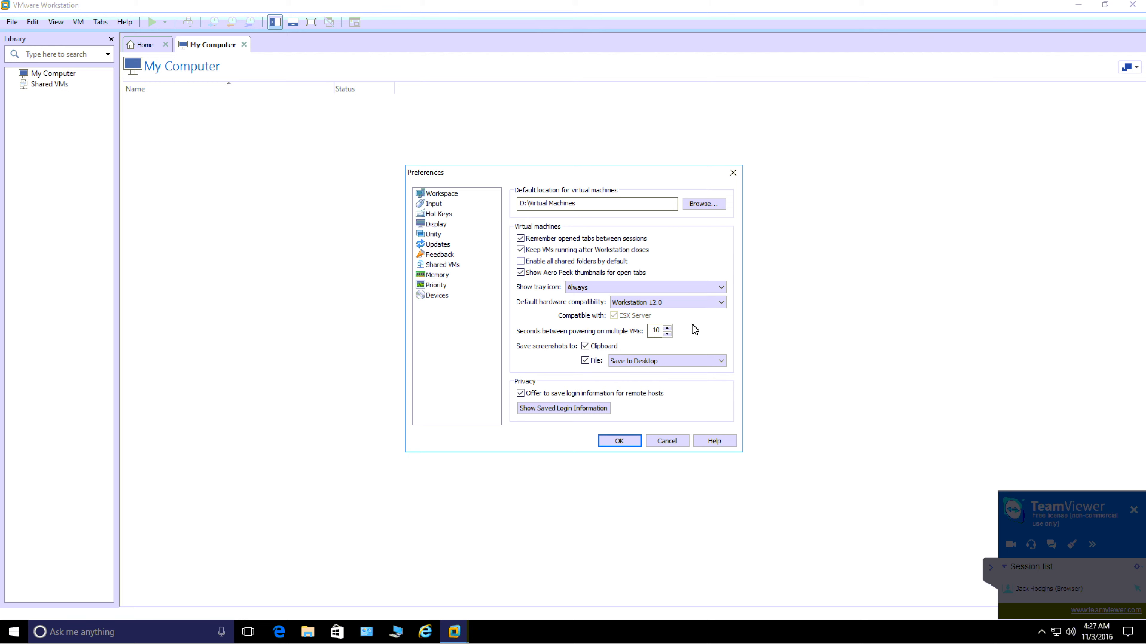
pyautogui.moveTo(589, 322)
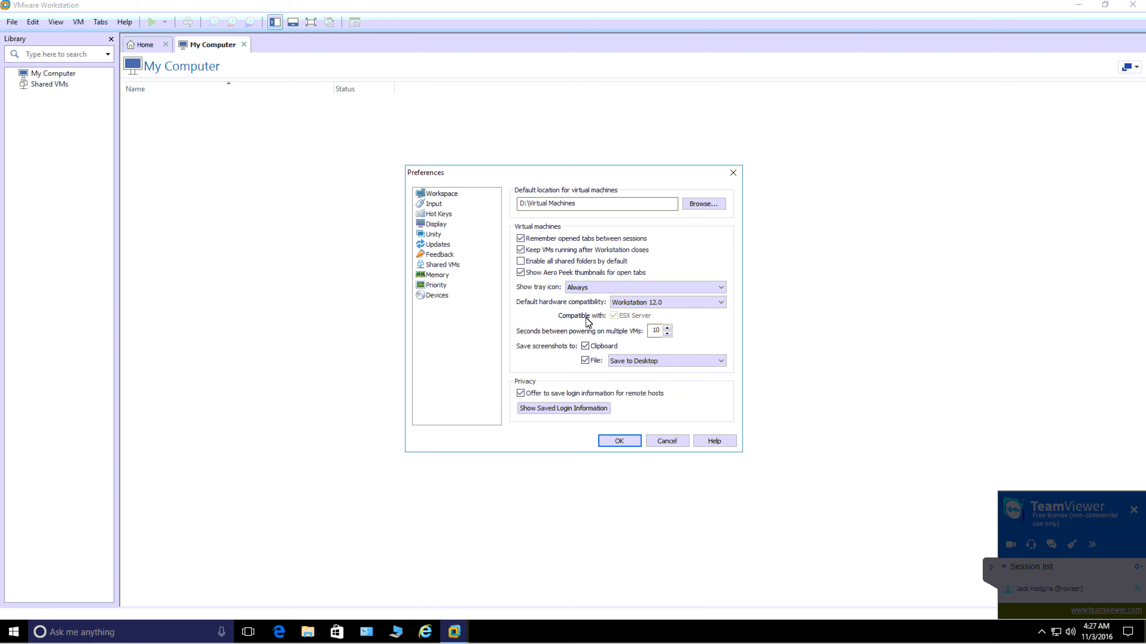
pyautogui.moveTo(627, 323)
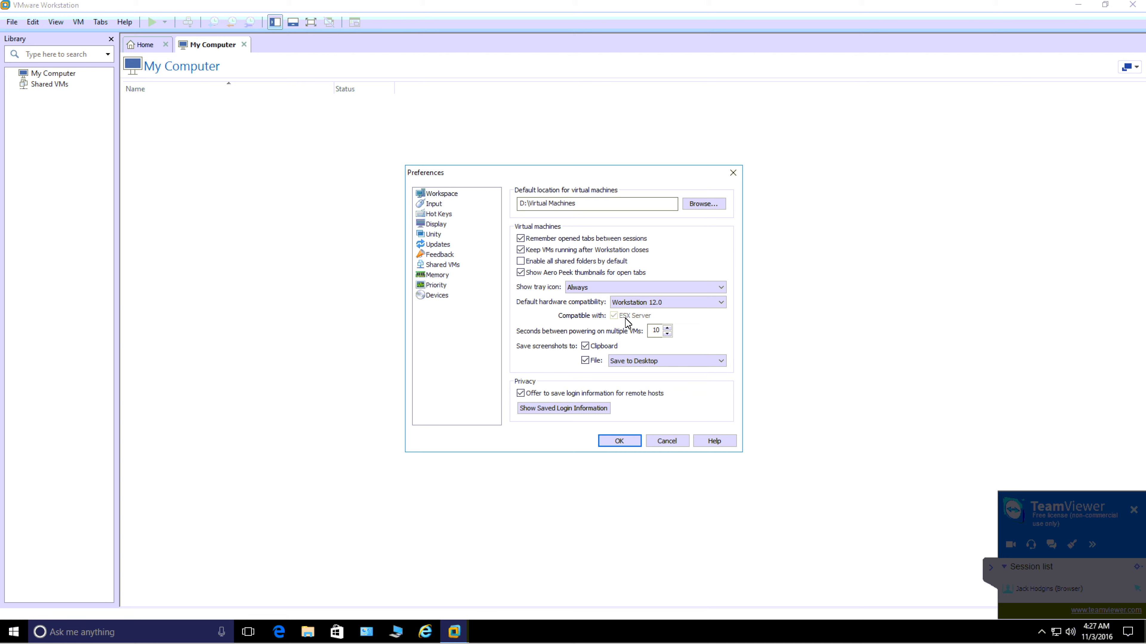
pyautogui.moveTo(627, 322)
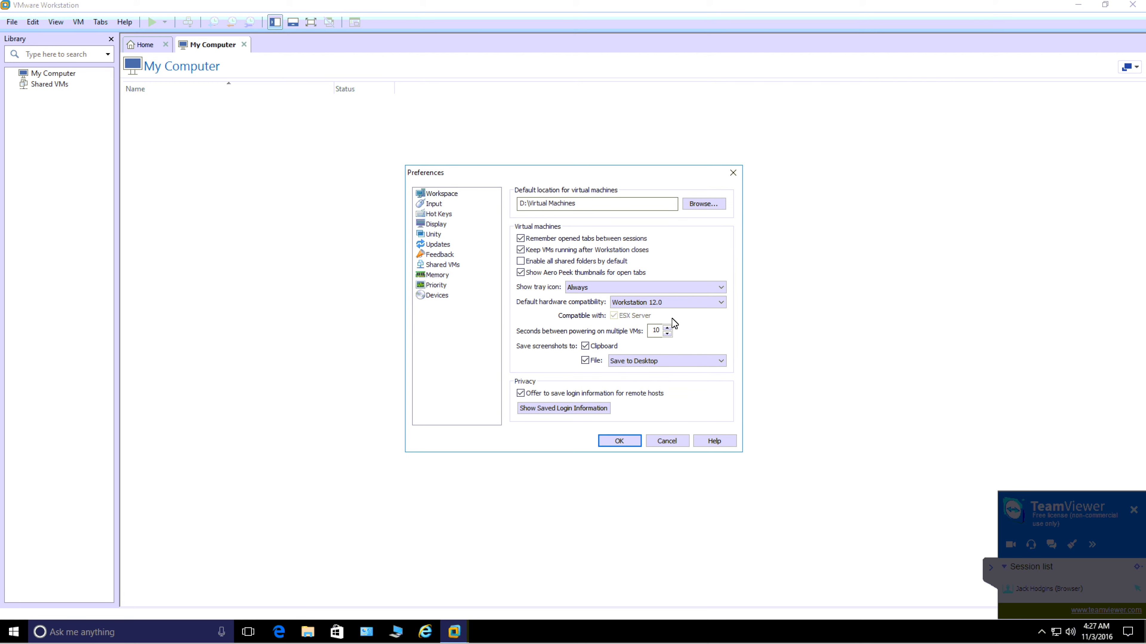
pyautogui.moveTo(673, 322)
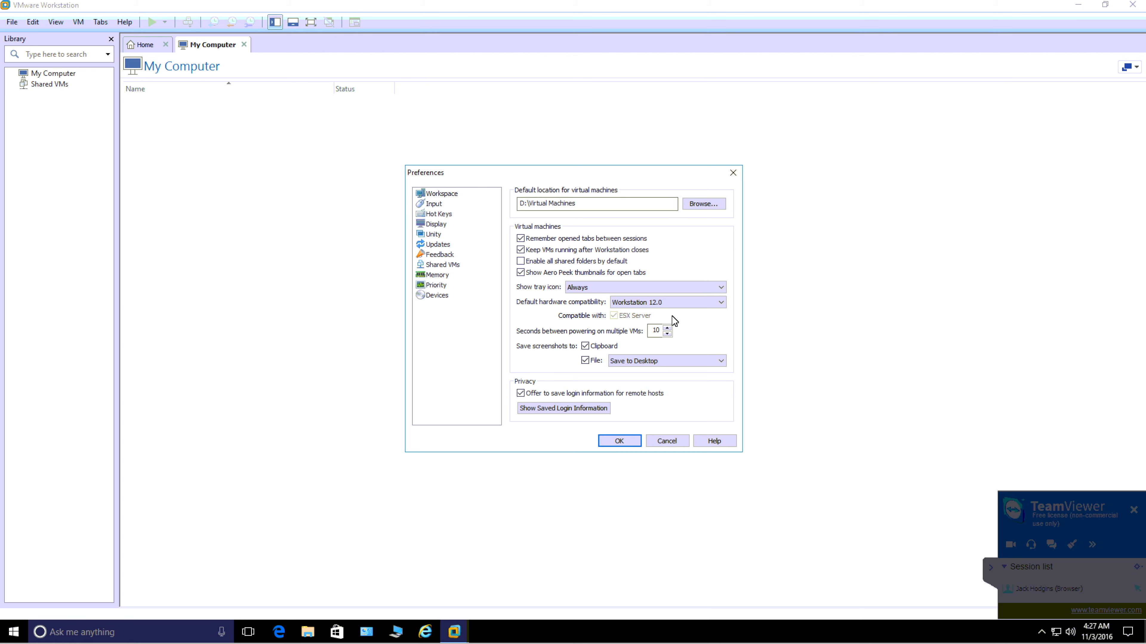
pyautogui.moveTo(632, 323)
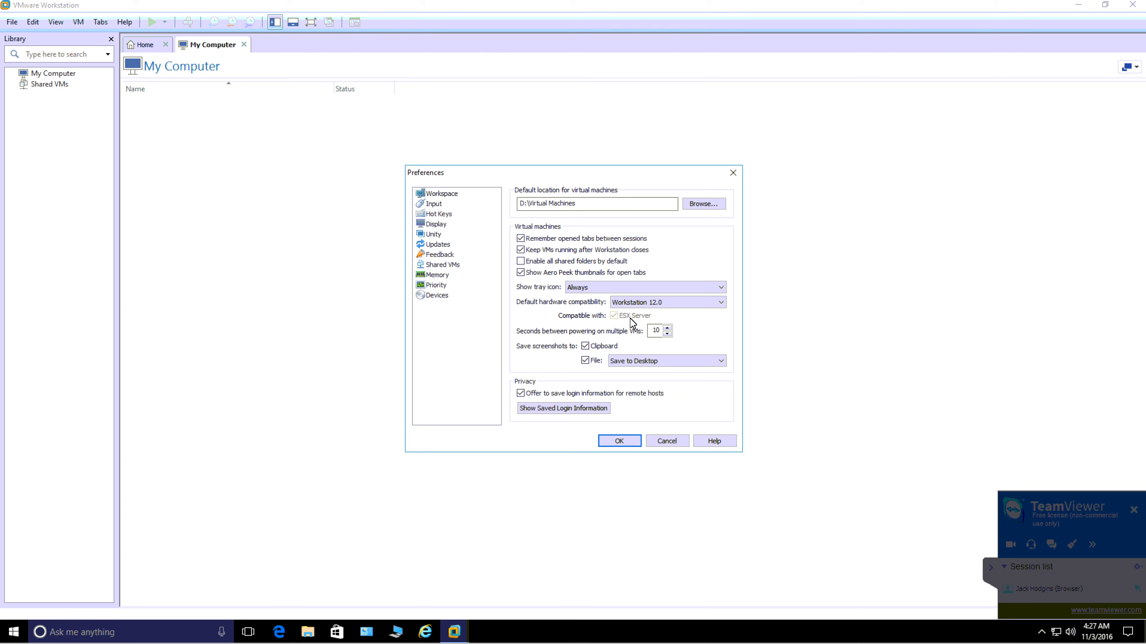
pyautogui.moveTo(481, 227)
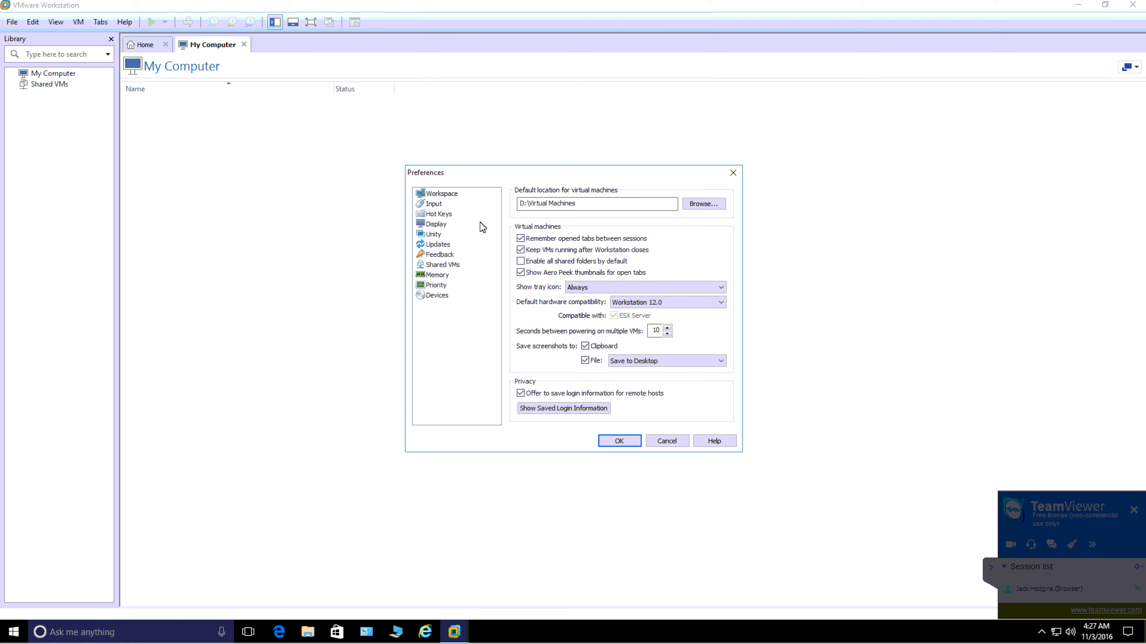
pyautogui.moveTo(446, 209)
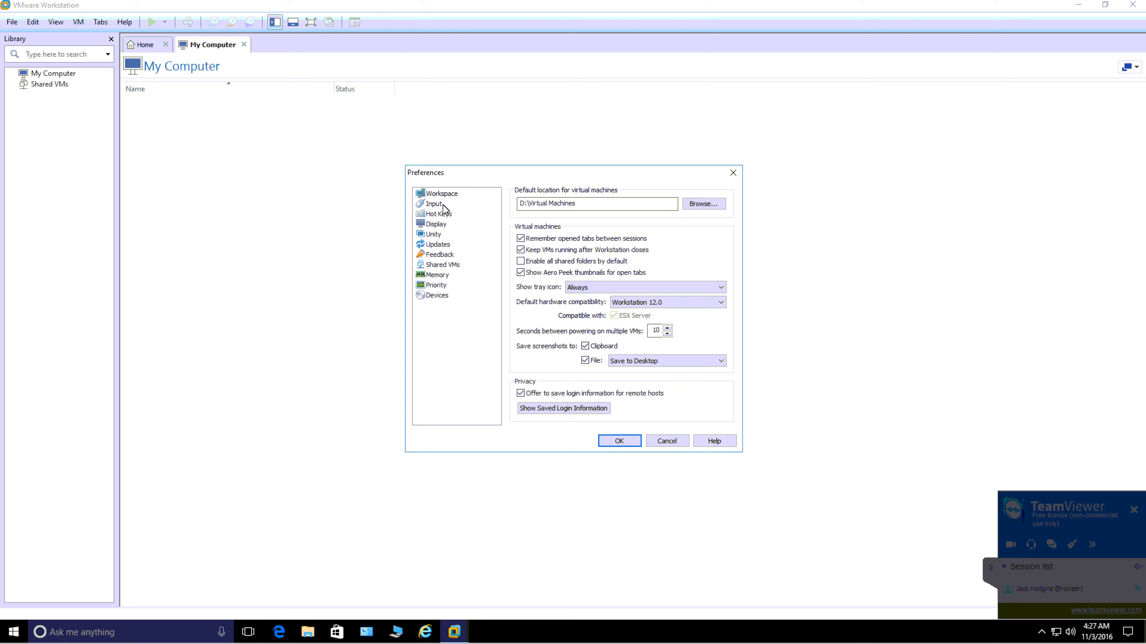
pyautogui.click(434, 202)
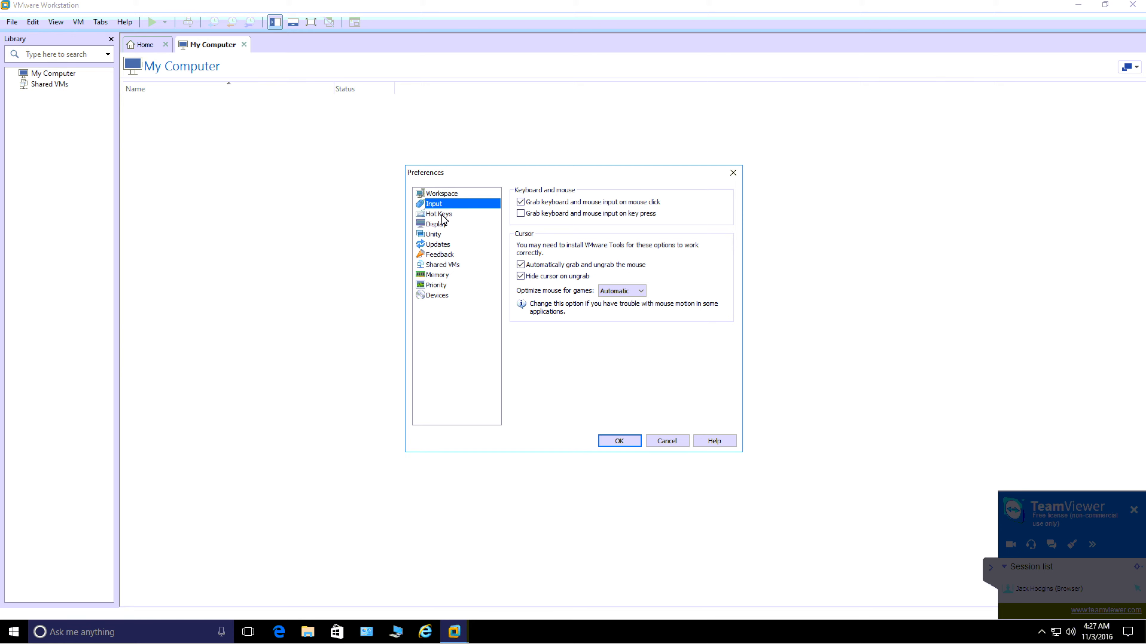
pyautogui.click(436, 224)
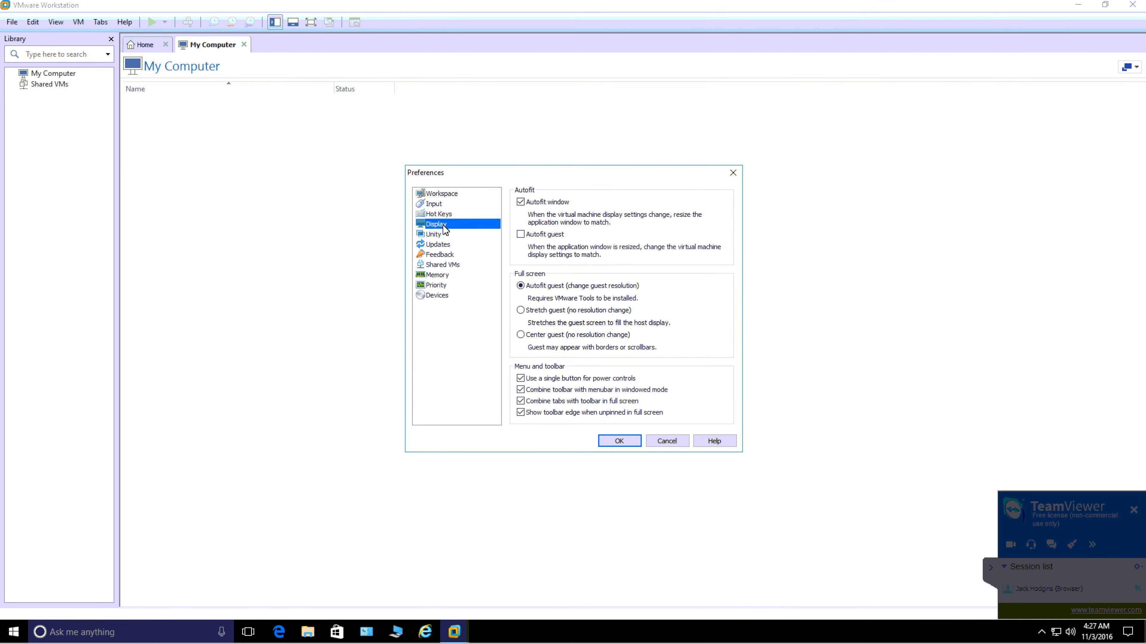
pyautogui.click(433, 234)
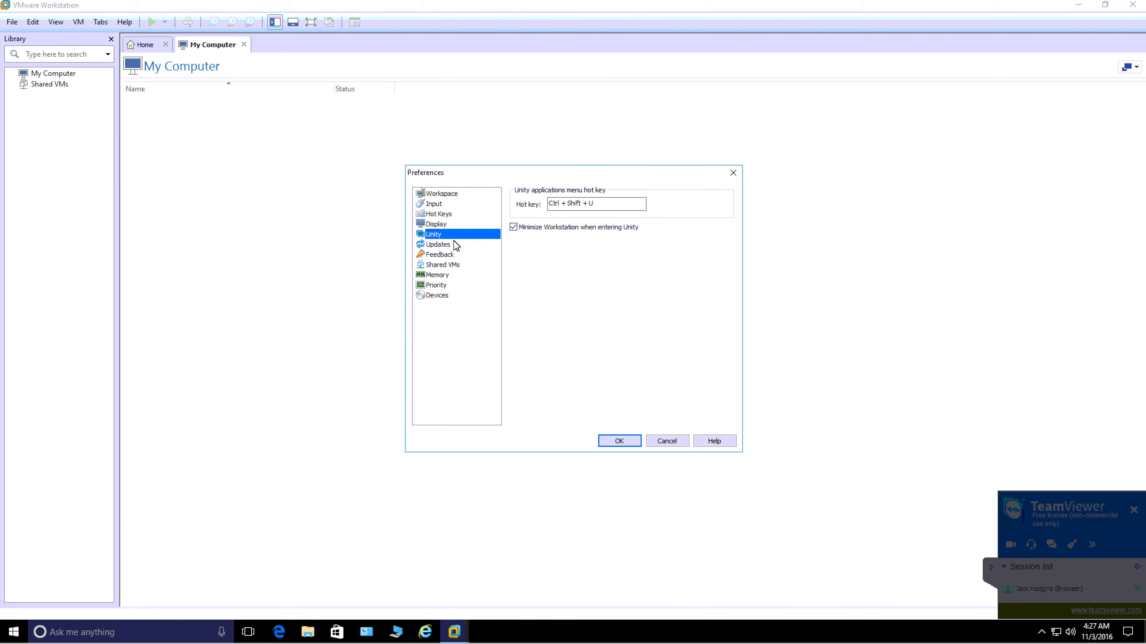
pyautogui.moveTo(464, 247)
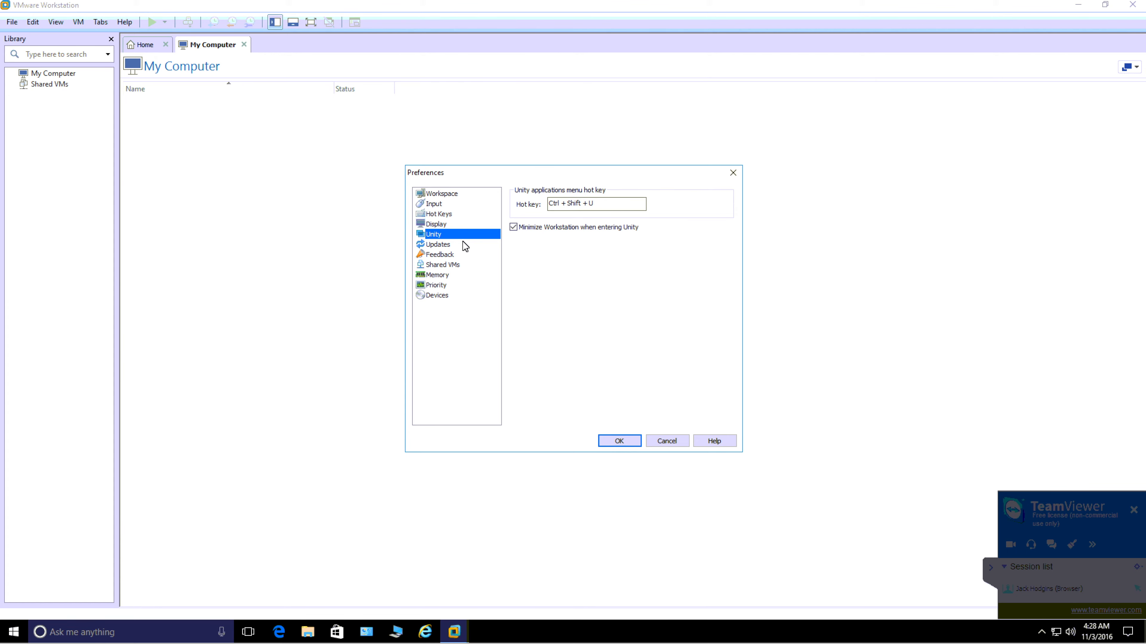
pyautogui.moveTo(568, 218)
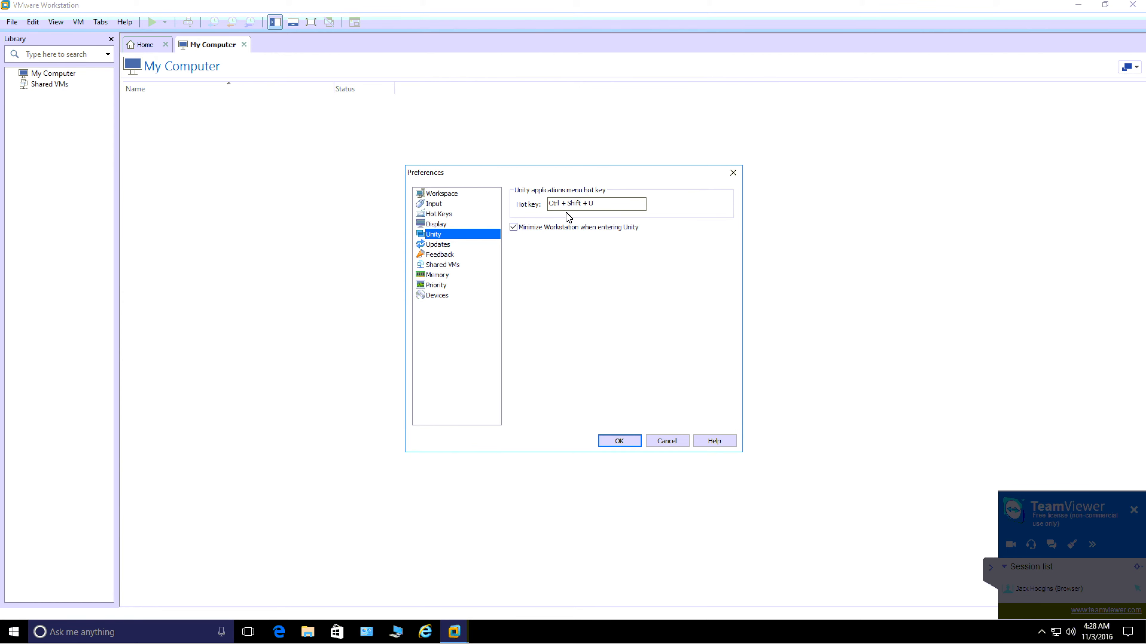
pyautogui.moveTo(469, 258)
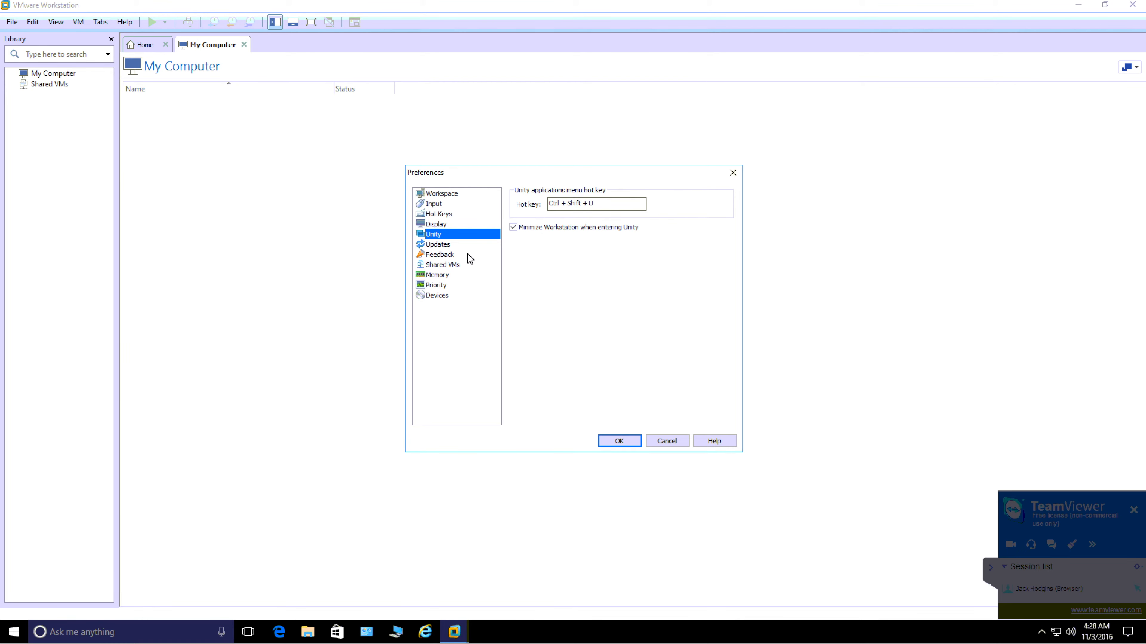
pyautogui.moveTo(442, 252)
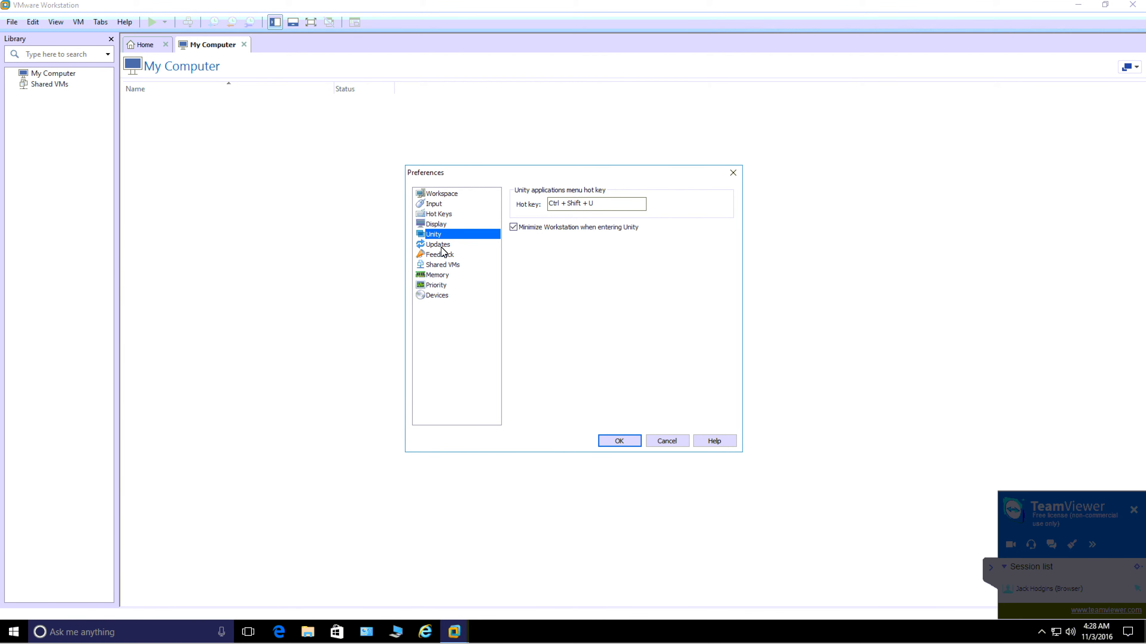
# - Review the Updates and Feedback pages, ending on Shared VMs (HTTPS port 443)
pyautogui.click(438, 244)
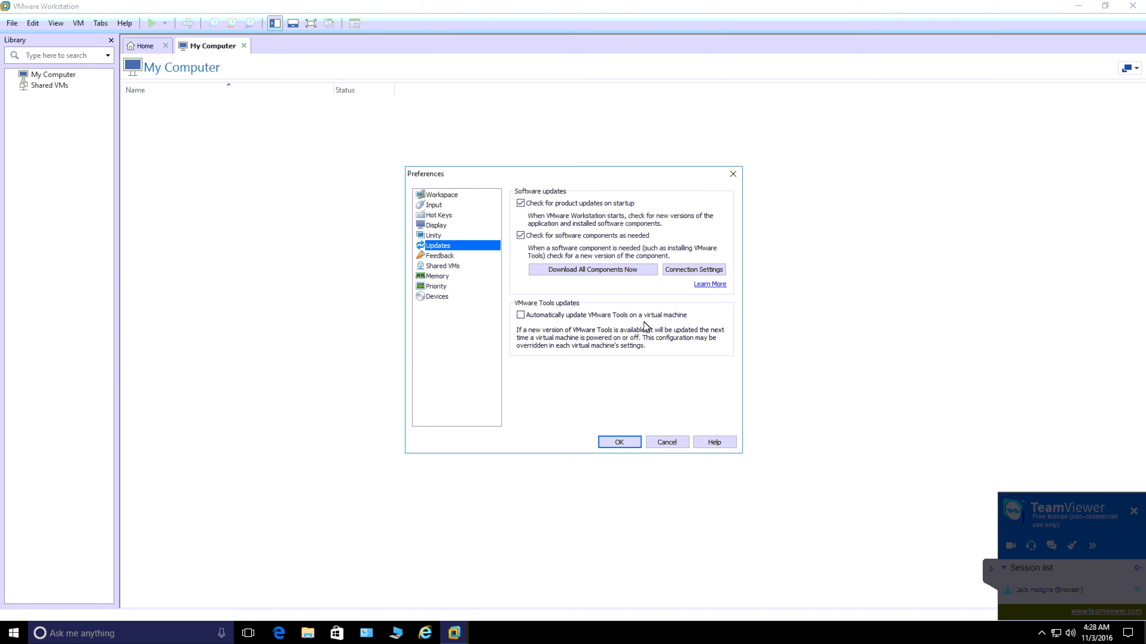
pyautogui.moveTo(566, 325)
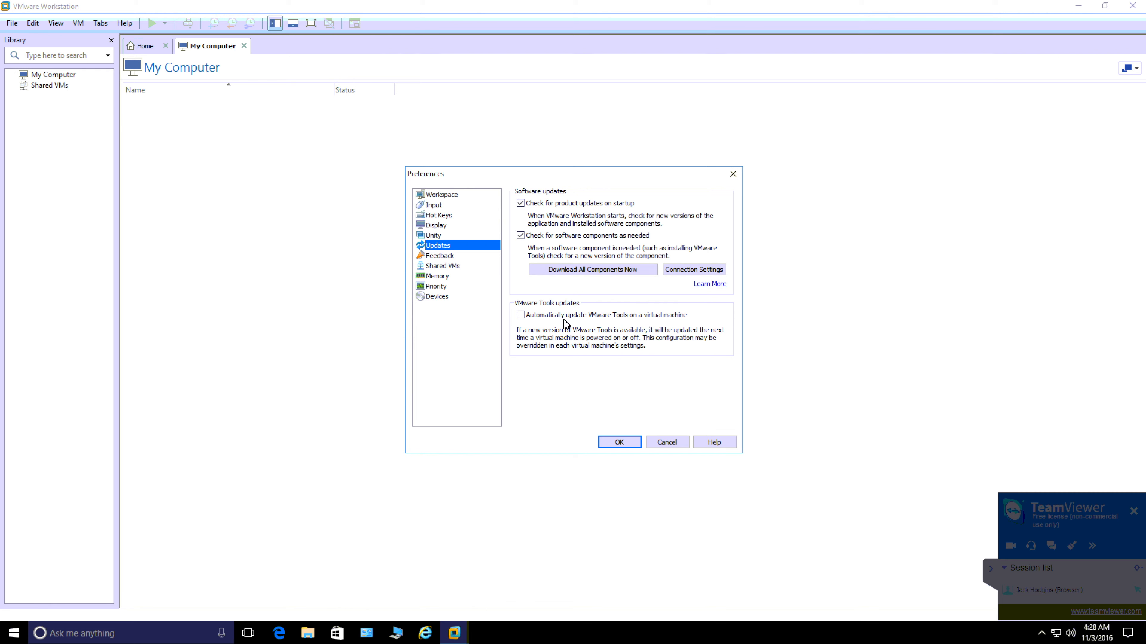
pyautogui.moveTo(442, 258)
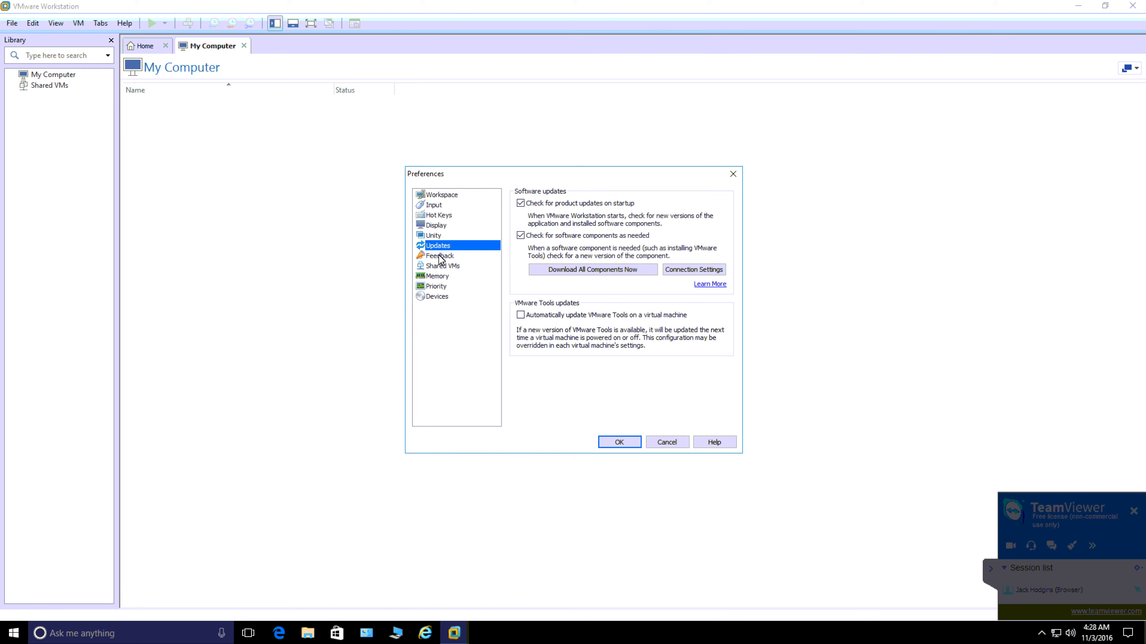
pyautogui.click(439, 255)
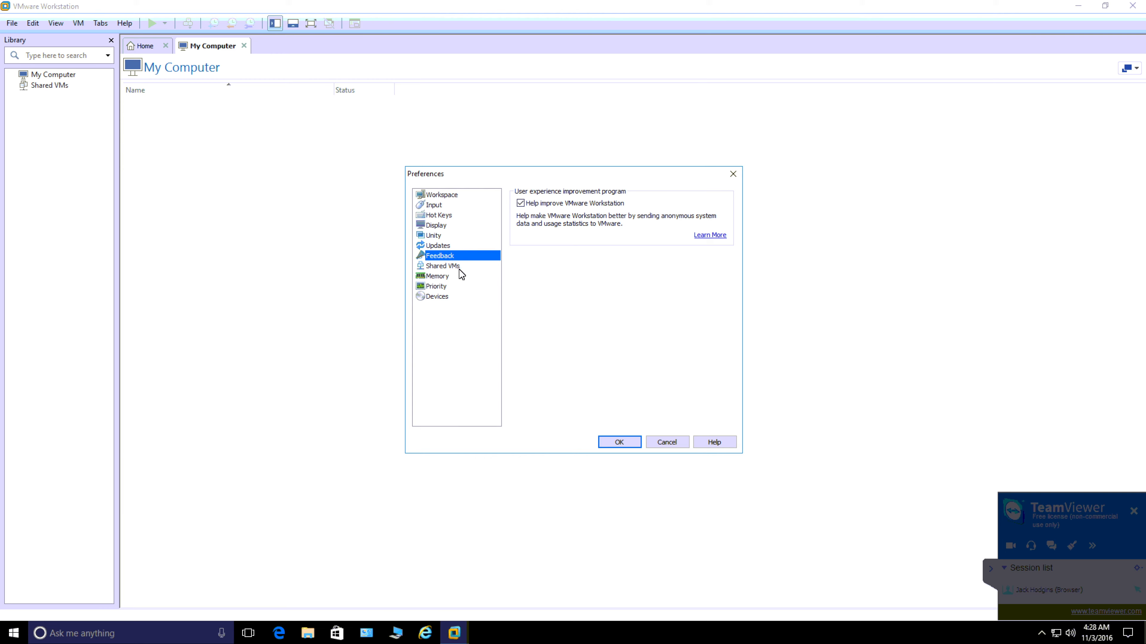
pyautogui.click(442, 265)
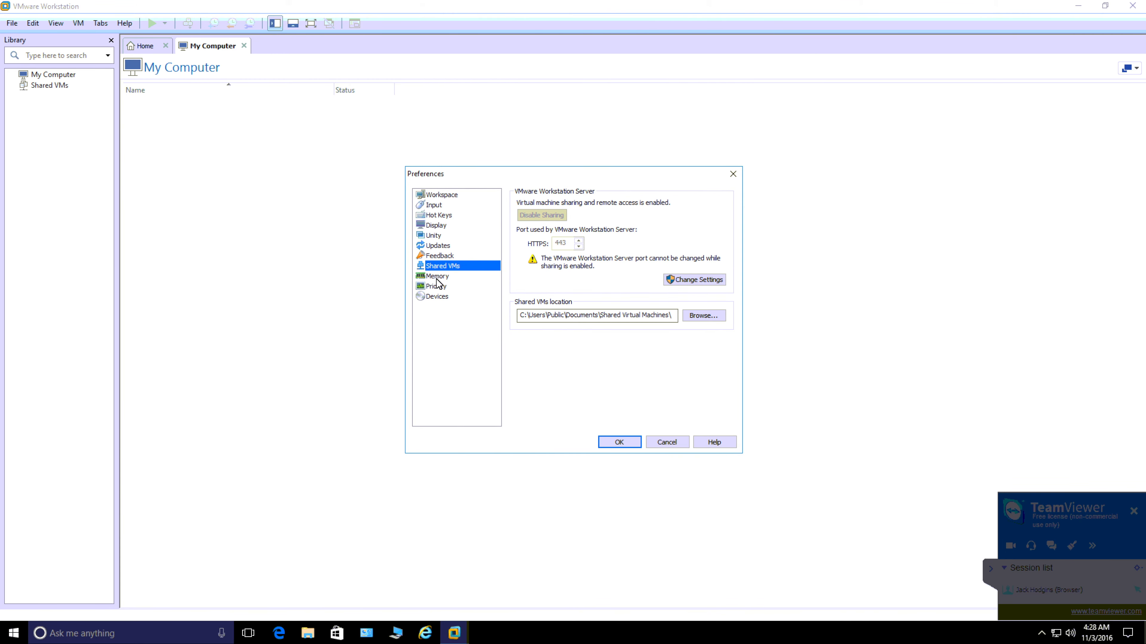
# - Show the Memory preferences with 28444 MB host RAM reserved and some swapping allowed
pyautogui.click(436, 276)
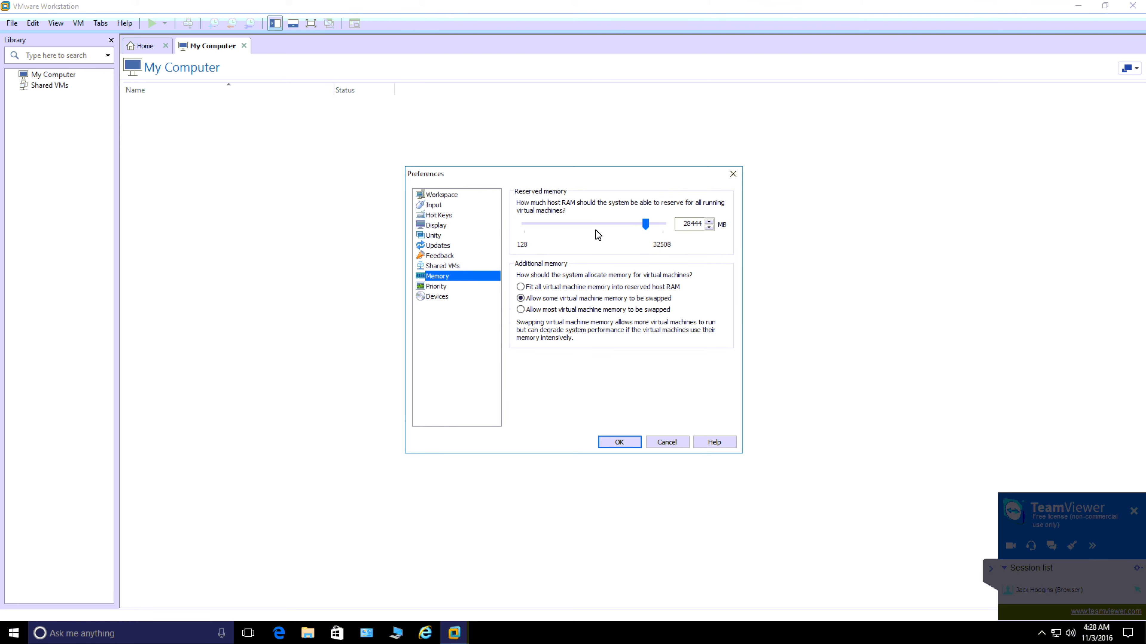
pyautogui.moveTo(594, 221)
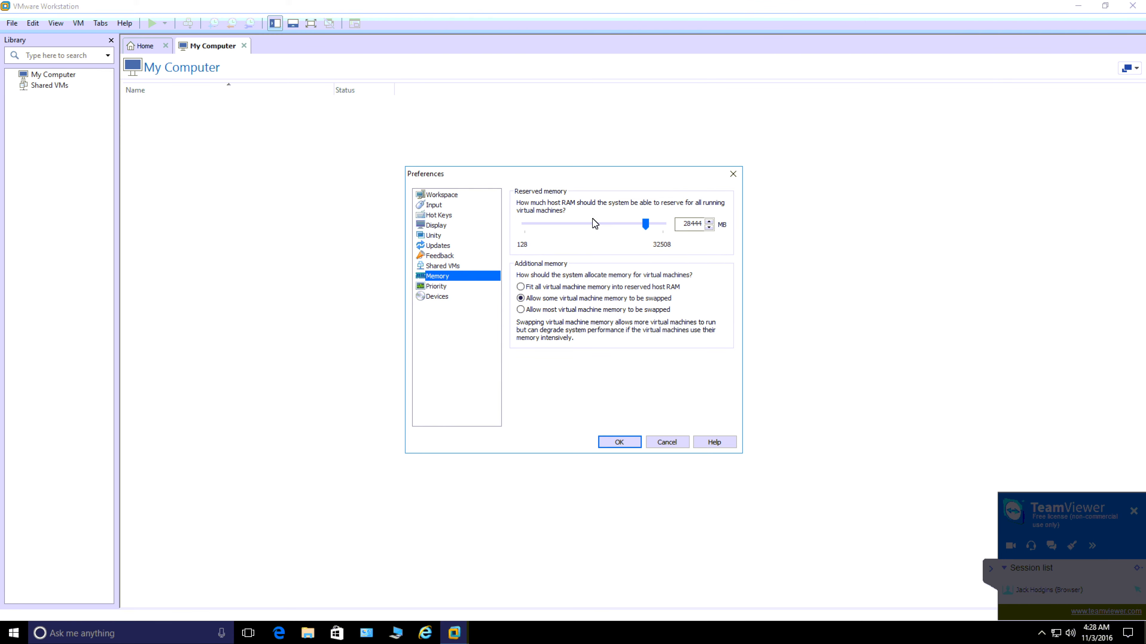
pyautogui.moveTo(597, 252)
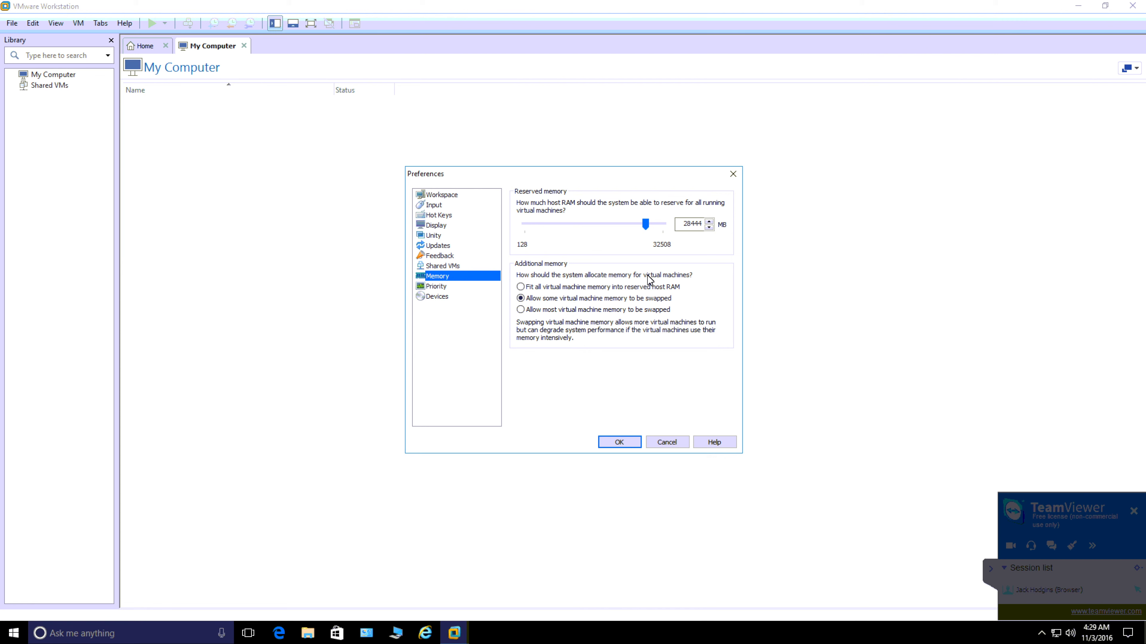
pyautogui.moveTo(644, 241)
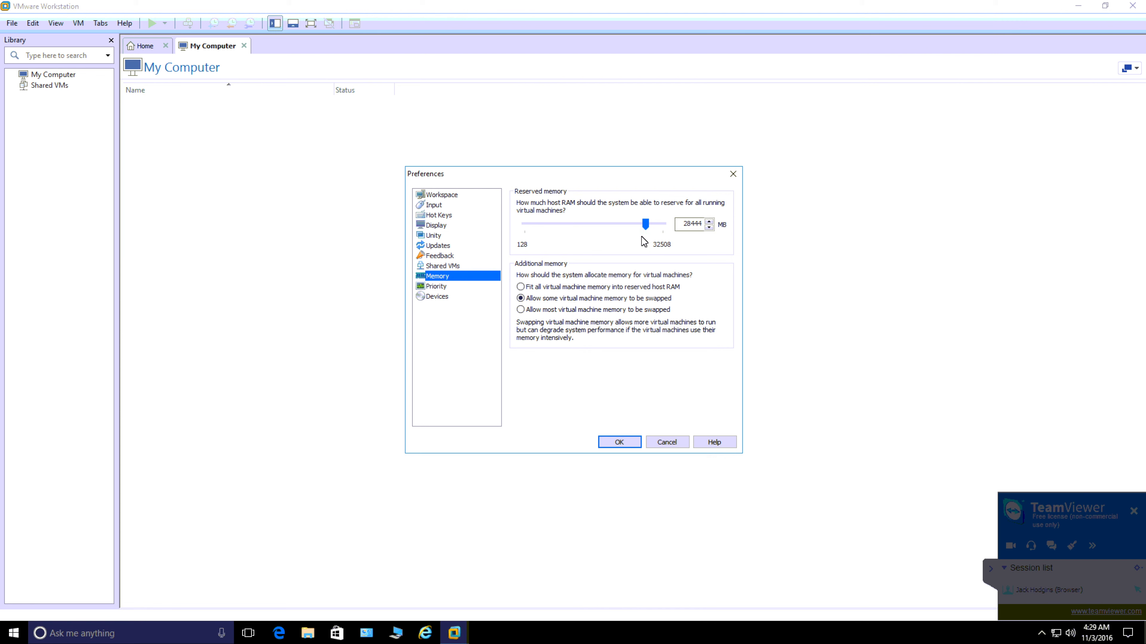
pyautogui.moveTo(643, 242)
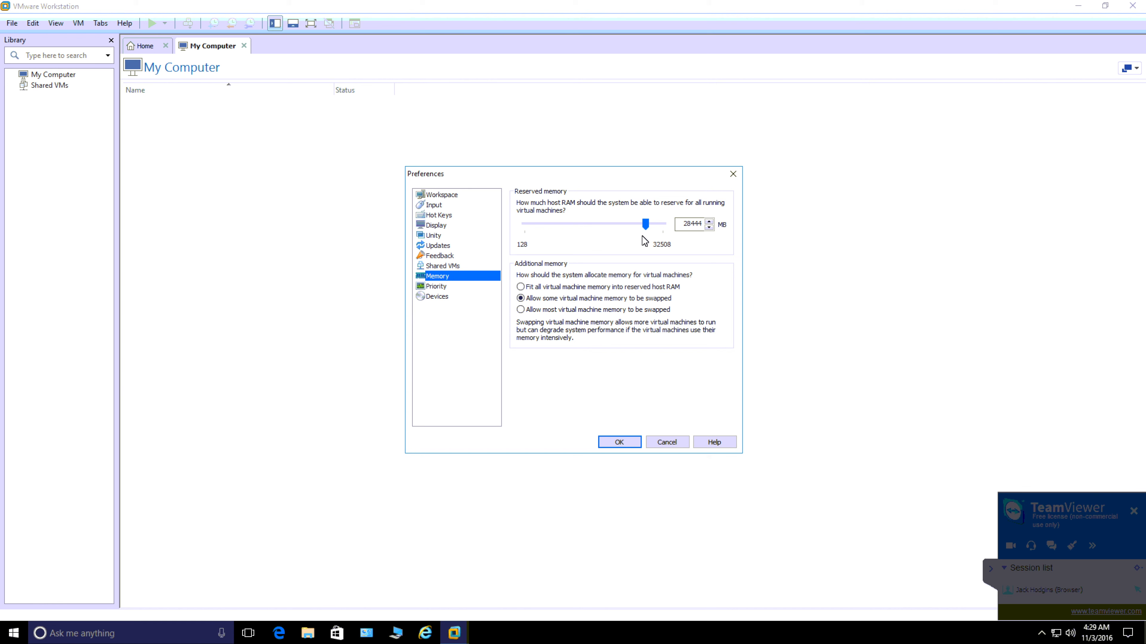
pyautogui.moveTo(654, 234)
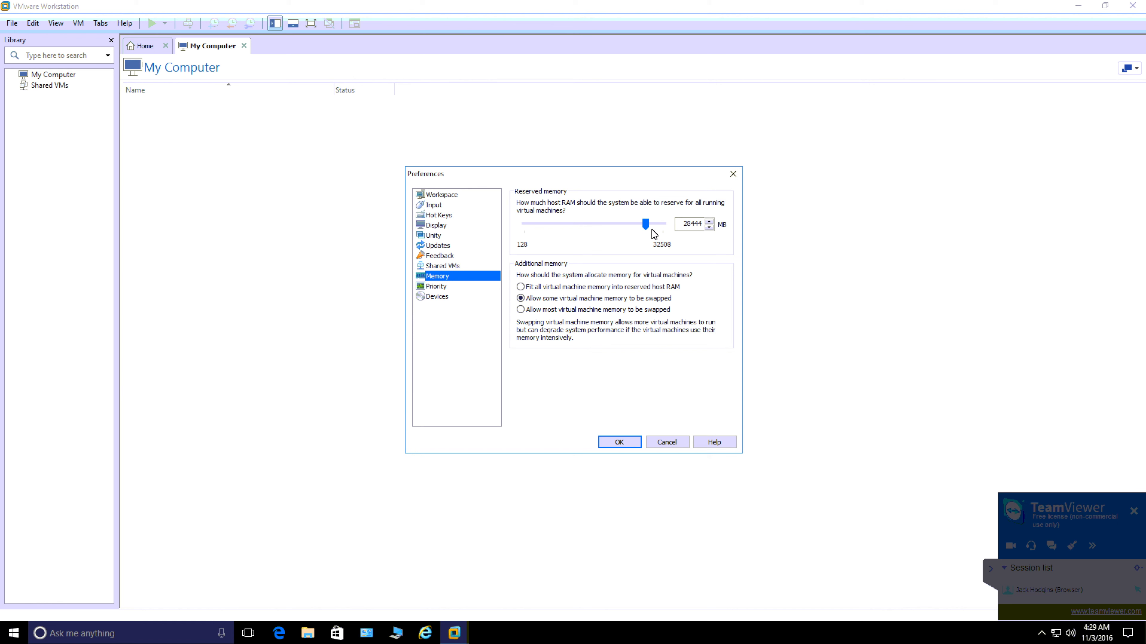
pyautogui.moveTo(665, 236)
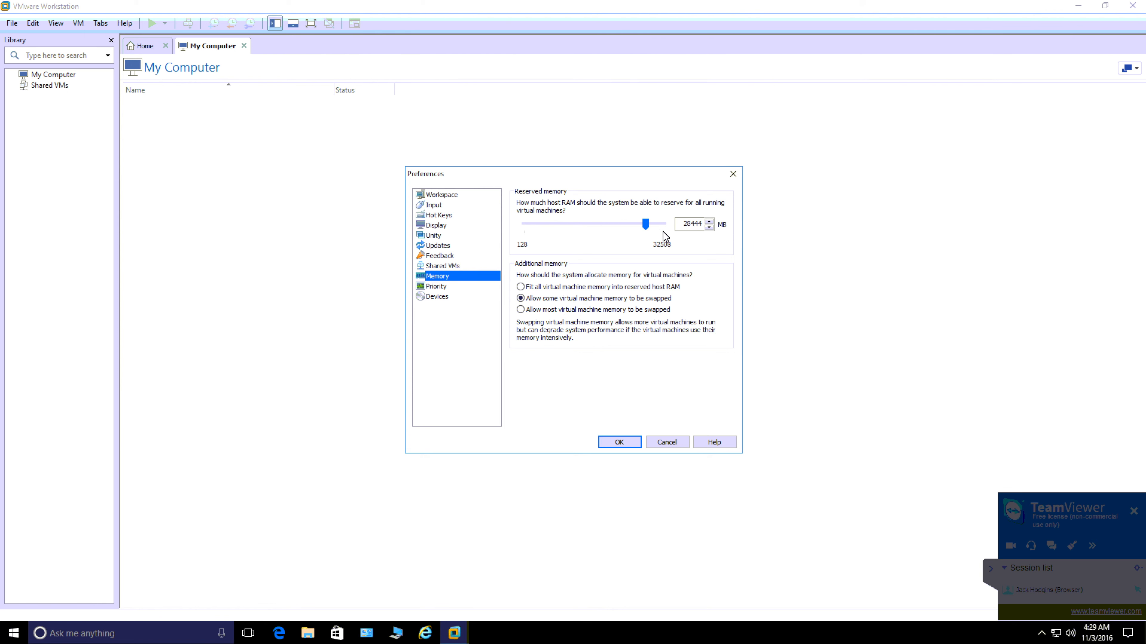
# - Review the Priority and Devices pages, then save the preferences with OK
pyautogui.click(435, 286)
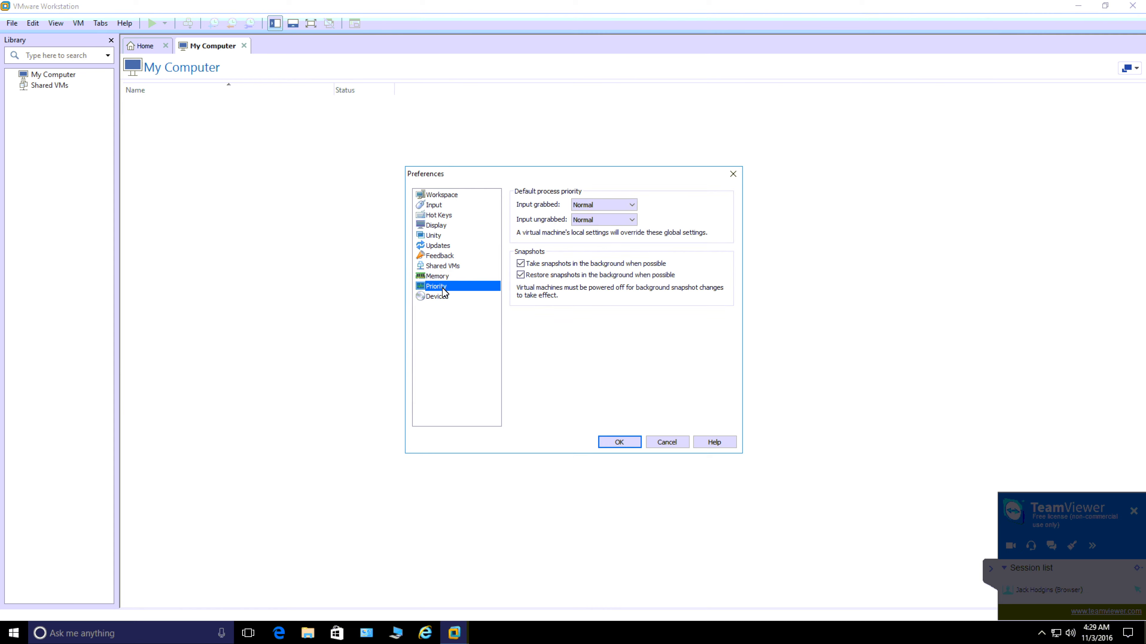
pyautogui.moveTo(527, 339)
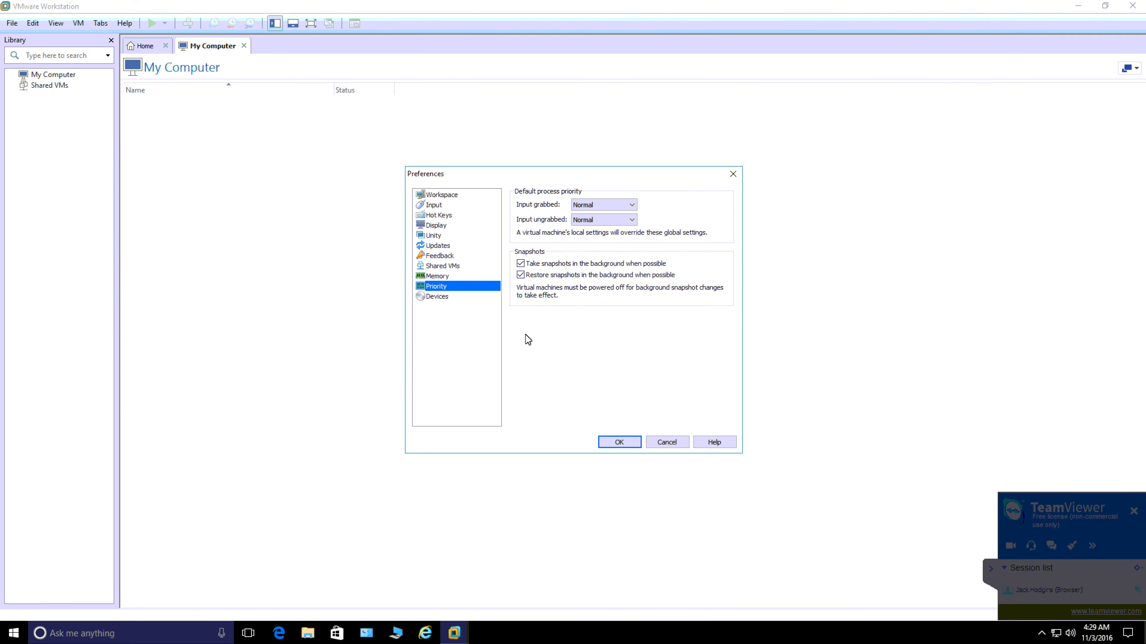
pyautogui.click(437, 296)
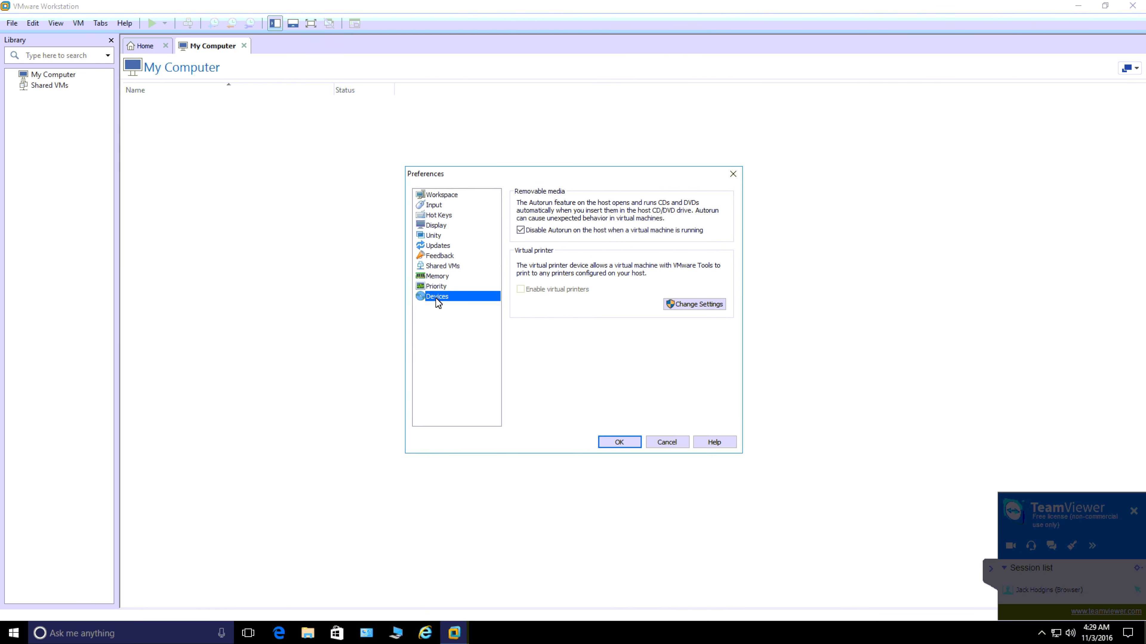
pyautogui.moveTo(598, 371)
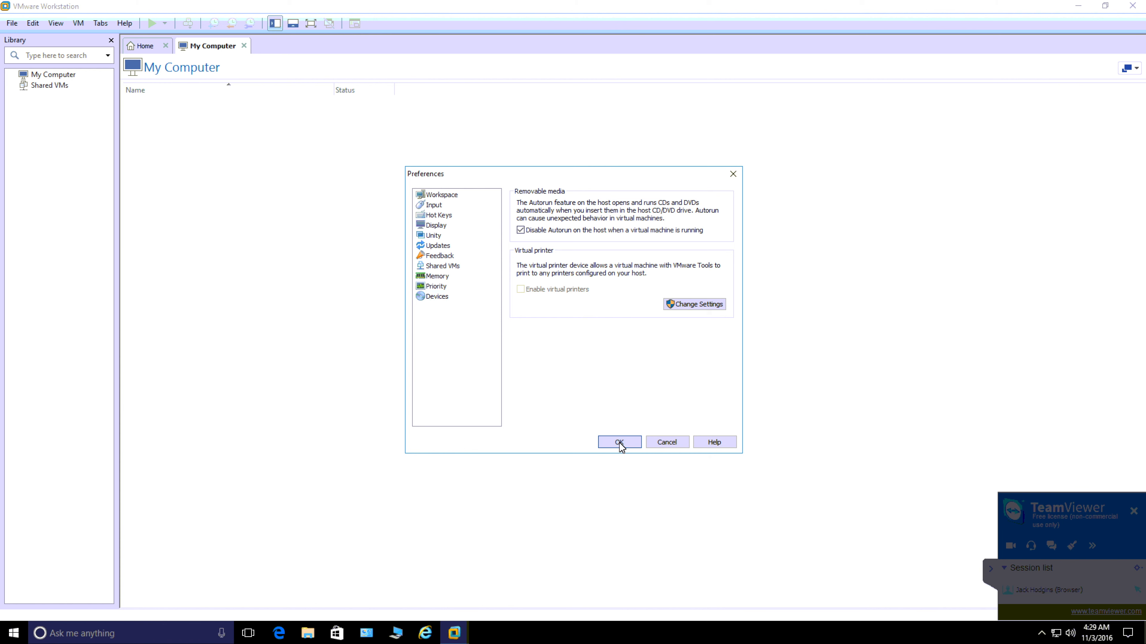
pyautogui.click(619, 443)
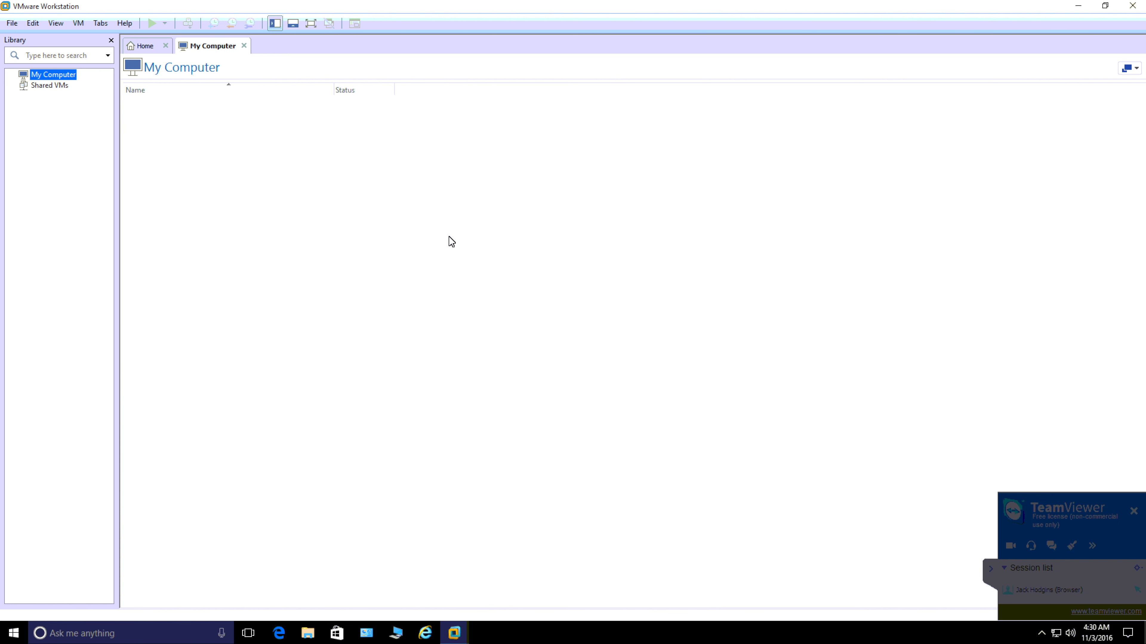
pyautogui.moveTo(306, 633)
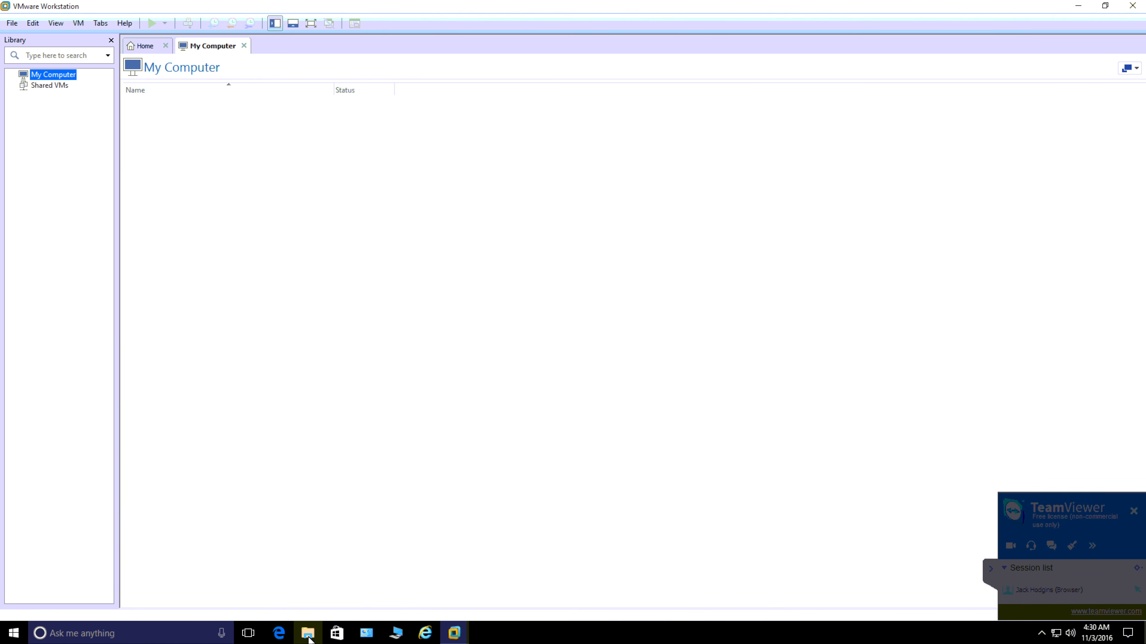
pyautogui.click(306, 633)
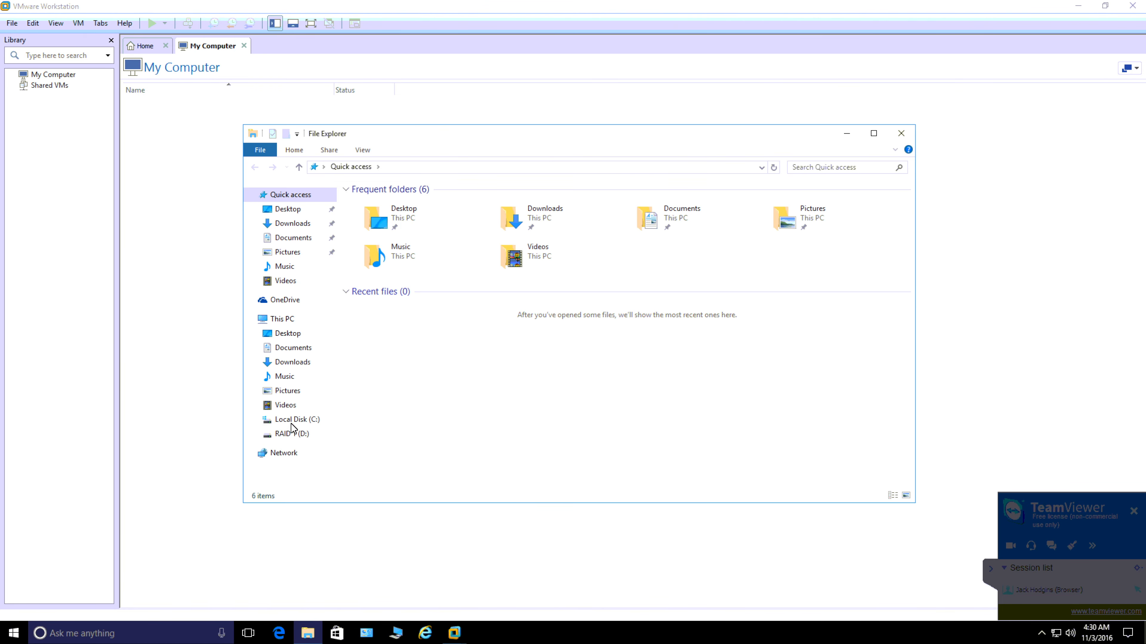
pyautogui.click(280, 318)
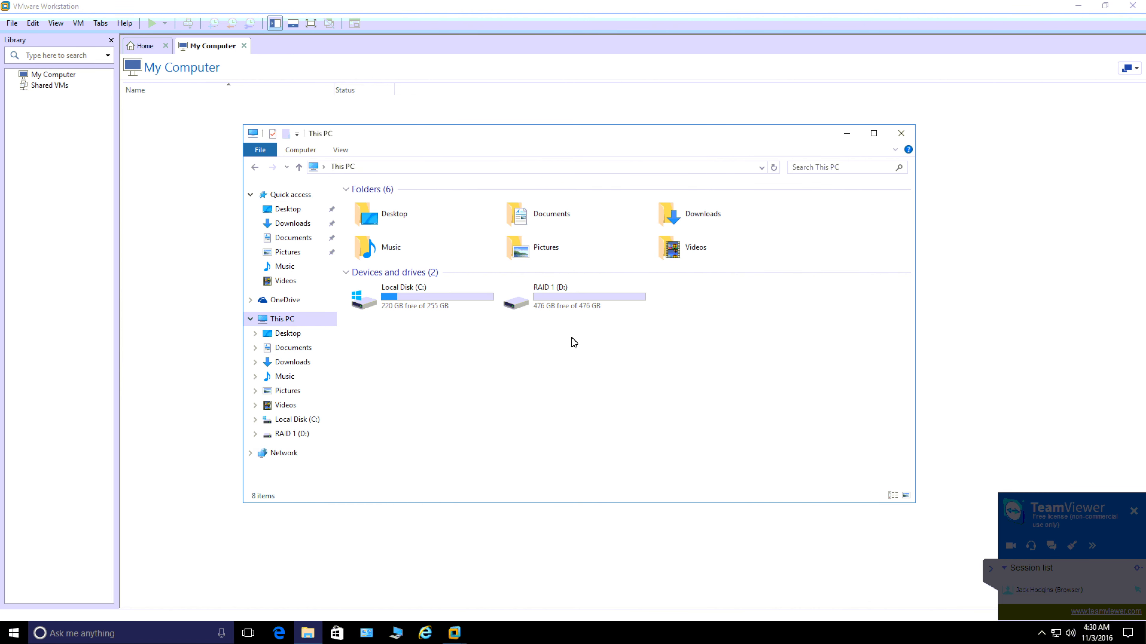
pyautogui.doubleClick(549, 296)
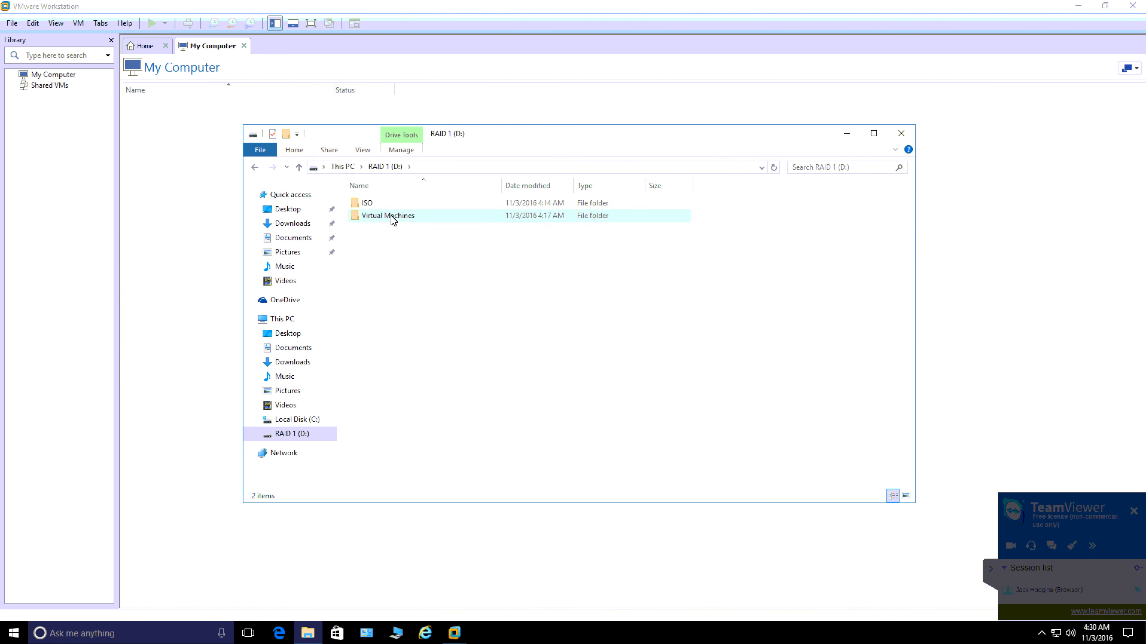
pyautogui.doubleClick(388, 215)
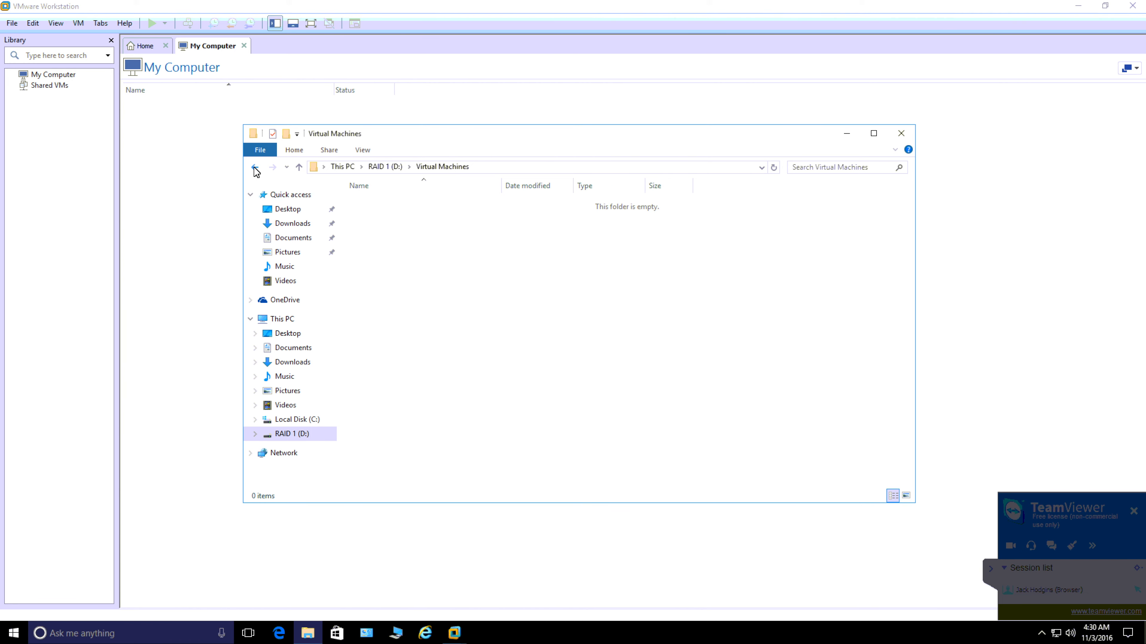
pyautogui.click(254, 166)
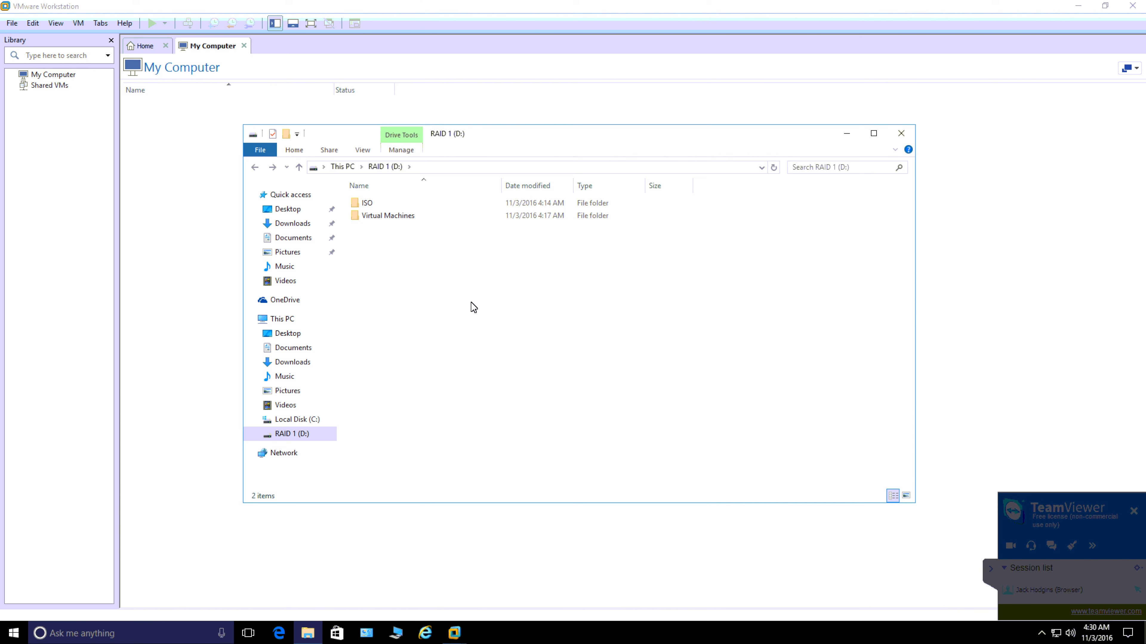
pyautogui.moveTo(458, 296)
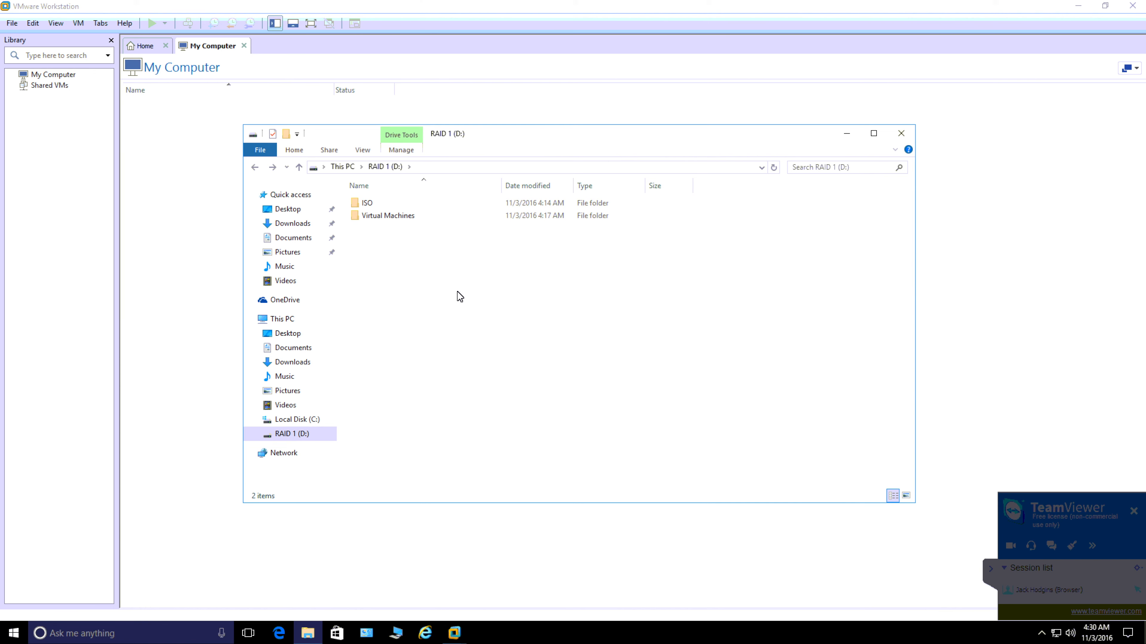
pyautogui.doubleClick(367, 203)
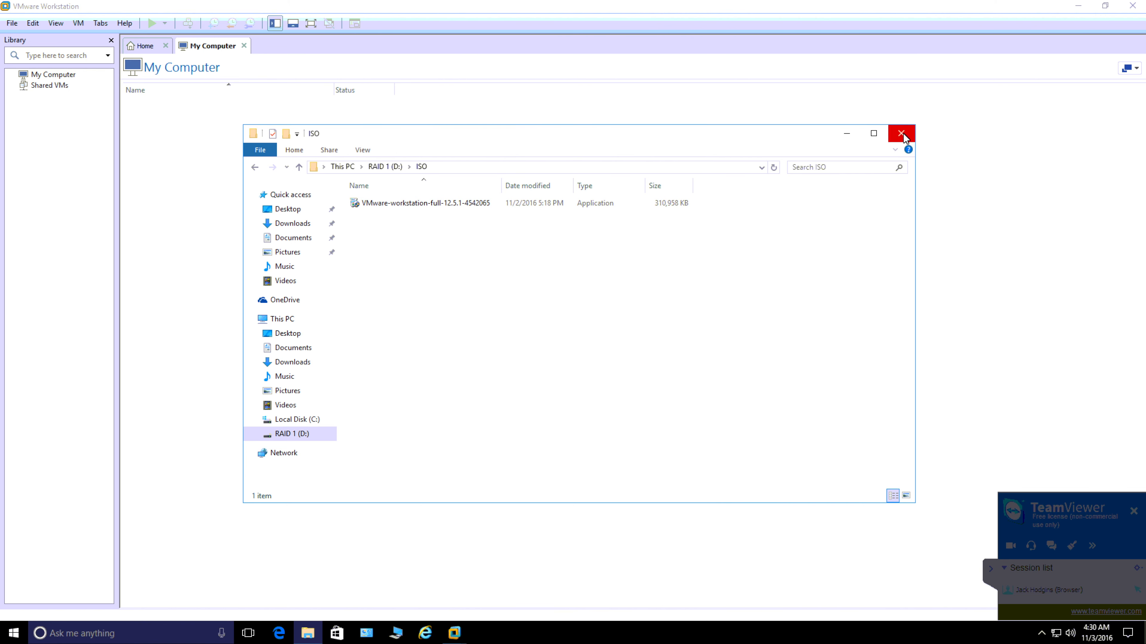
pyautogui.click(901, 133)
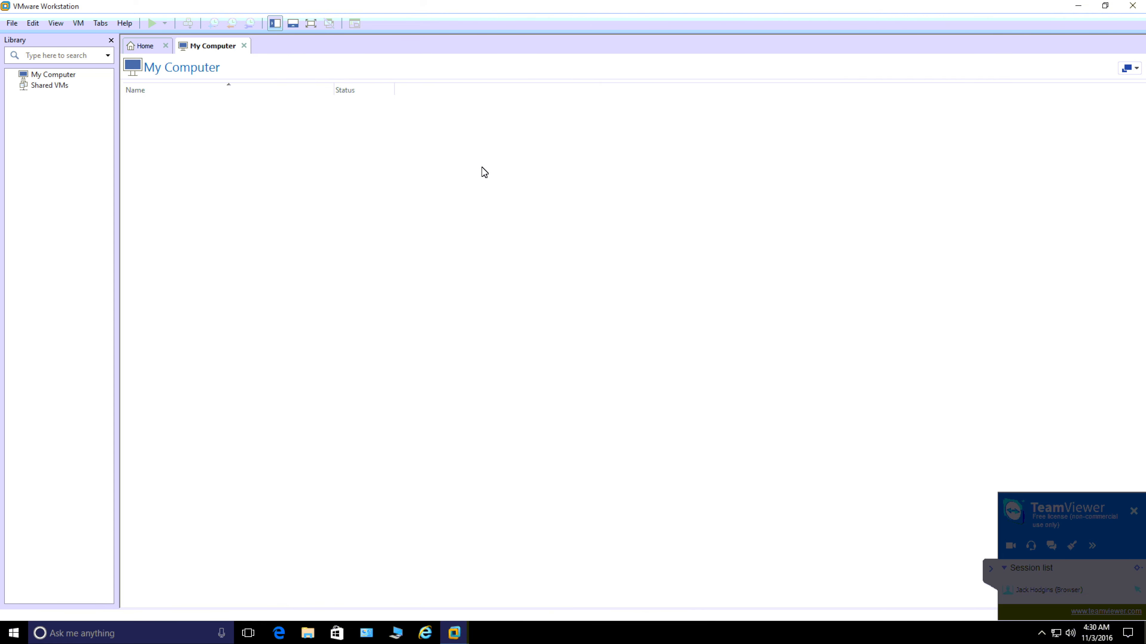